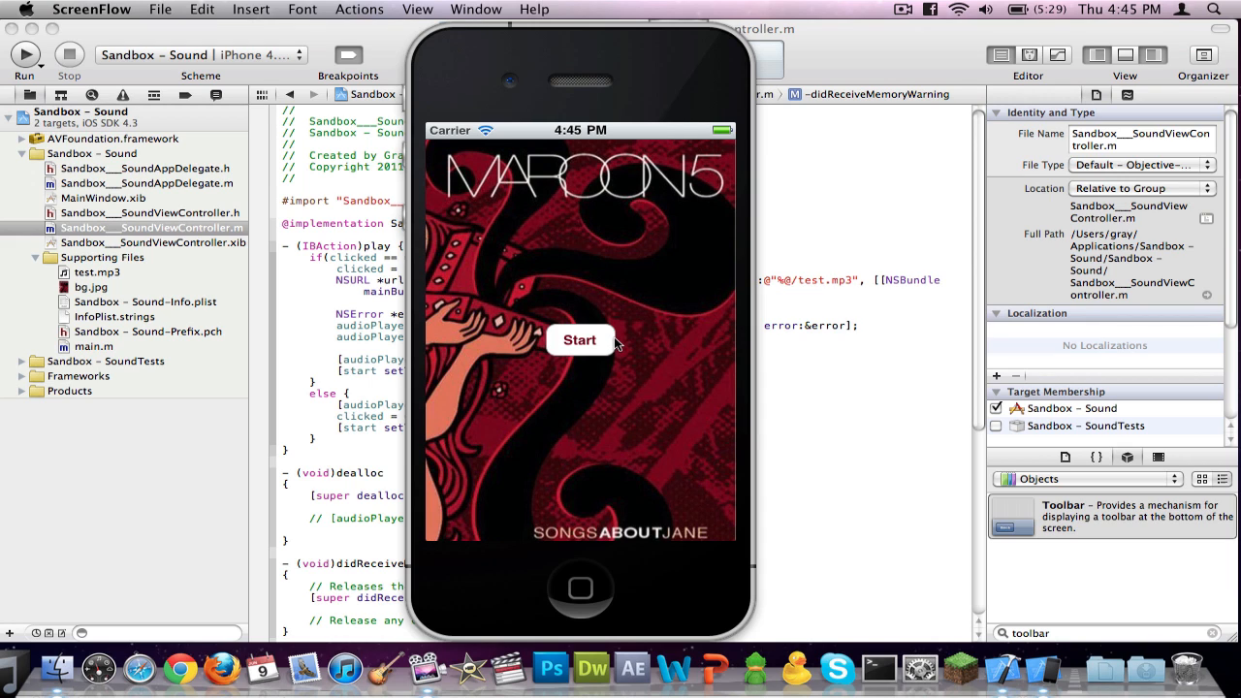
pyautogui.moveTo(612, 330)
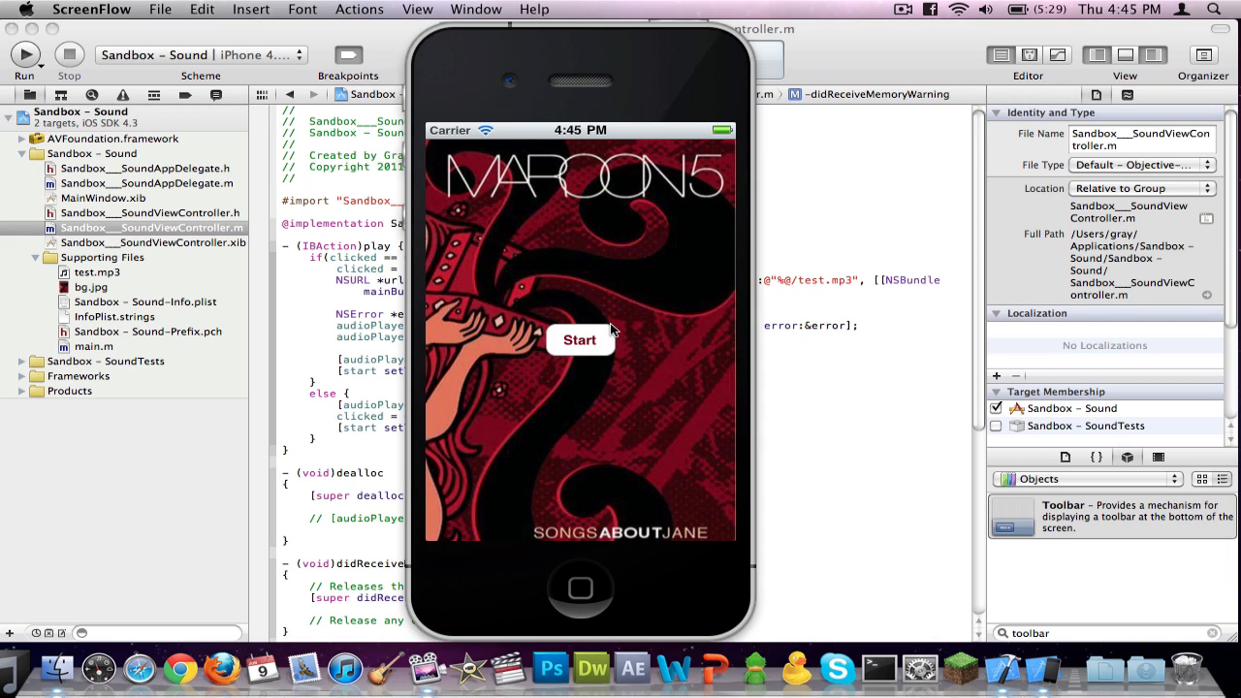
pyautogui.moveTo(582, 280)
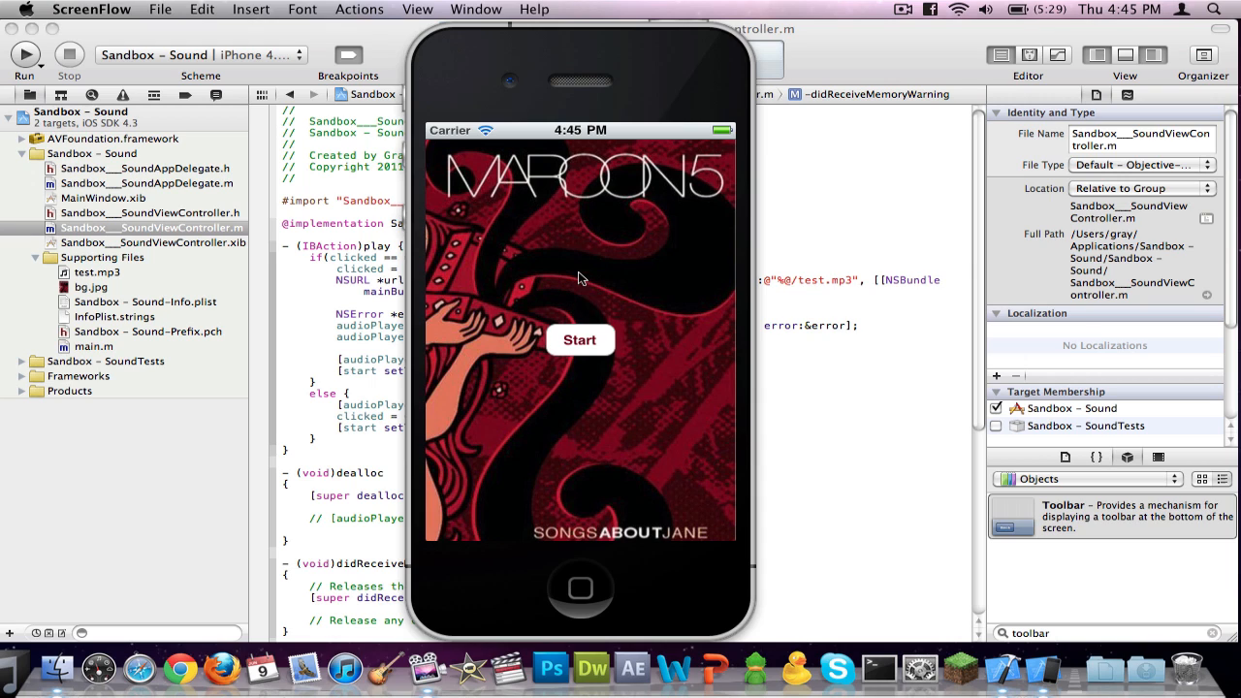
pyautogui.moveTo(558, 303)
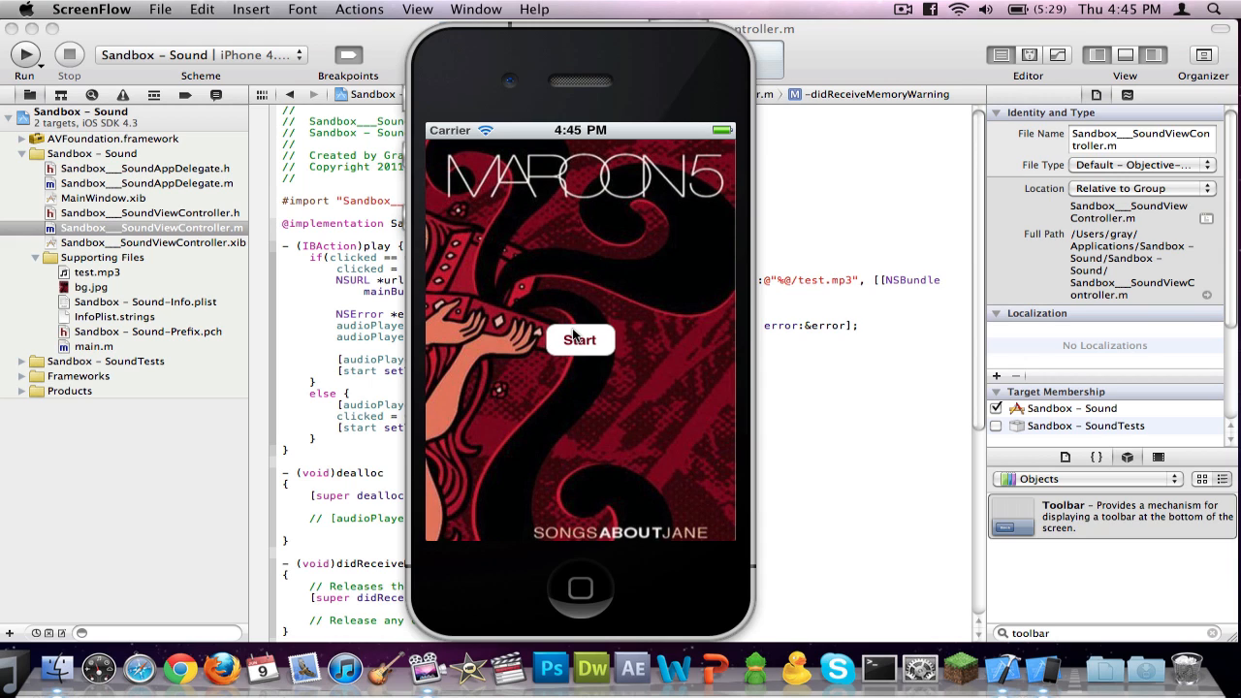
# Step: Toggle the test song between playing and stopped a few times in the demo app
pyautogui.click(579, 341)
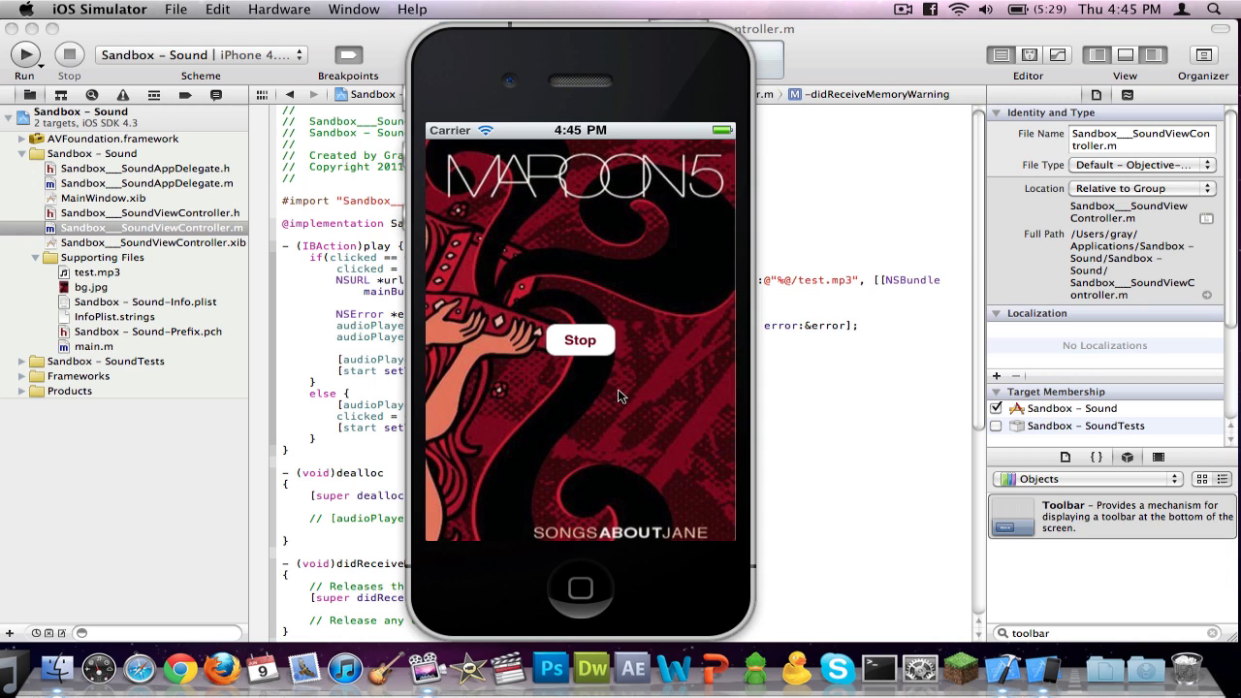
pyautogui.moveTo(615, 389)
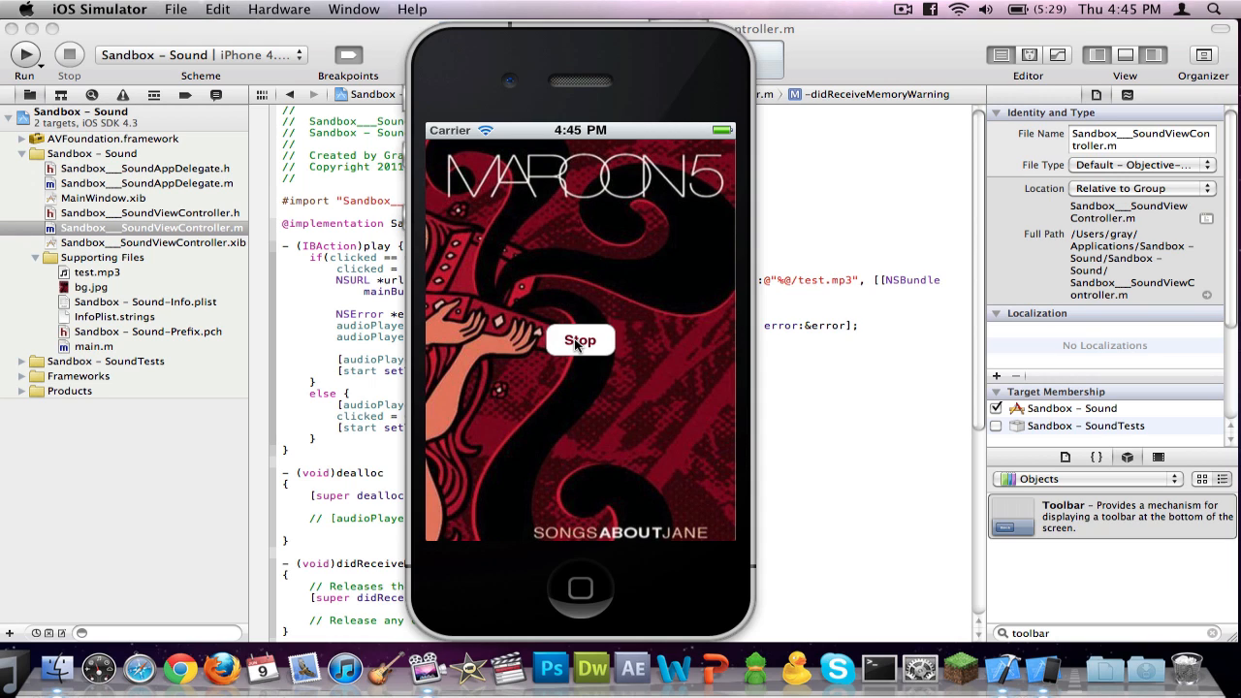
pyautogui.click(580, 342)
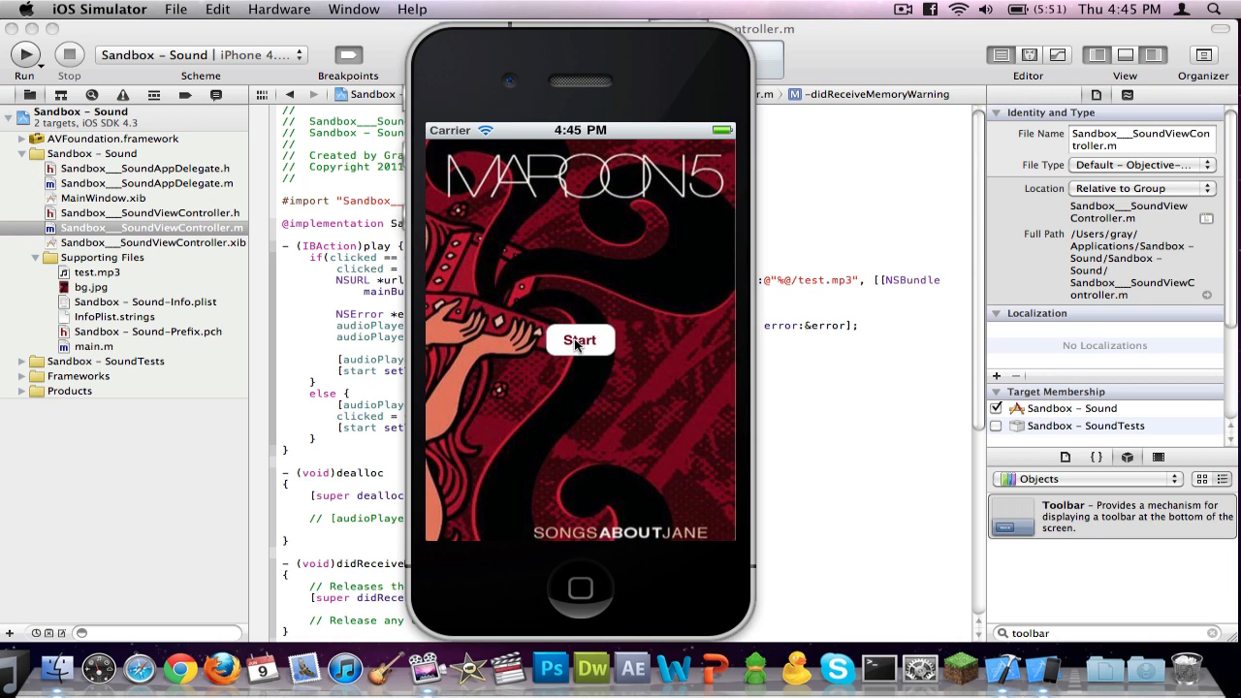
pyautogui.click(580, 341)
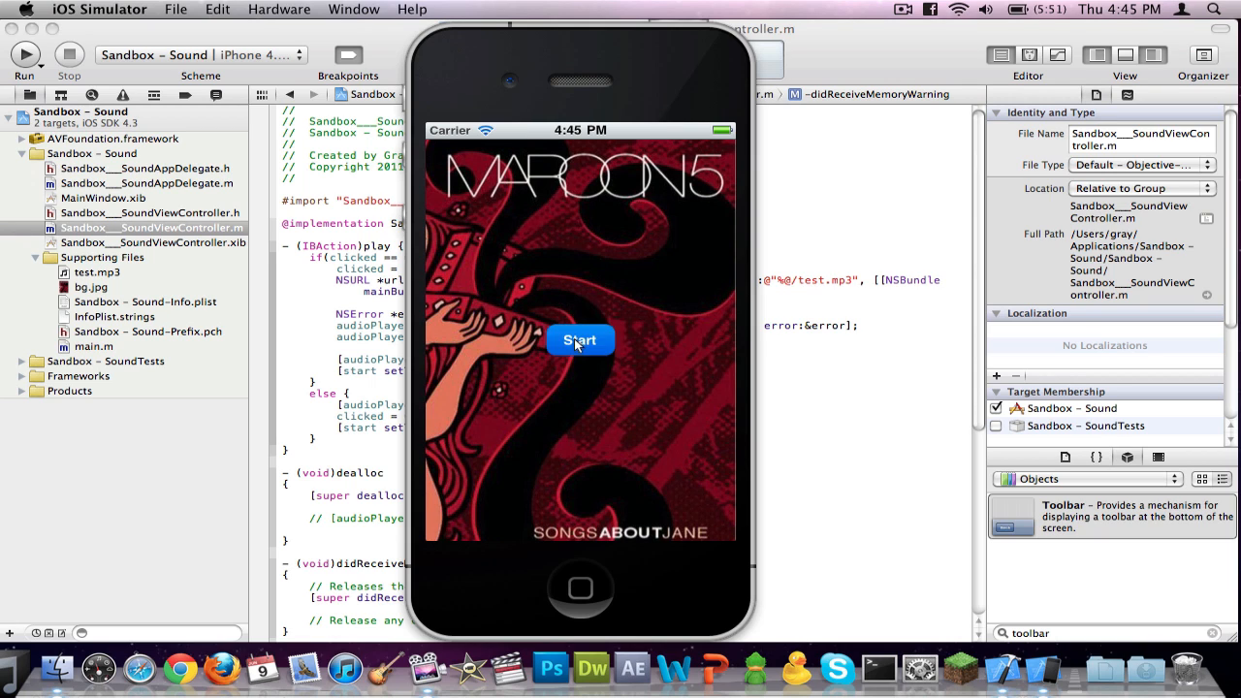
pyautogui.click(580, 341)
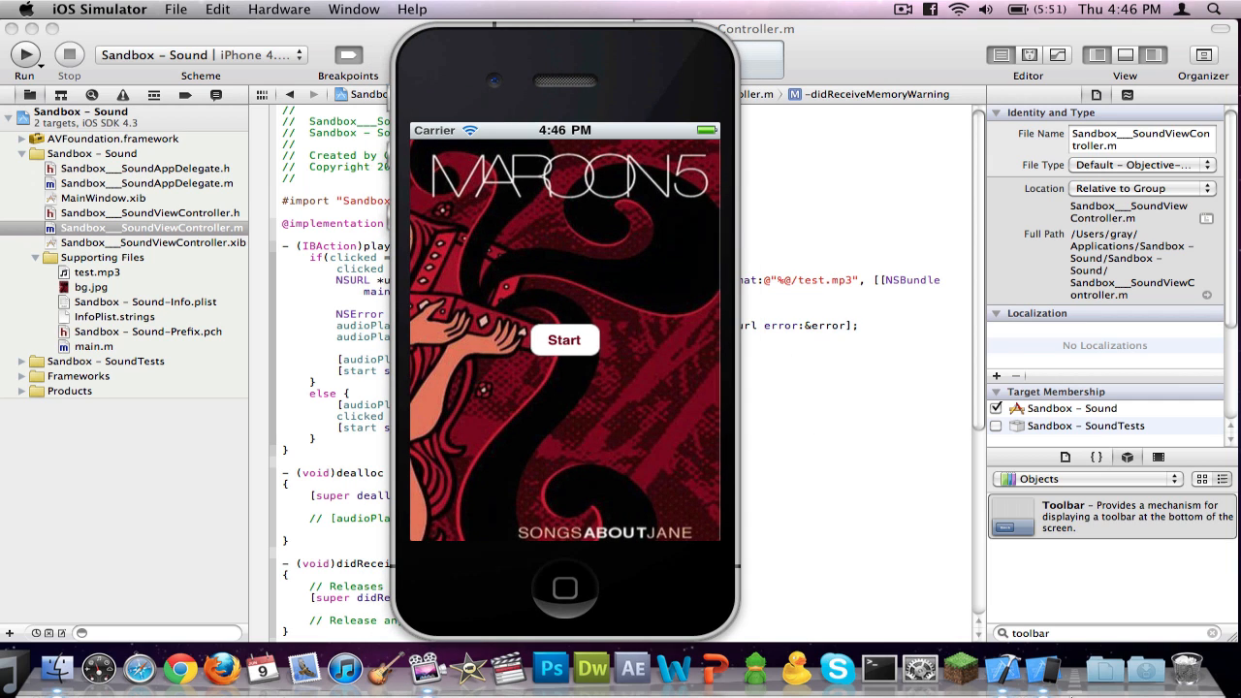
pyautogui.moveTo(915, 524)
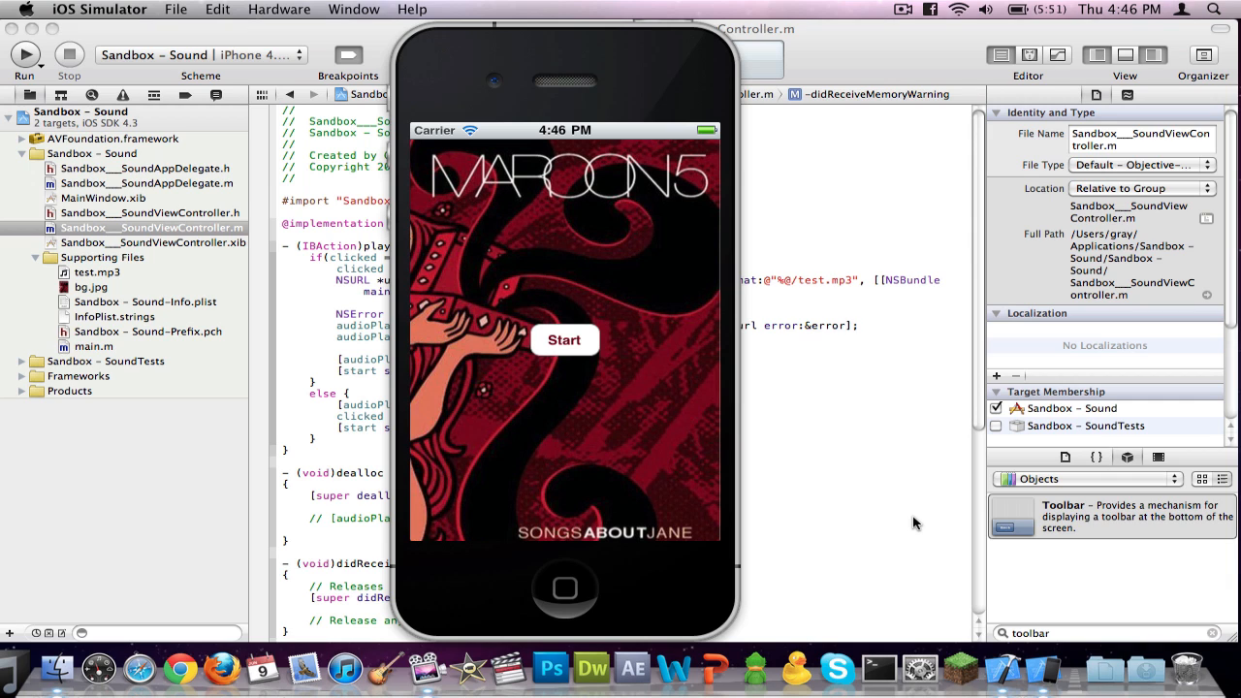
pyautogui.moveTo(947, 475)
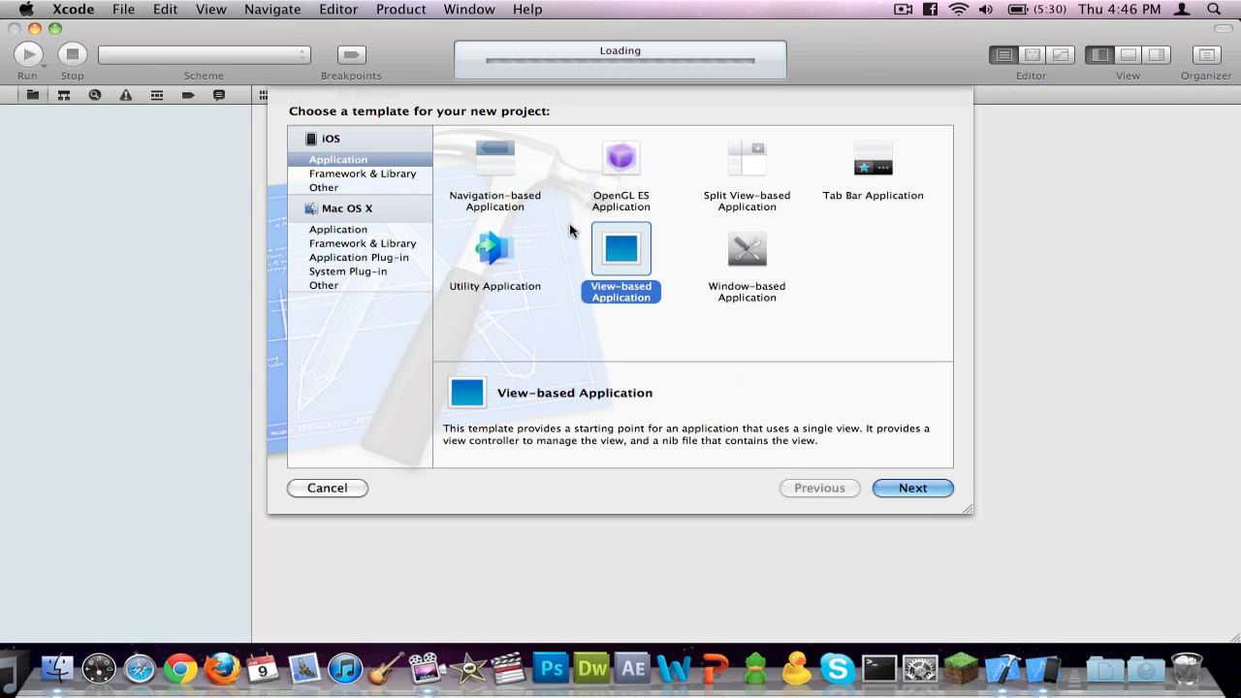
# Step: Create a View-based Application project named Soundapp
pyautogui.click(911, 489)
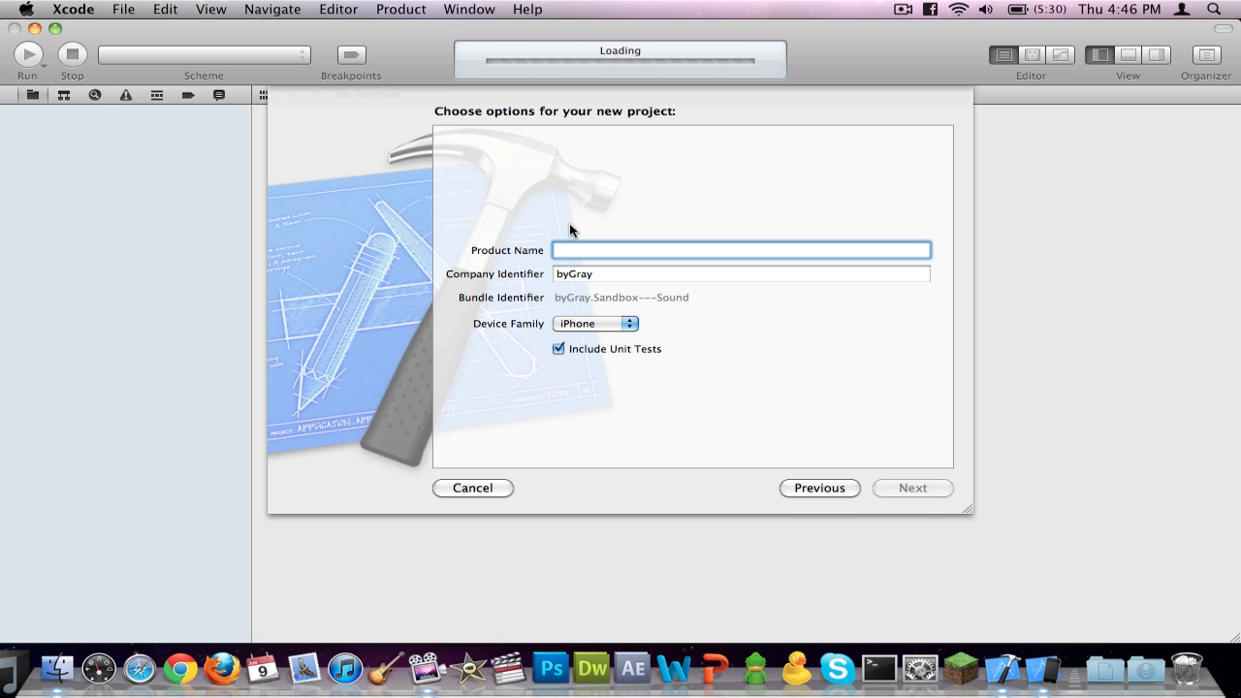
pyautogui.write('Soundapp')
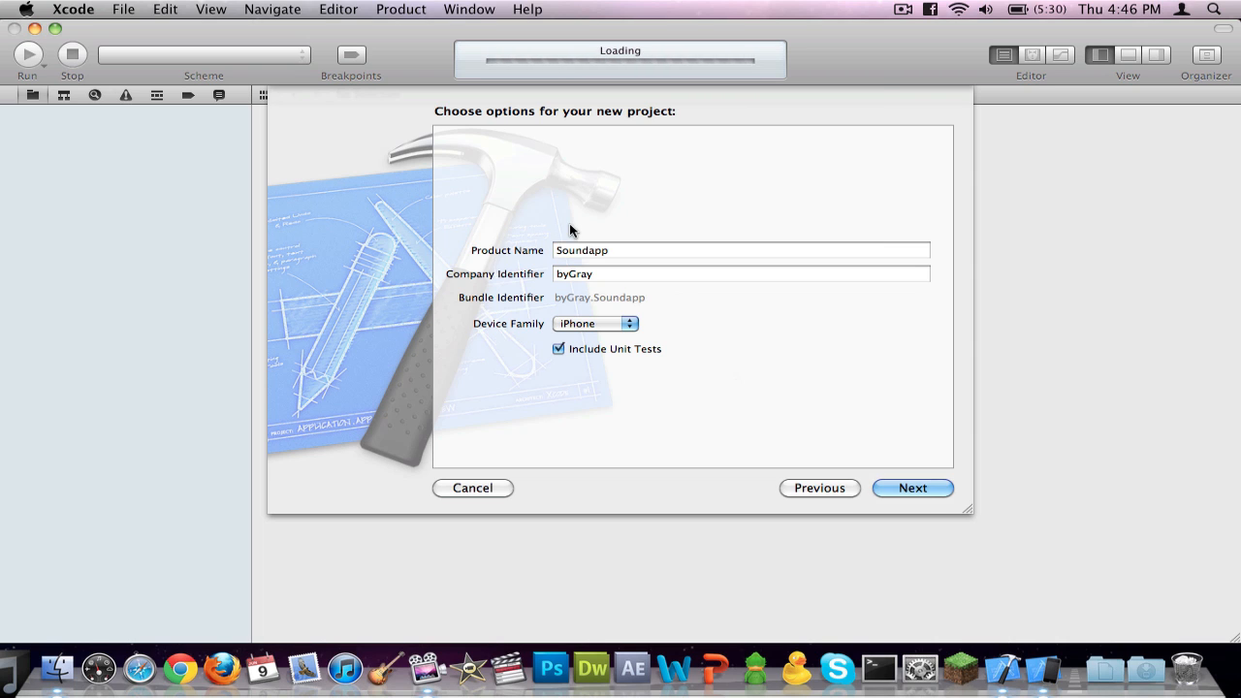
pyautogui.click(911, 488)
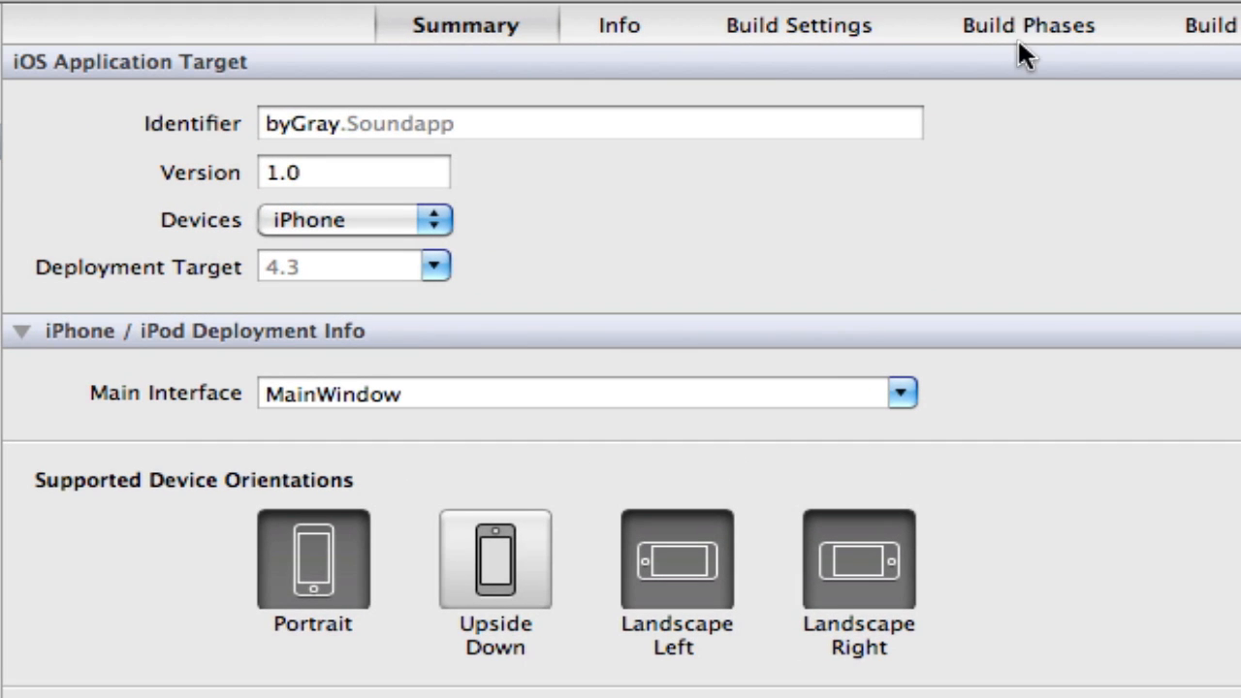
# Step: Add AVFoundation.framework to the target's Link Binary With Libraries phase
pyautogui.click(1028, 23)
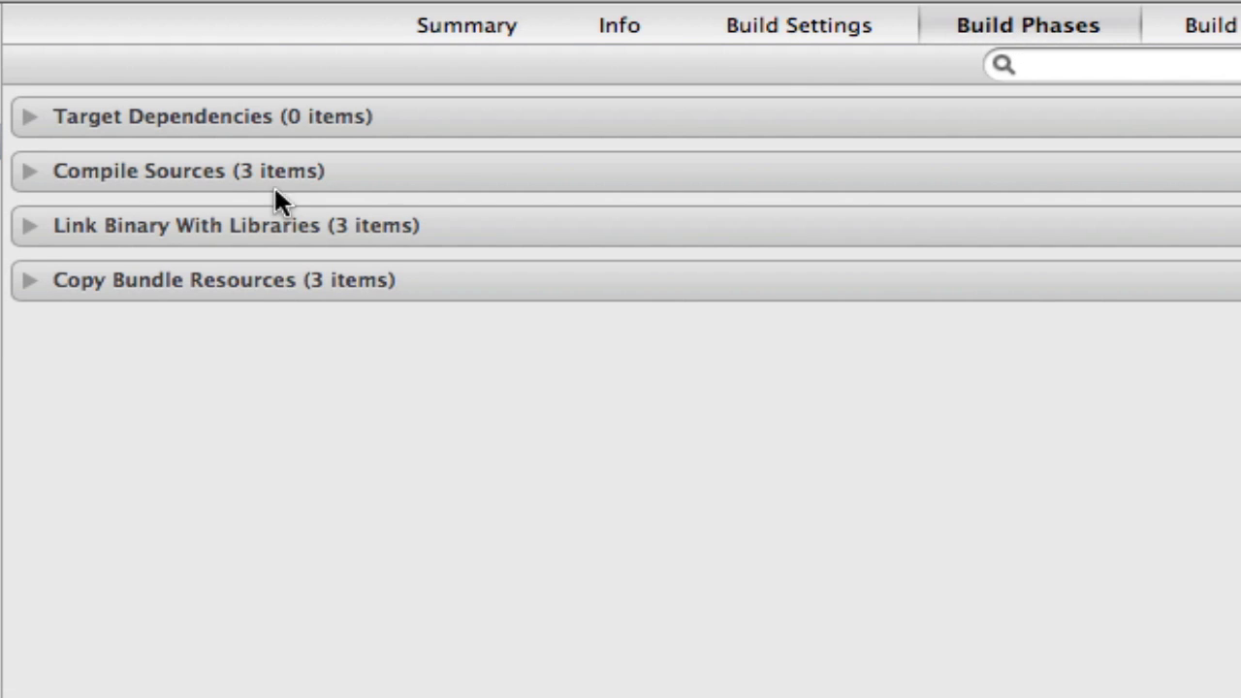
pyautogui.moveTo(18, 236)
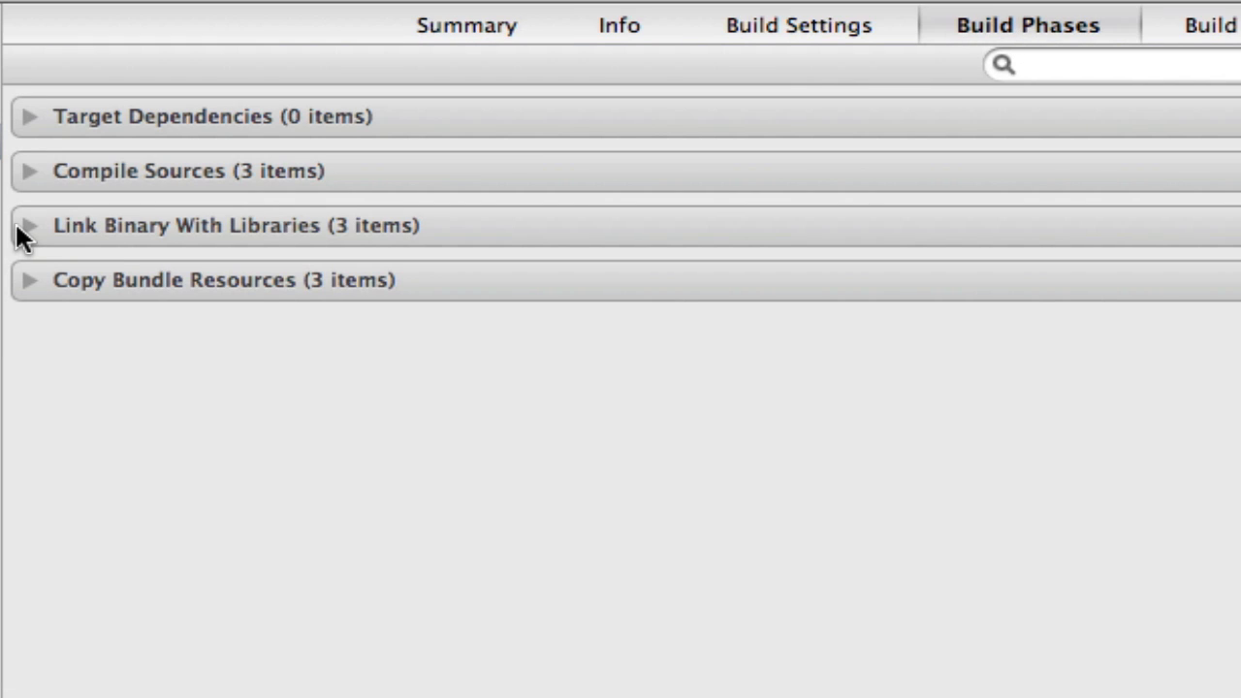
pyautogui.click(29, 225)
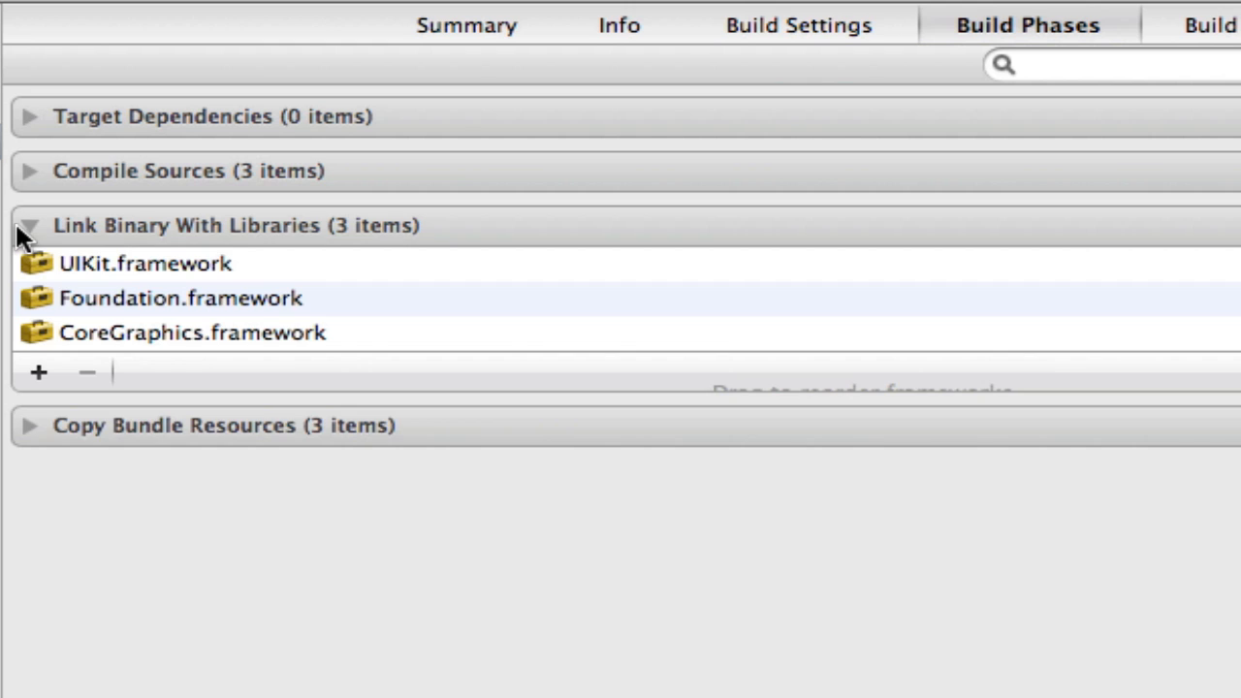
pyautogui.click(39, 373)
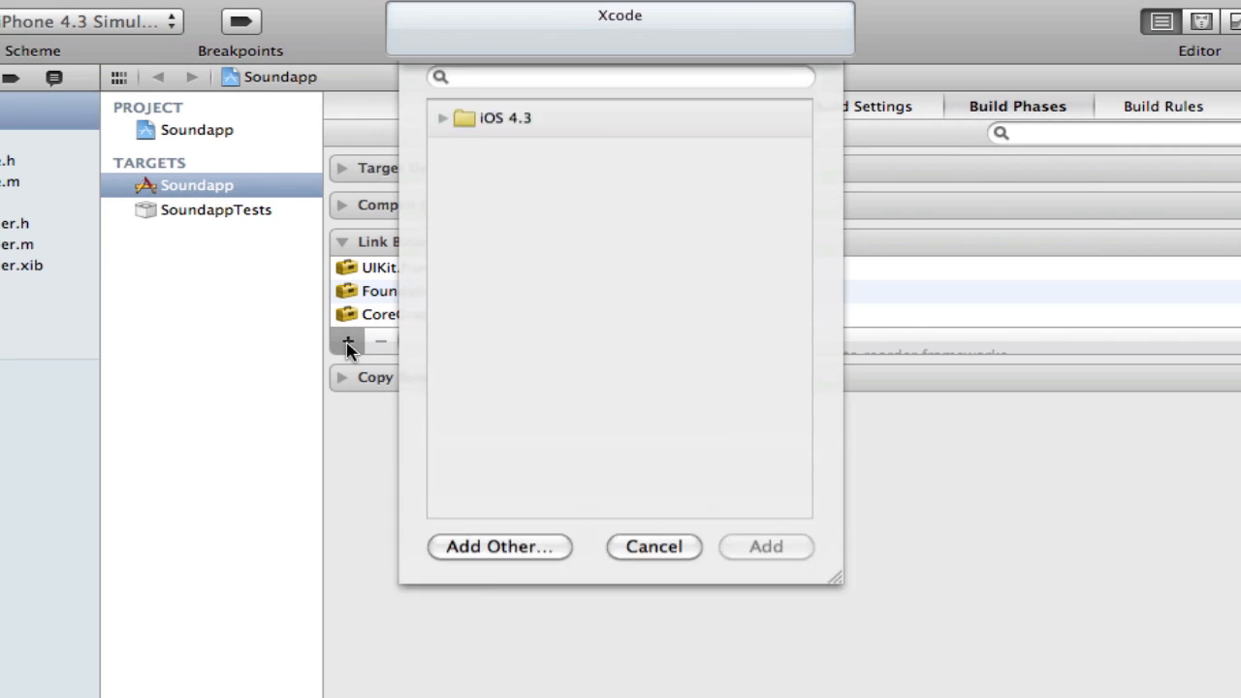
pyautogui.write('AV')
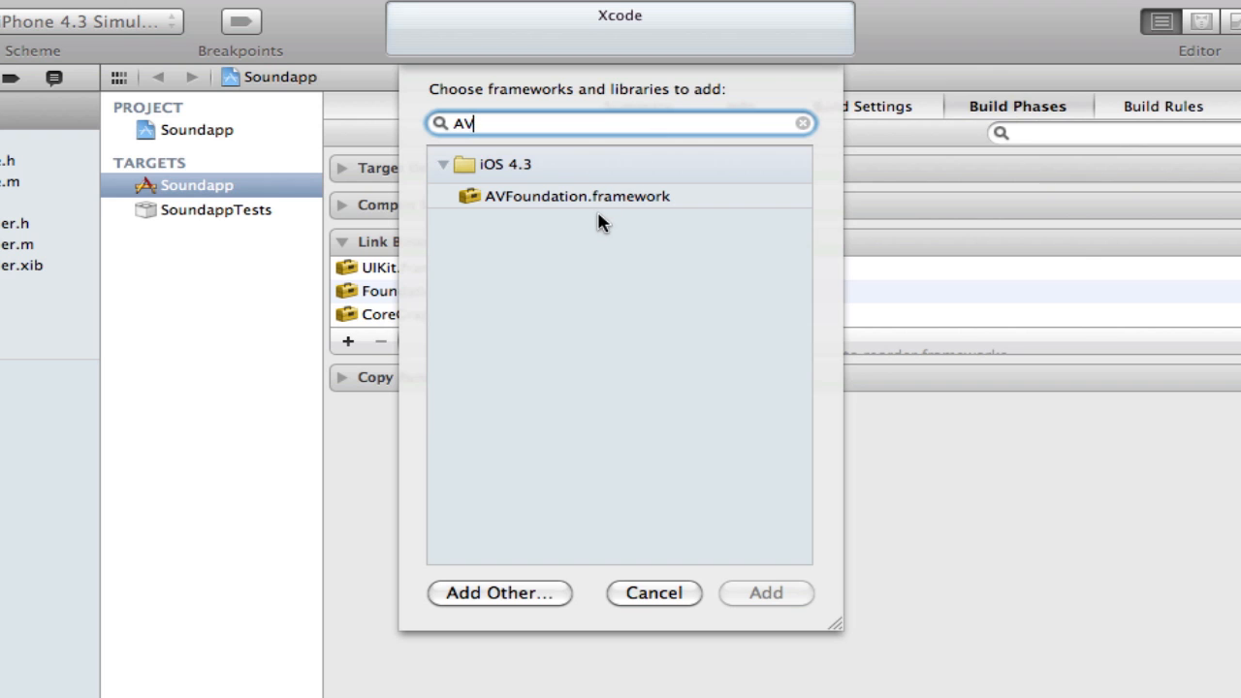
pyautogui.click(576, 196)
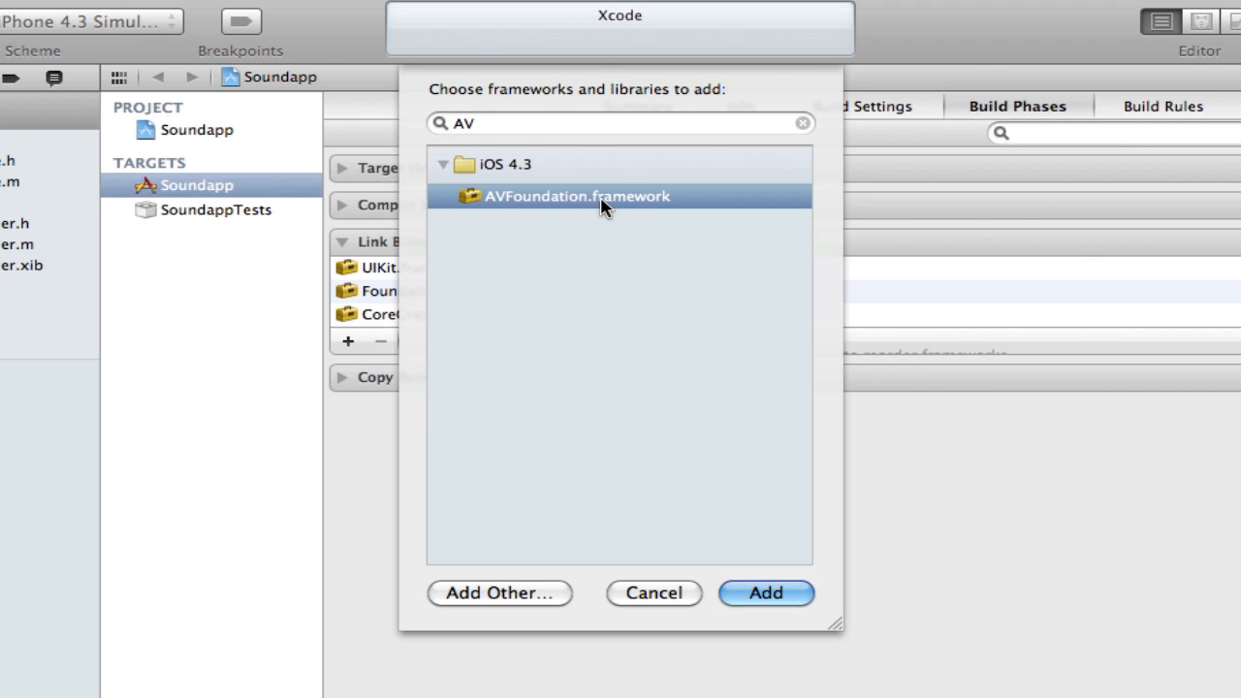
pyautogui.click(765, 593)
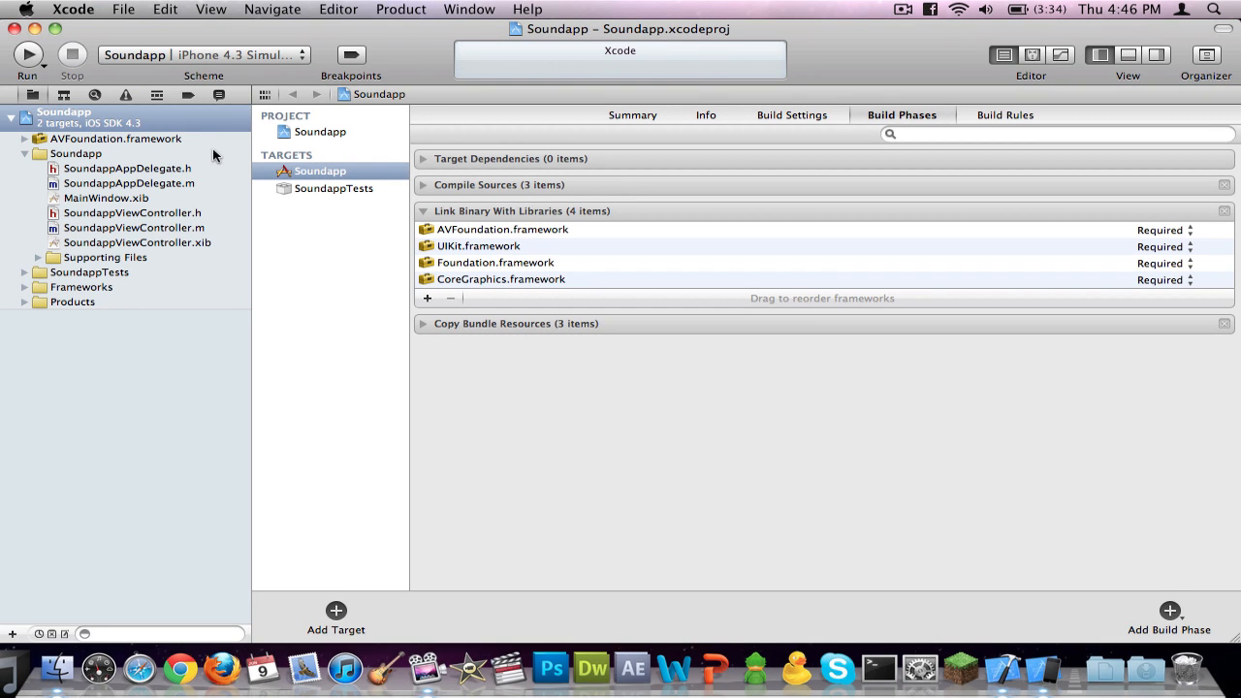
pyautogui.moveTo(158, 145)
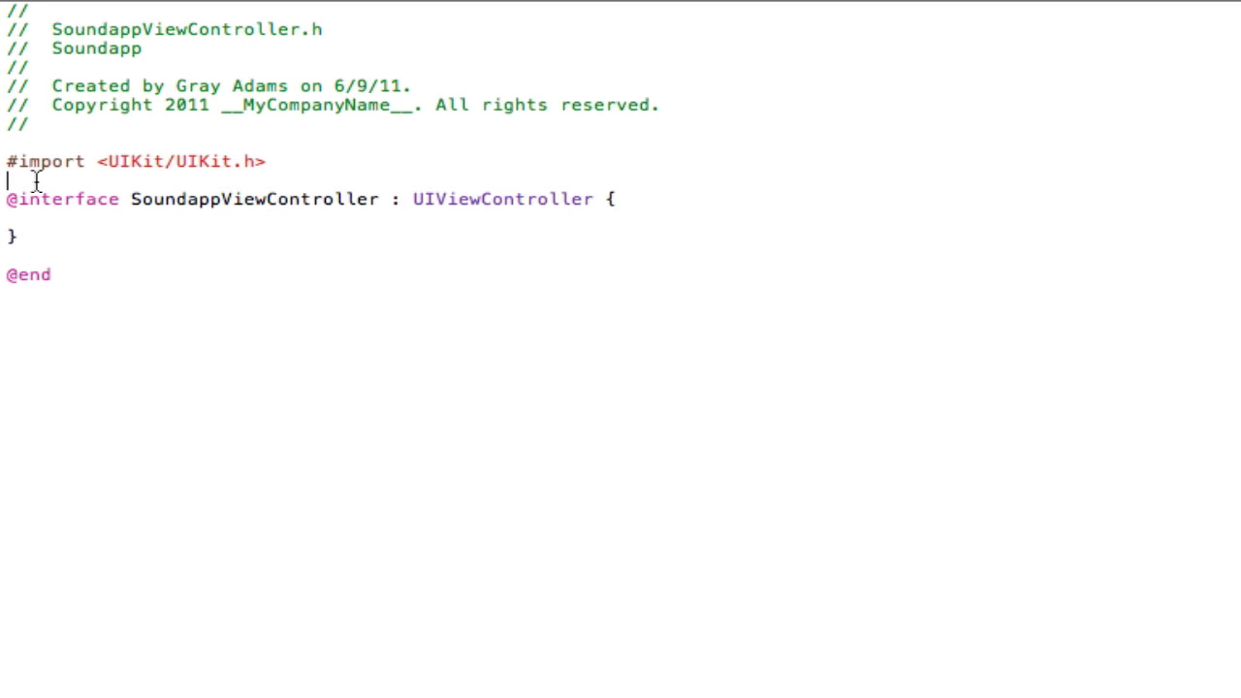
# Step: Write #import <AVFoundation/AVFoundation.h> in SoundappViewController.h and begin an int declaration
pyautogui.write('#')
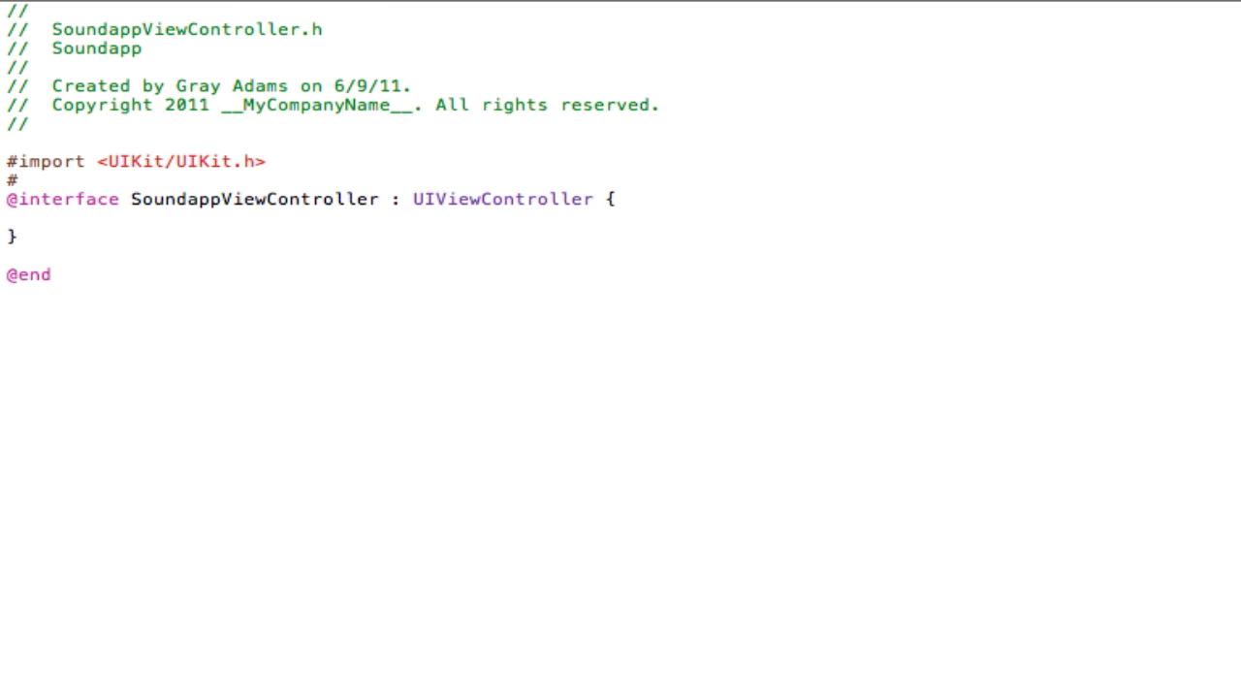
pyautogui.click(23, 184)
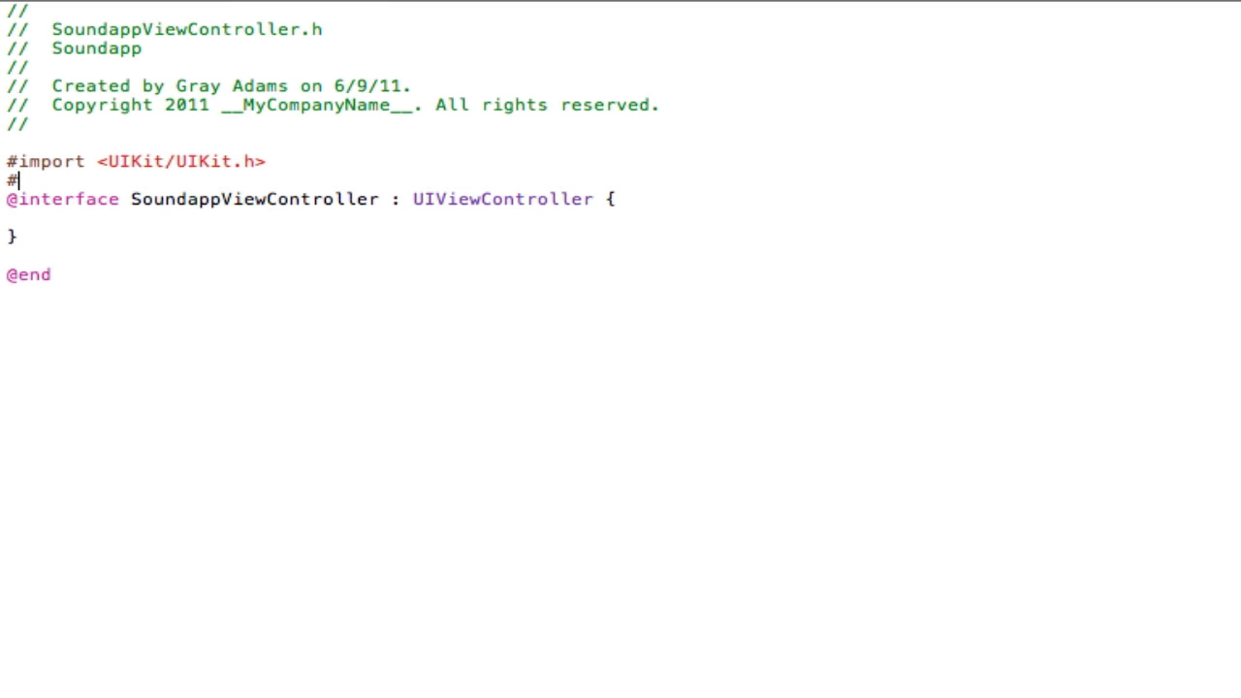
pyautogui.write('import')
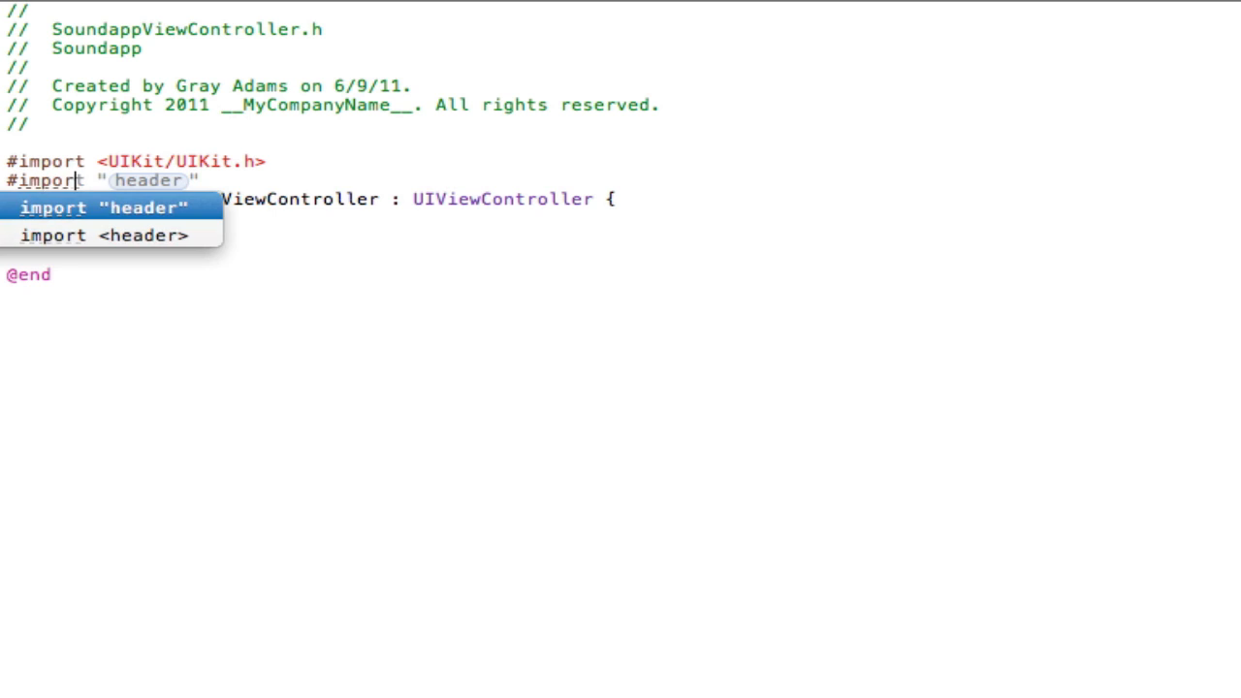
pyautogui.write('<AV')
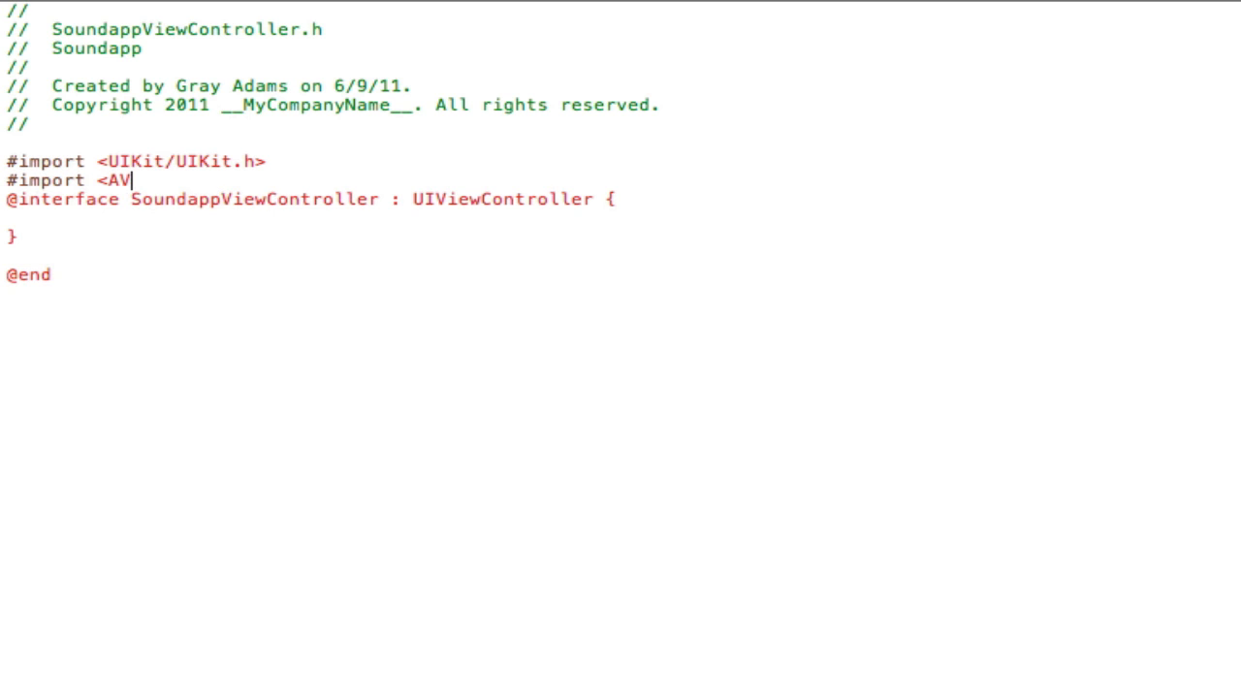
pyautogui.write('Foundation/')
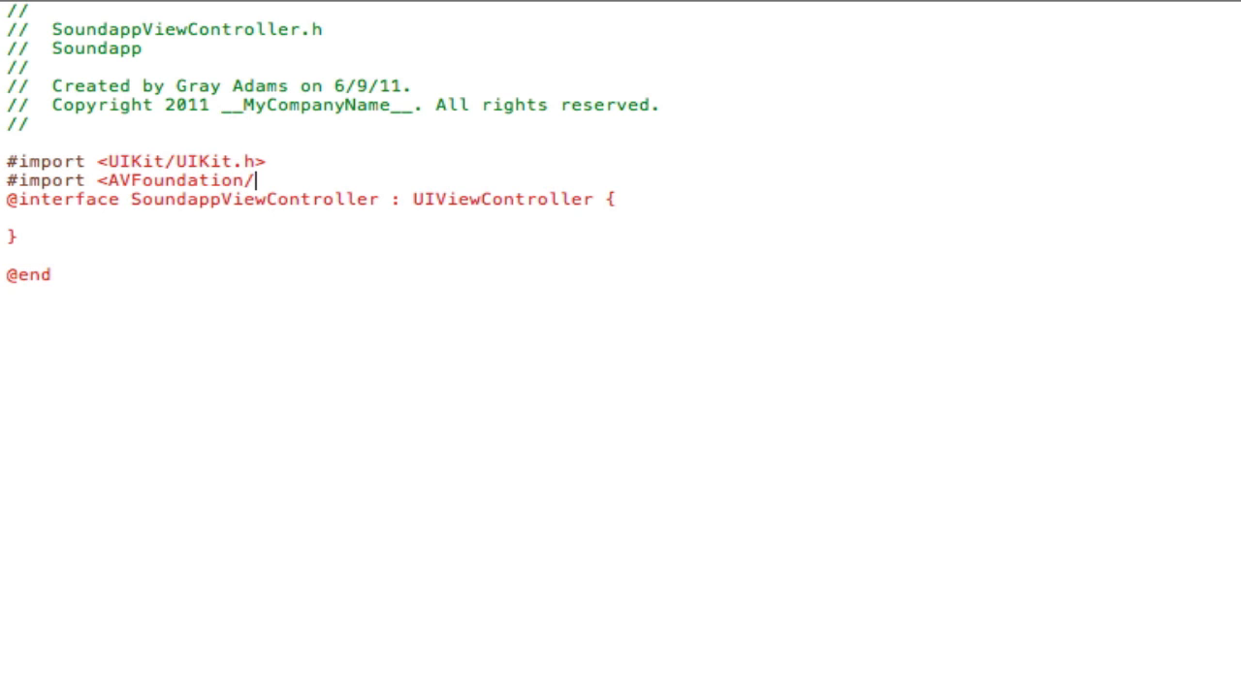
pyautogui.write('AVFound')
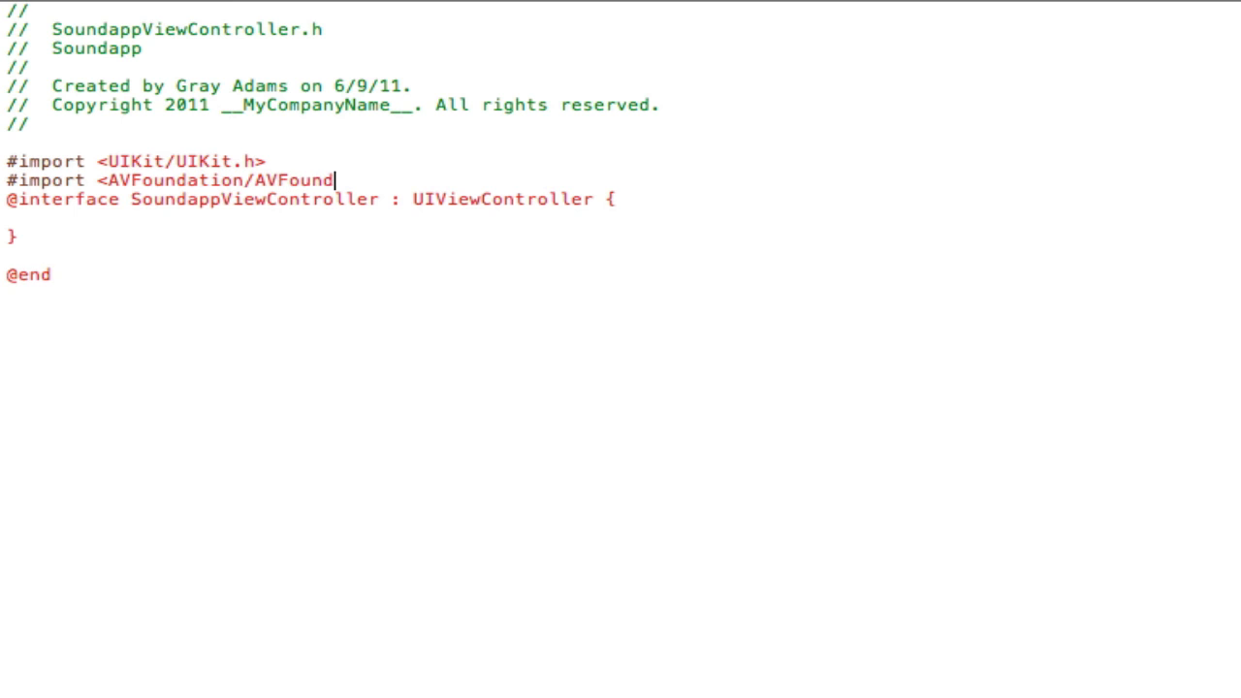
pyautogui.write('ation.h>')
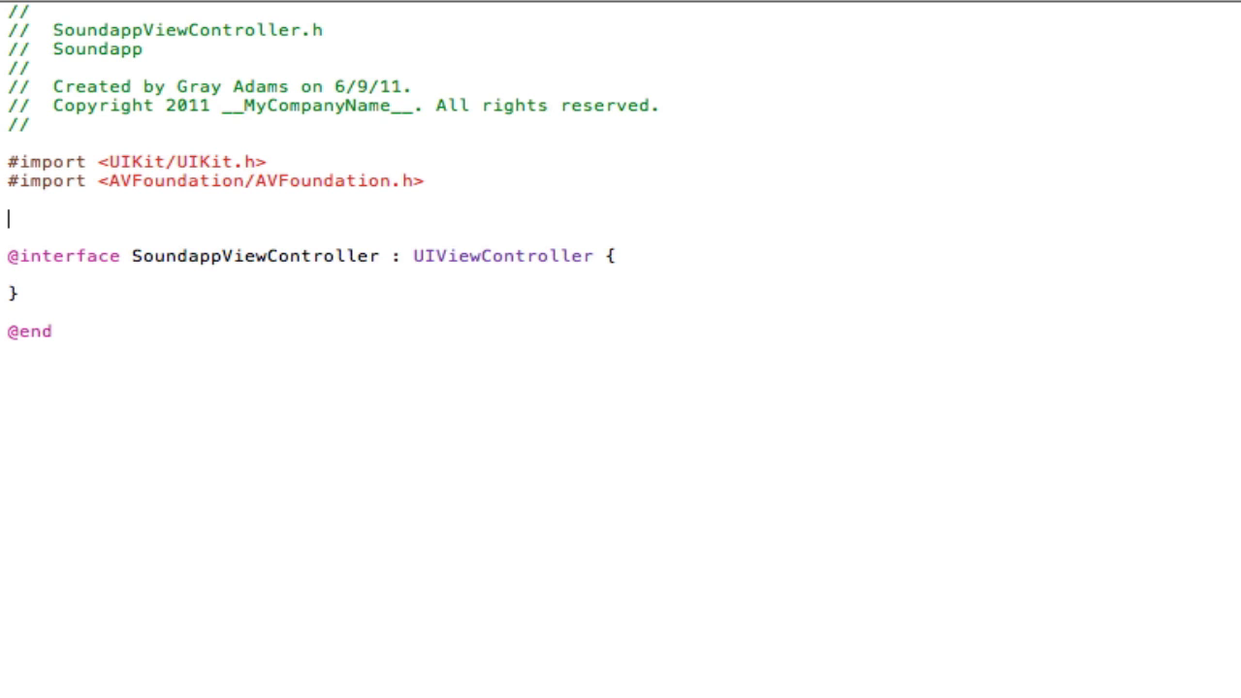
pyautogui.write('int clicked;')
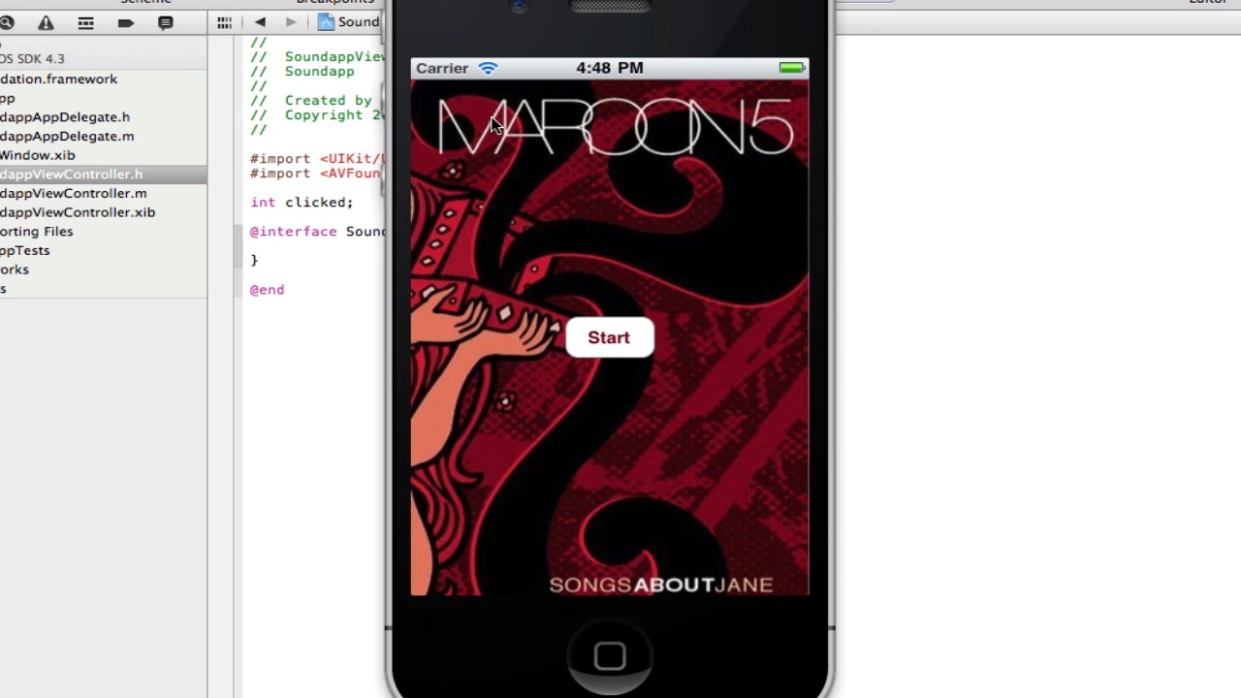
pyautogui.moveTo(566, 349)
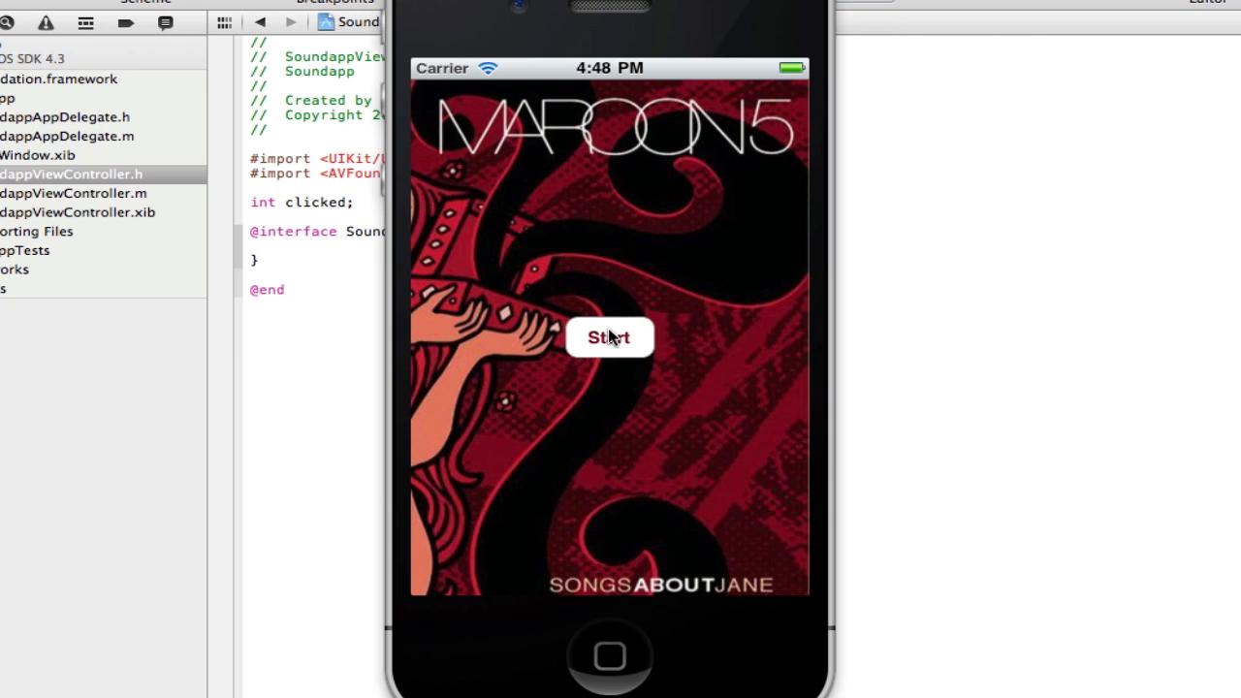
pyautogui.moveTo(764, 66)
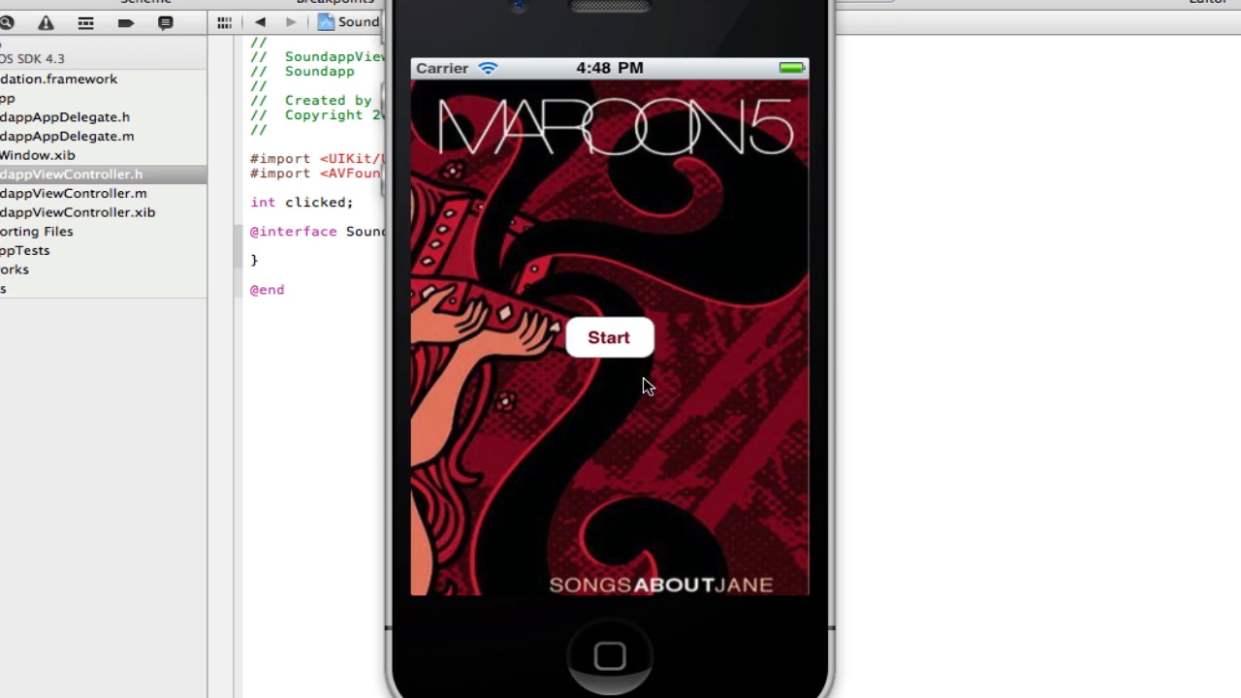
pyautogui.moveTo(648, 352)
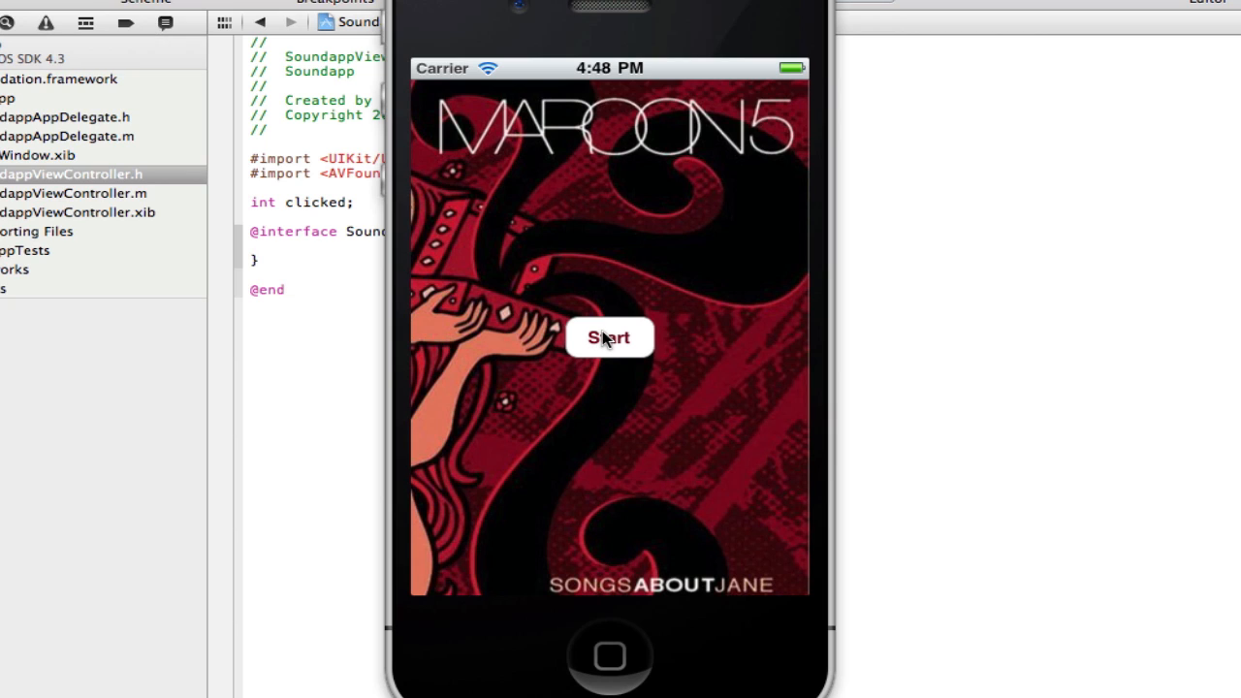
pyautogui.moveTo(450, 292)
pyautogui.write('AVAudioPlayer')
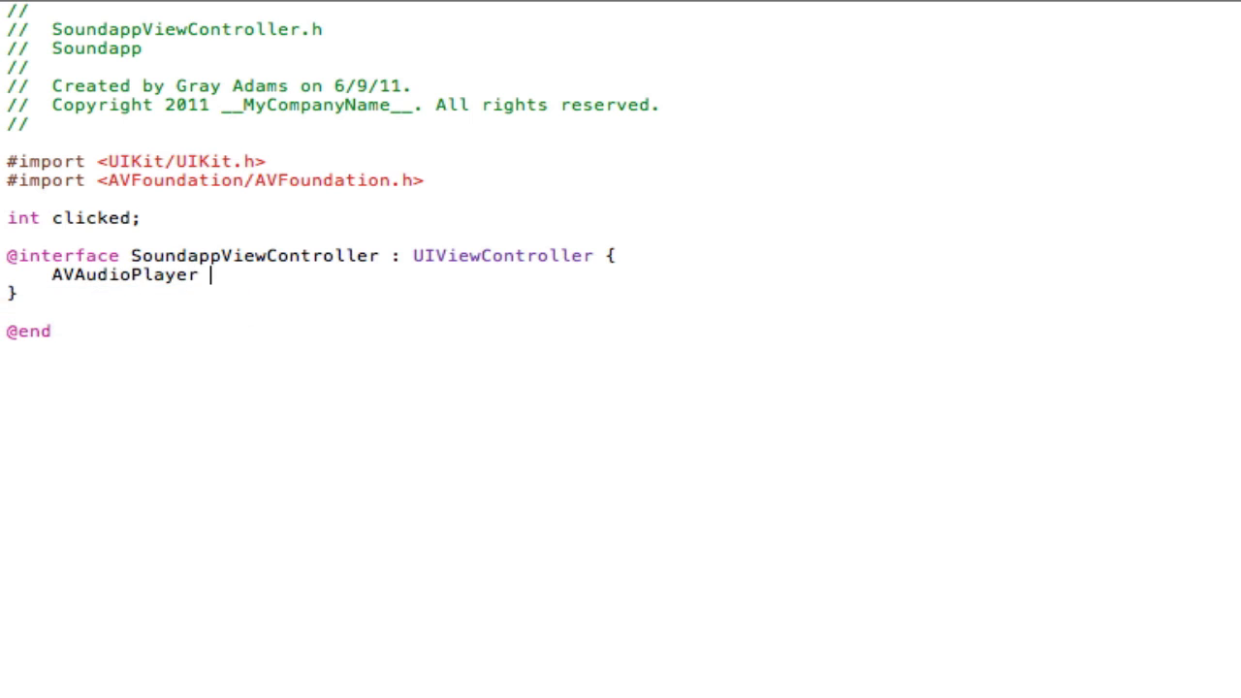
# Step: Declare AVAudioPlayer *audioPlayer; and IBOutlet UIButton *start; in the interface
pyautogui.write('*audioP')
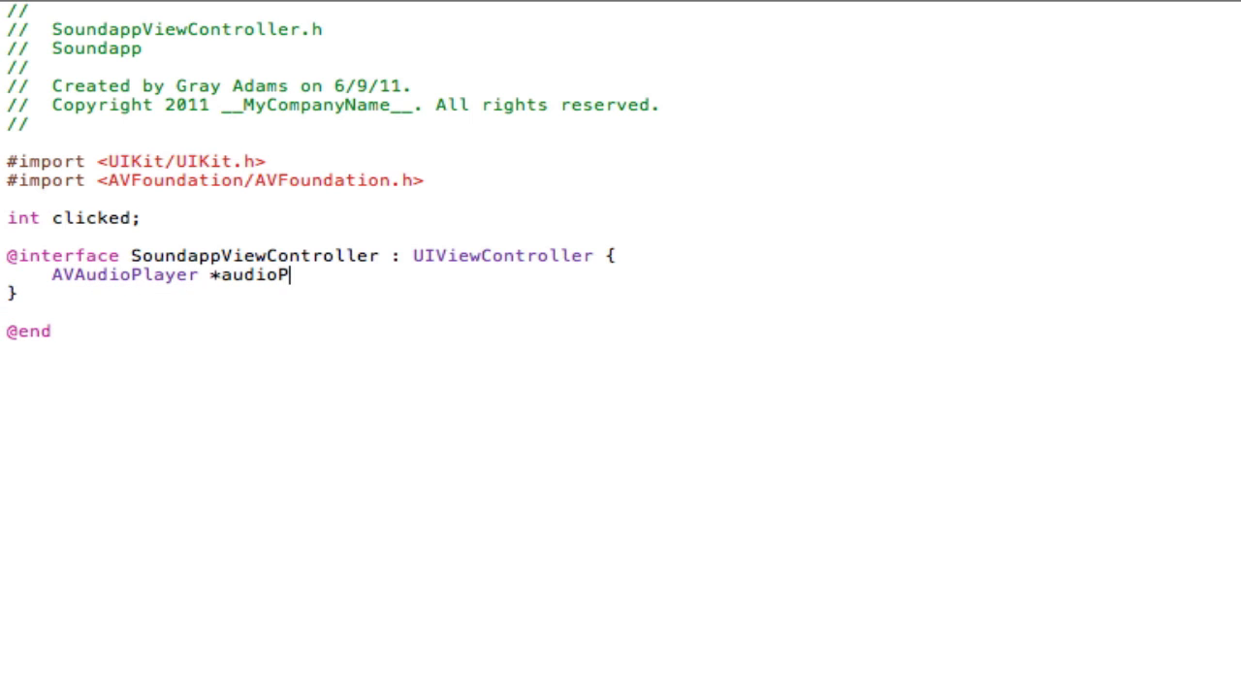
pyautogui.write('layer;')
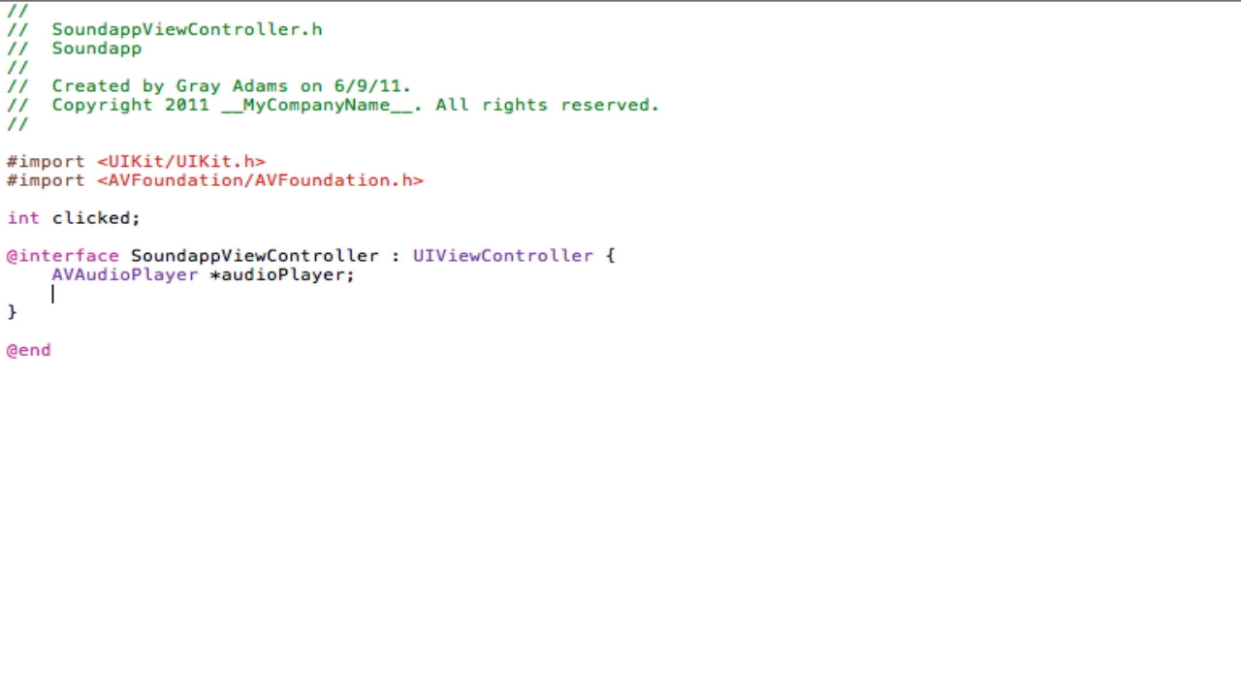
pyautogui.write('IBOulet')
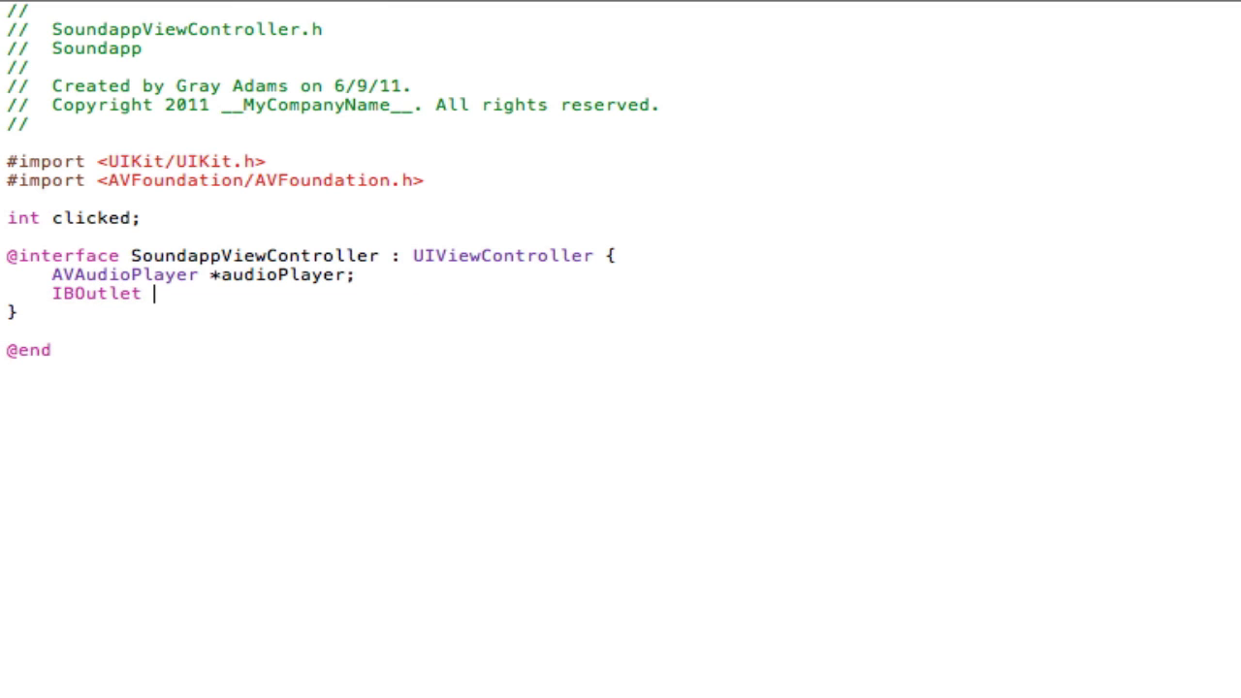
pyautogui.write('UIButton *s')
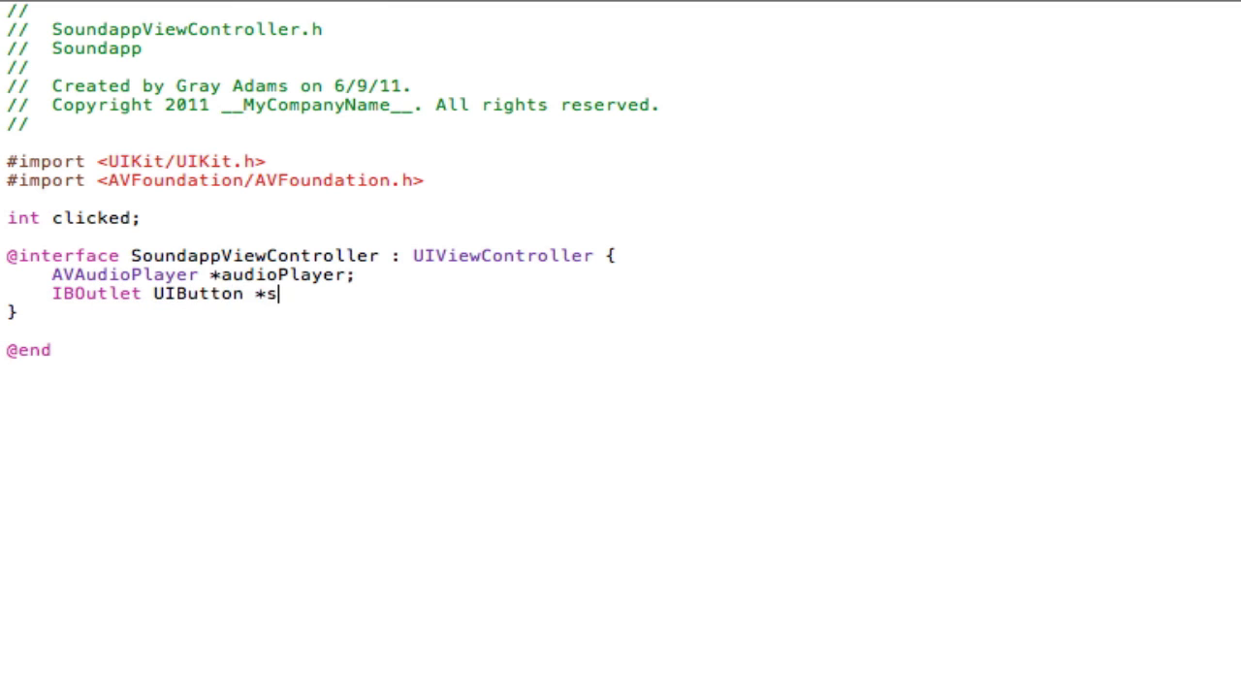
pyautogui.write('tart;')
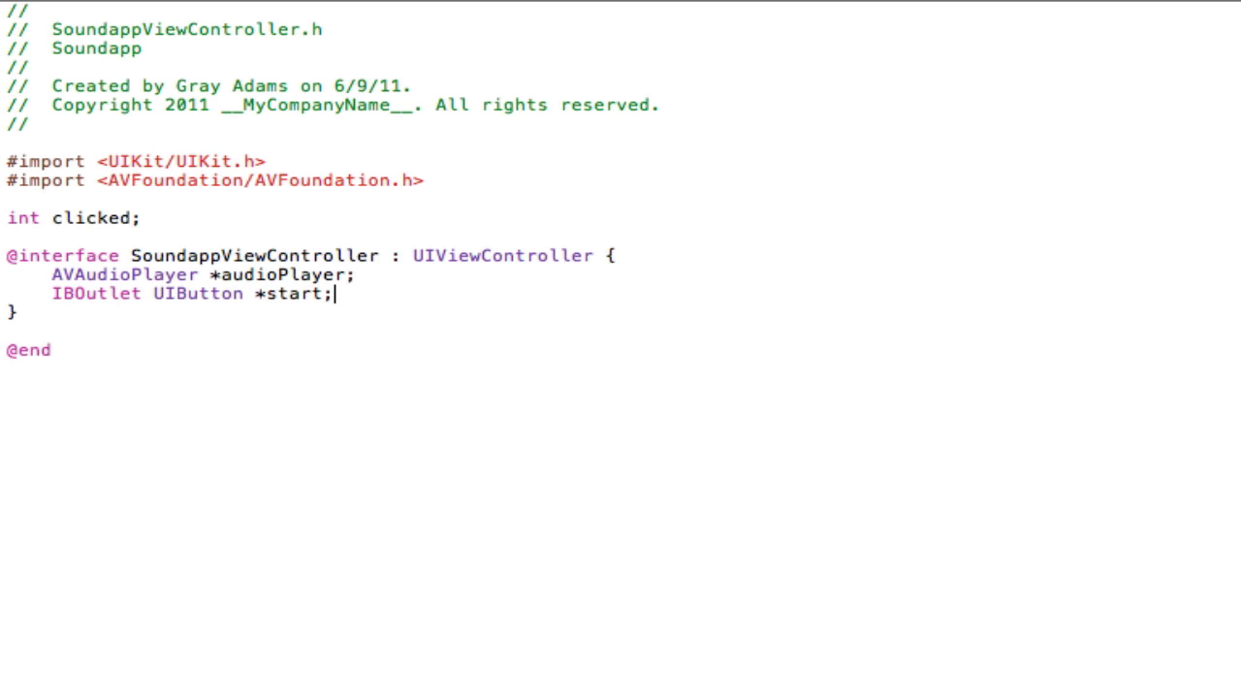
pyautogui.click(35, 316)
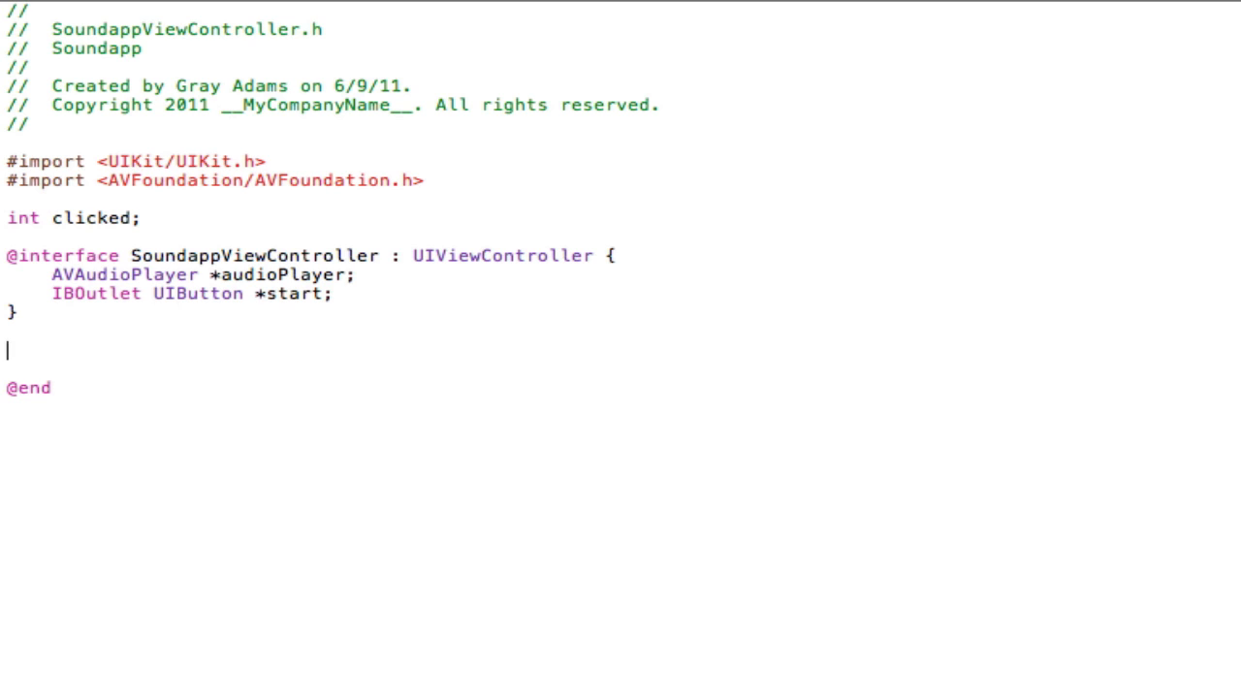
# Step: Declare - (IBAction)play; below the interface braces
pyautogui.write('-')
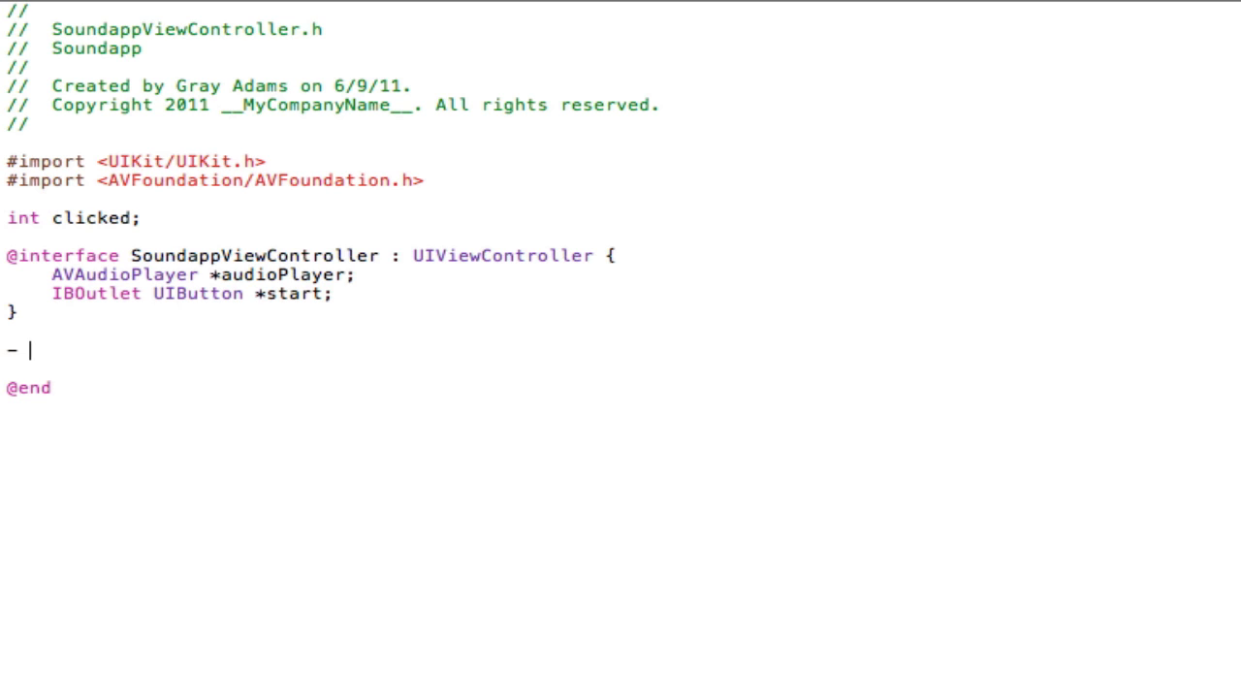
pyautogui.write('(IBActio')
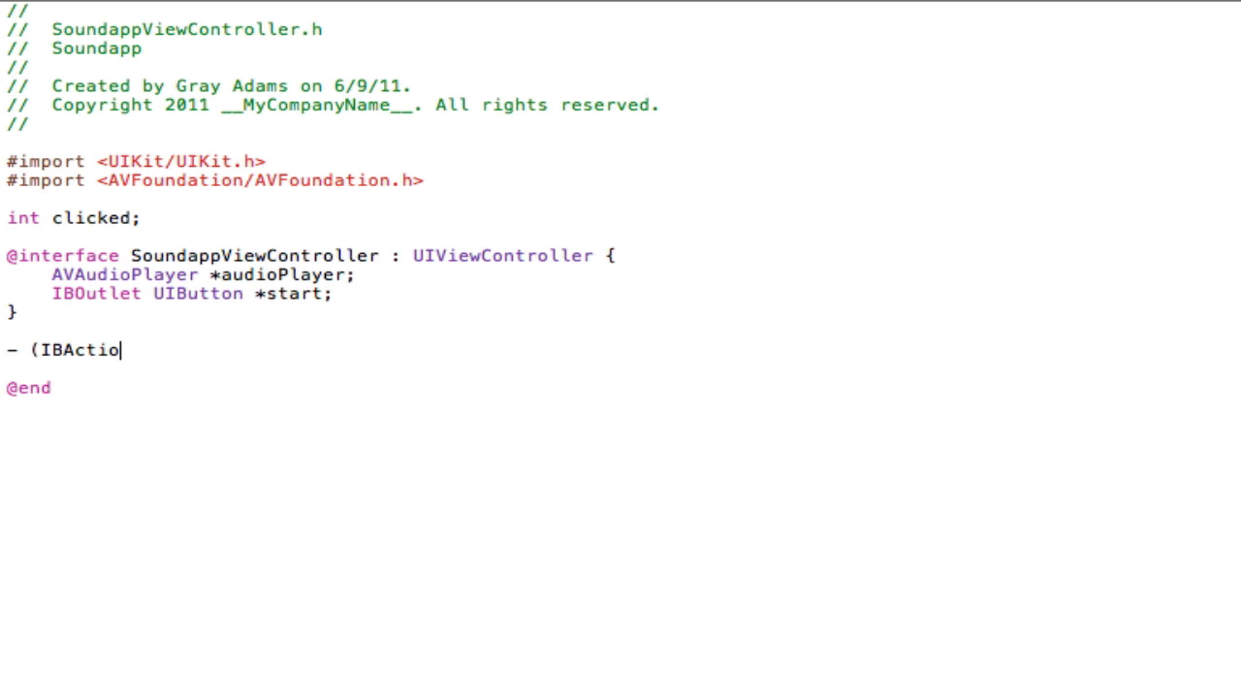
pyautogui.write('n)')
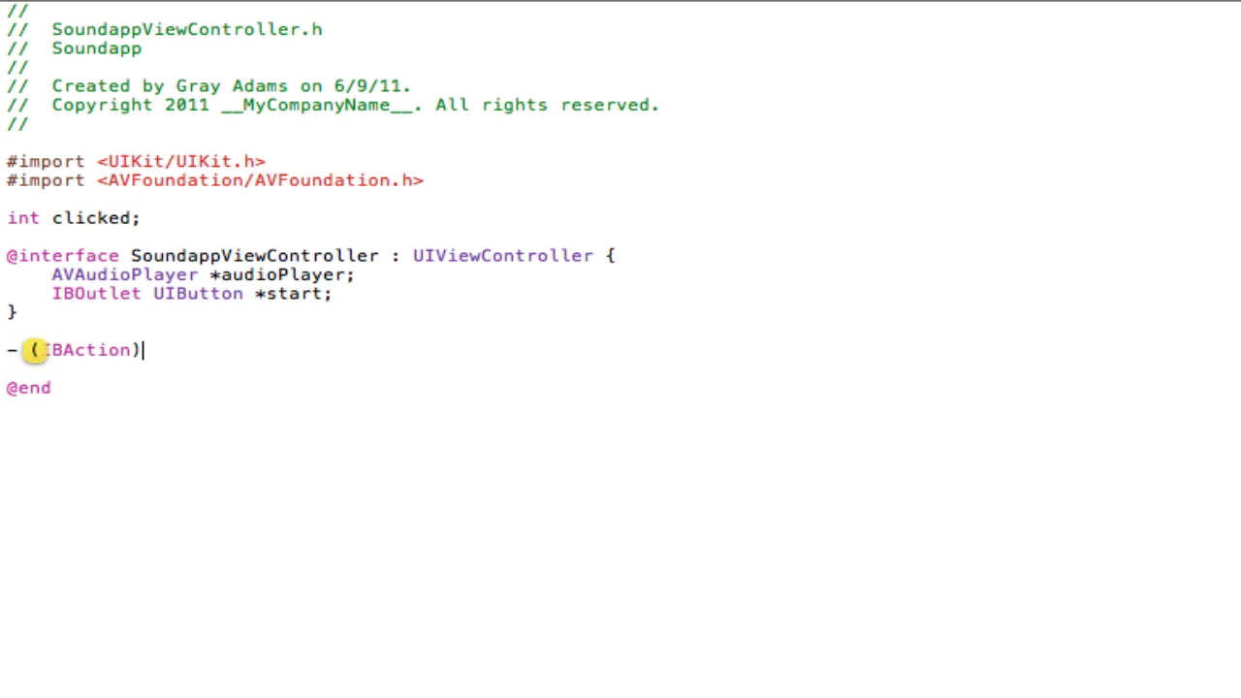
pyautogui.write('play;')
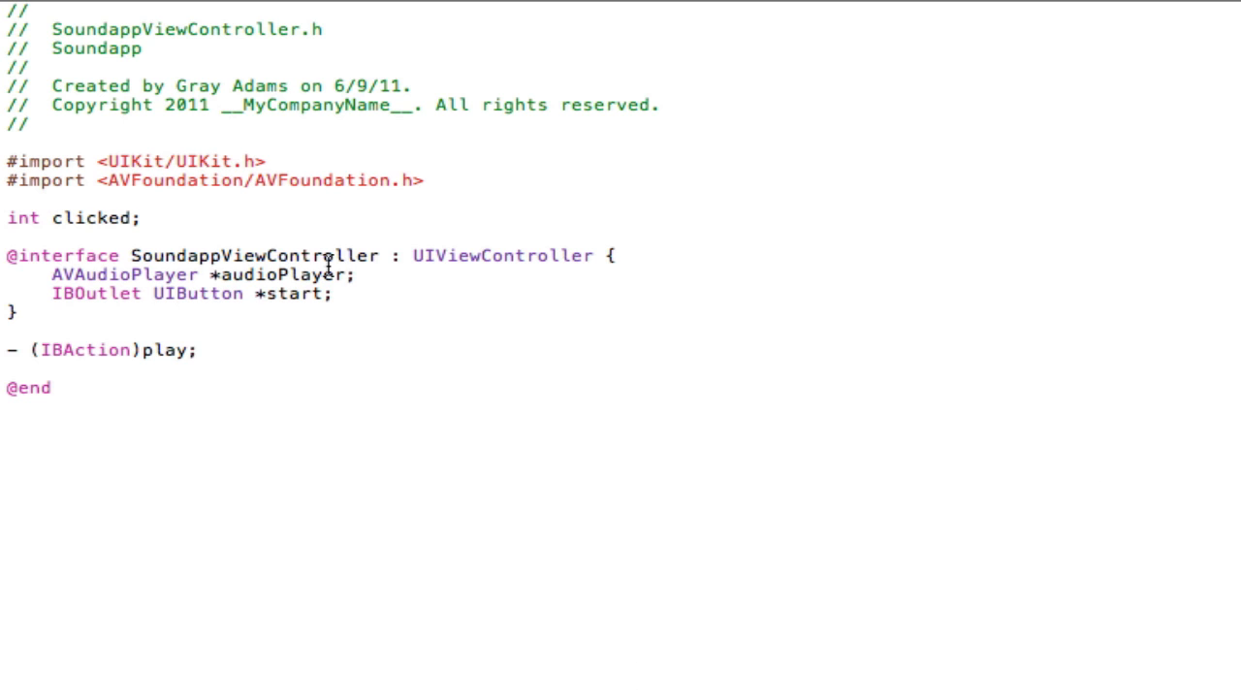
pyautogui.moveTo(418, 438)
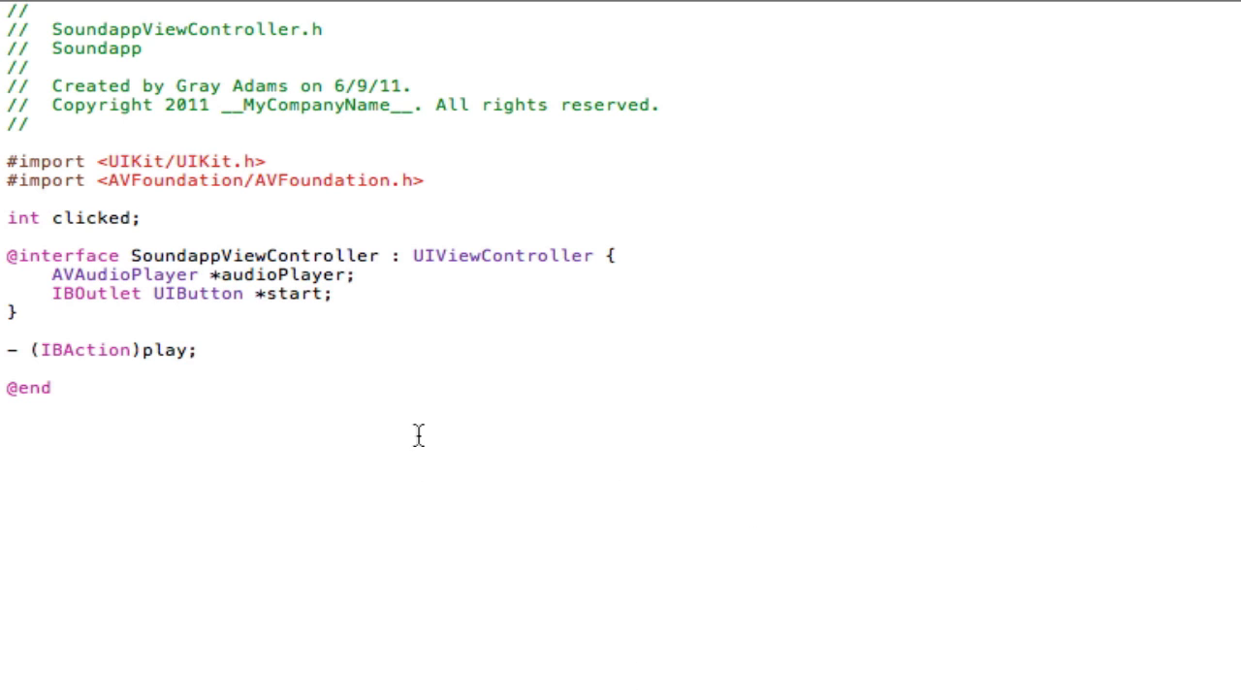
pyautogui.moveTo(145, 276)
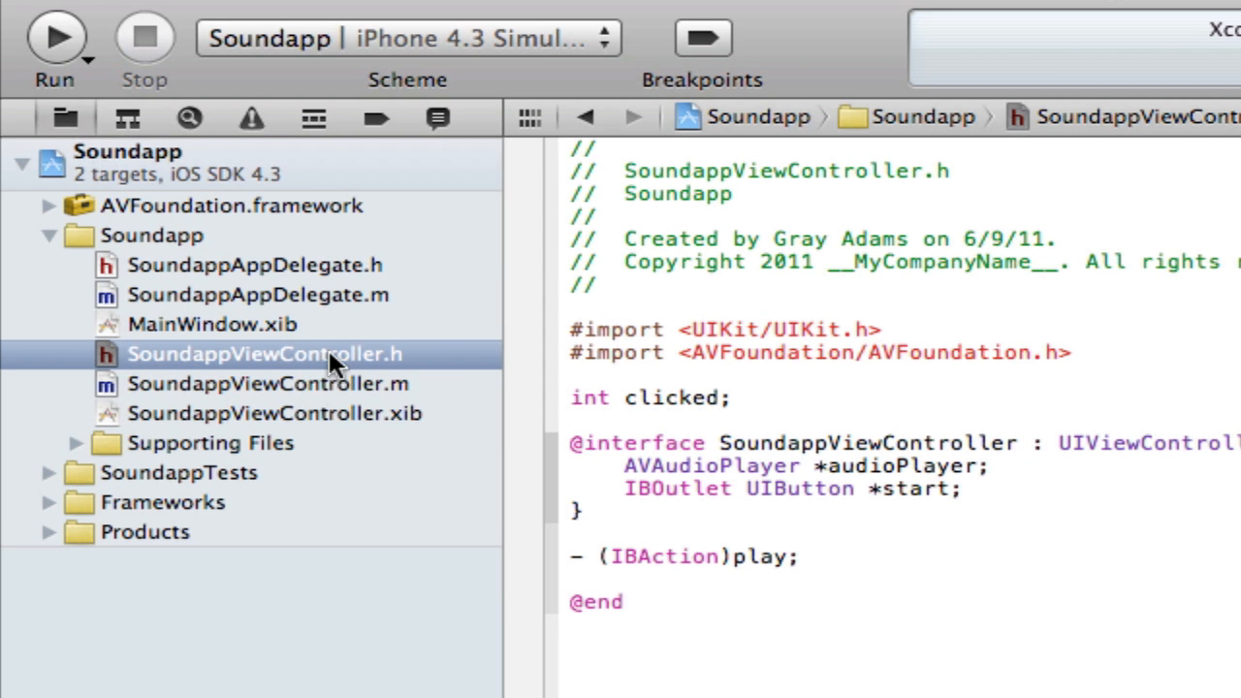
pyautogui.moveTo(423, 391)
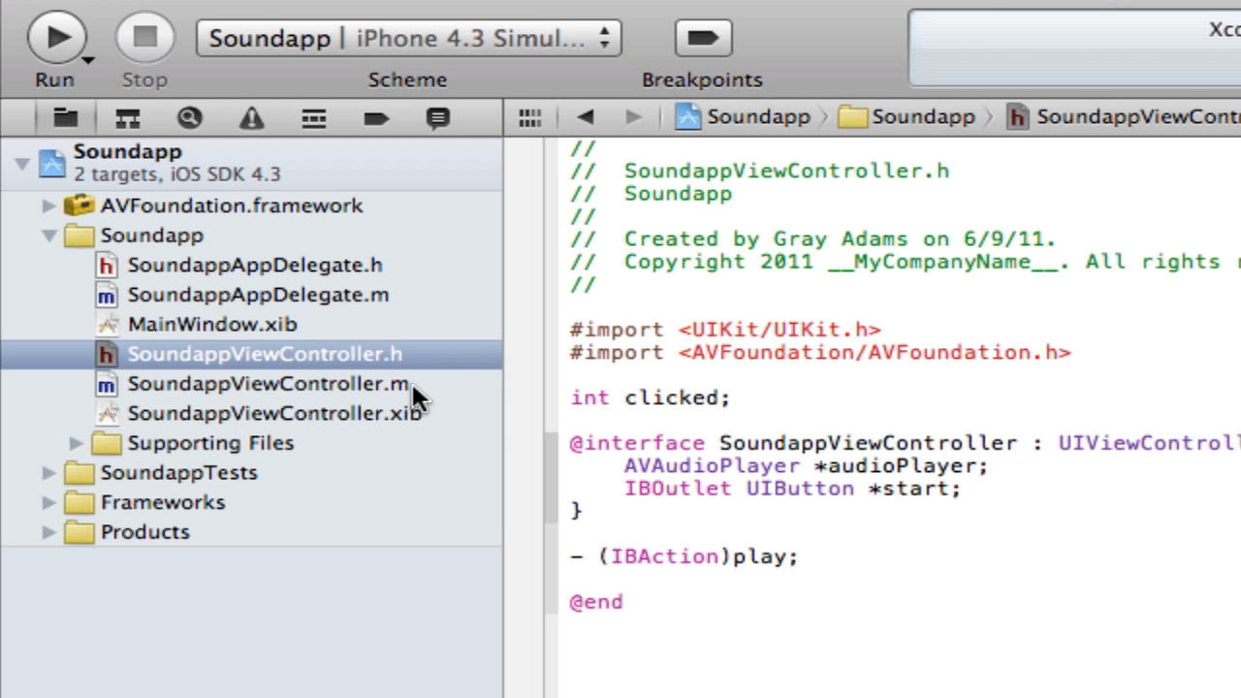
# Step: Open SoundappViewController.m from the Project Navigator
pyautogui.click(271, 384)
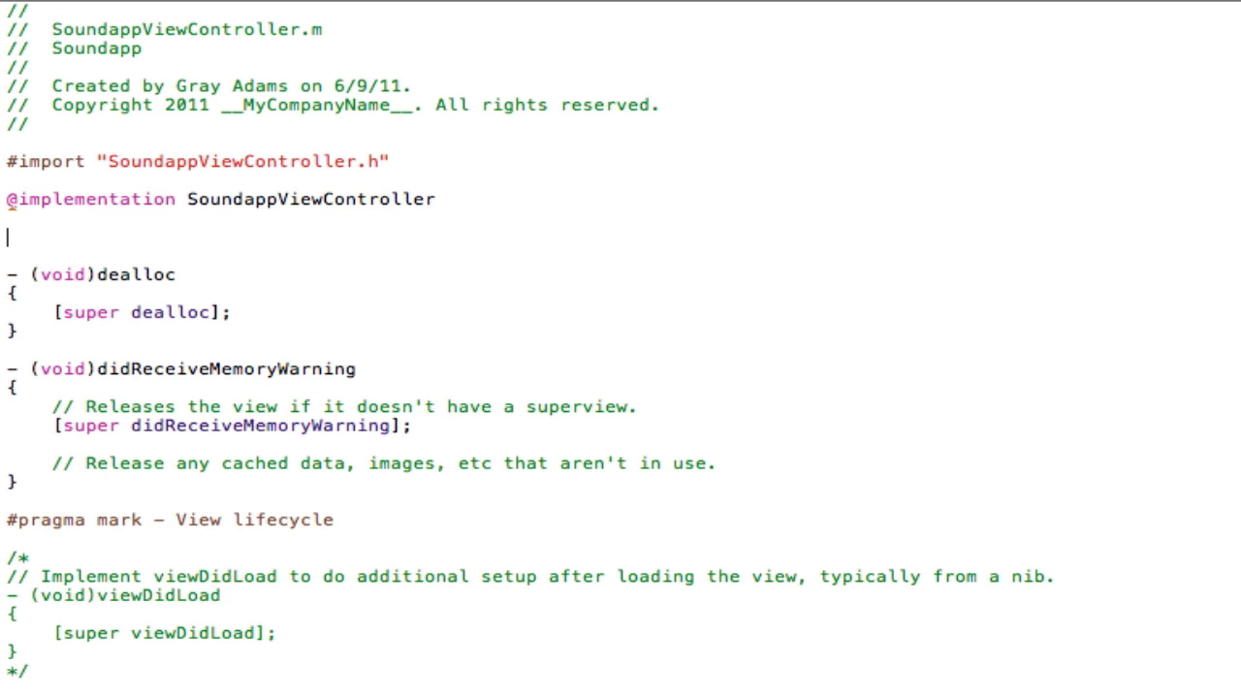
# Step: Write the - (IBAction)play { method header in SoundappViewController.m
pyautogui.write('-')
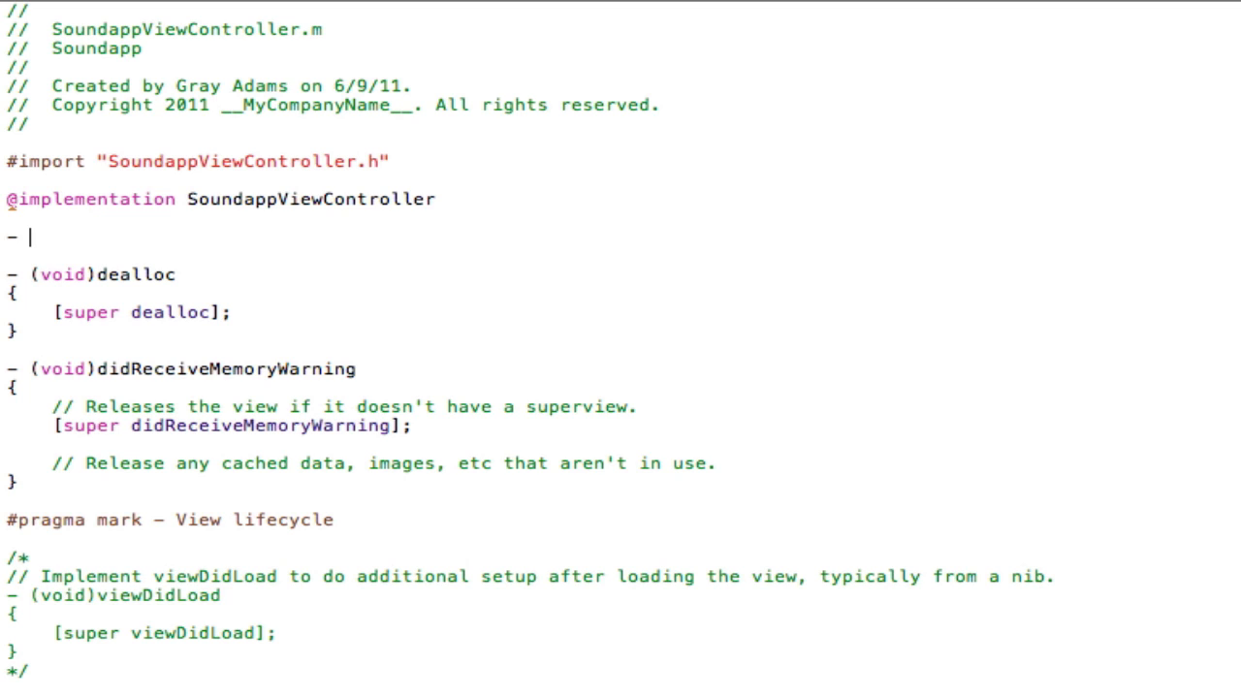
pyautogui.write('(IBa')
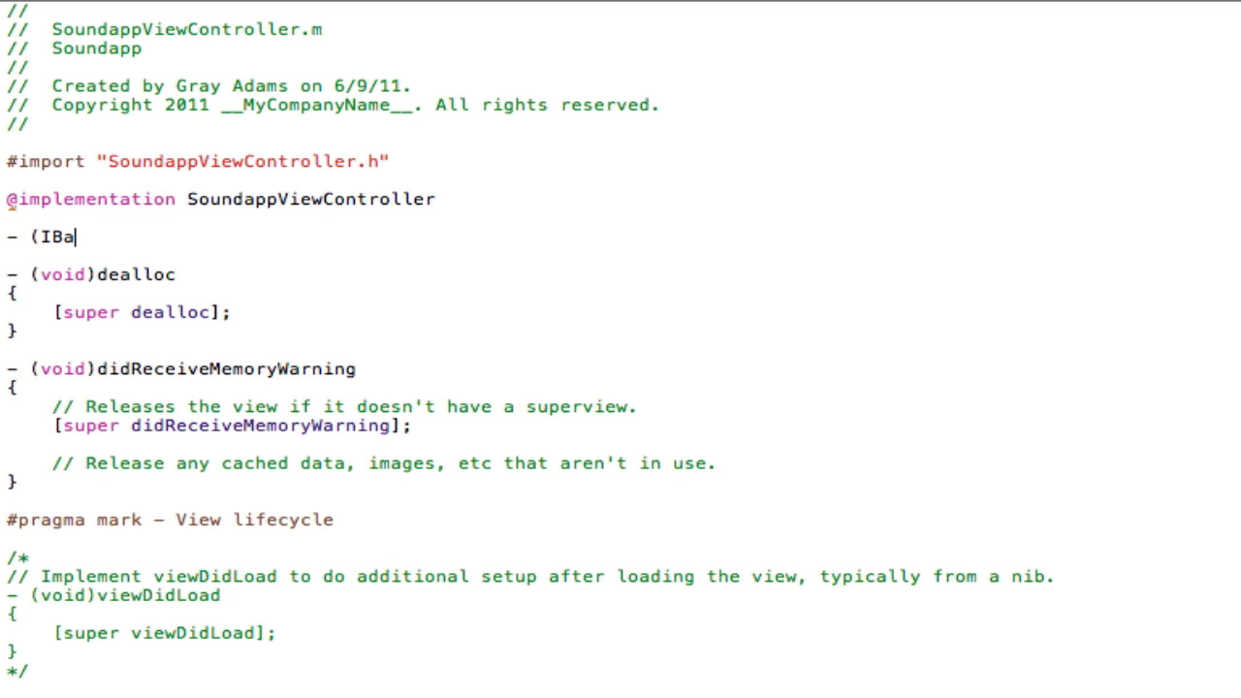
pyautogui.write('ction')
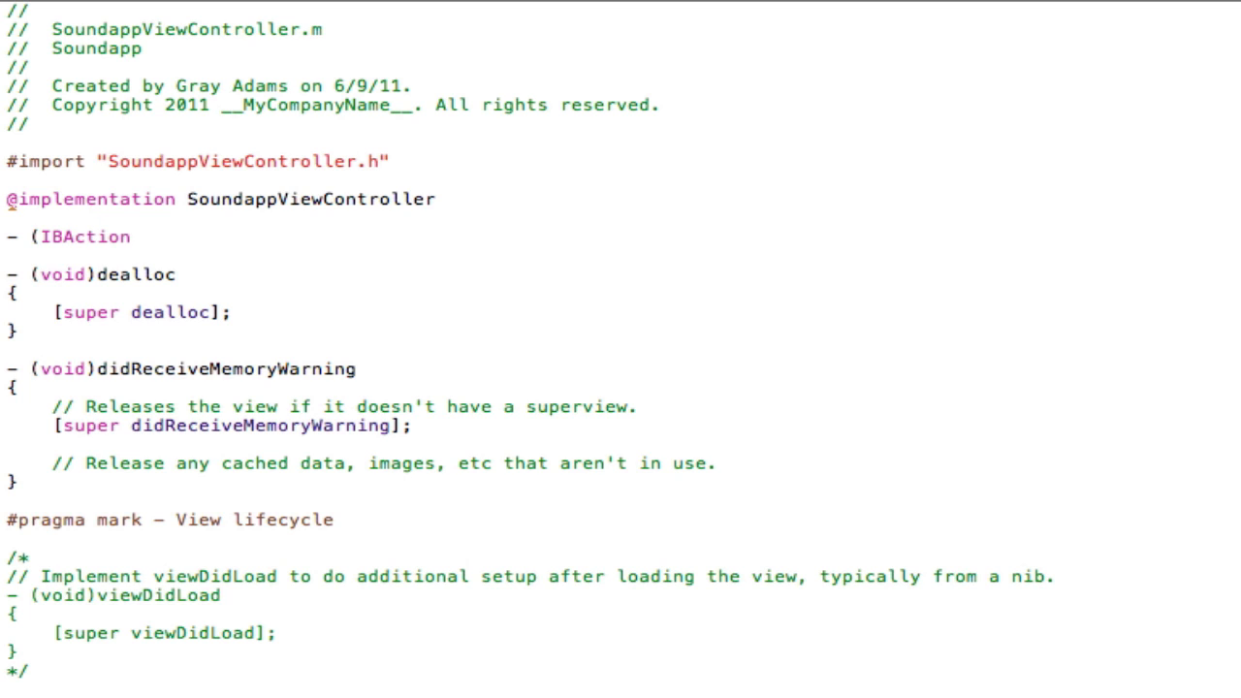
pyautogui.write(')play')
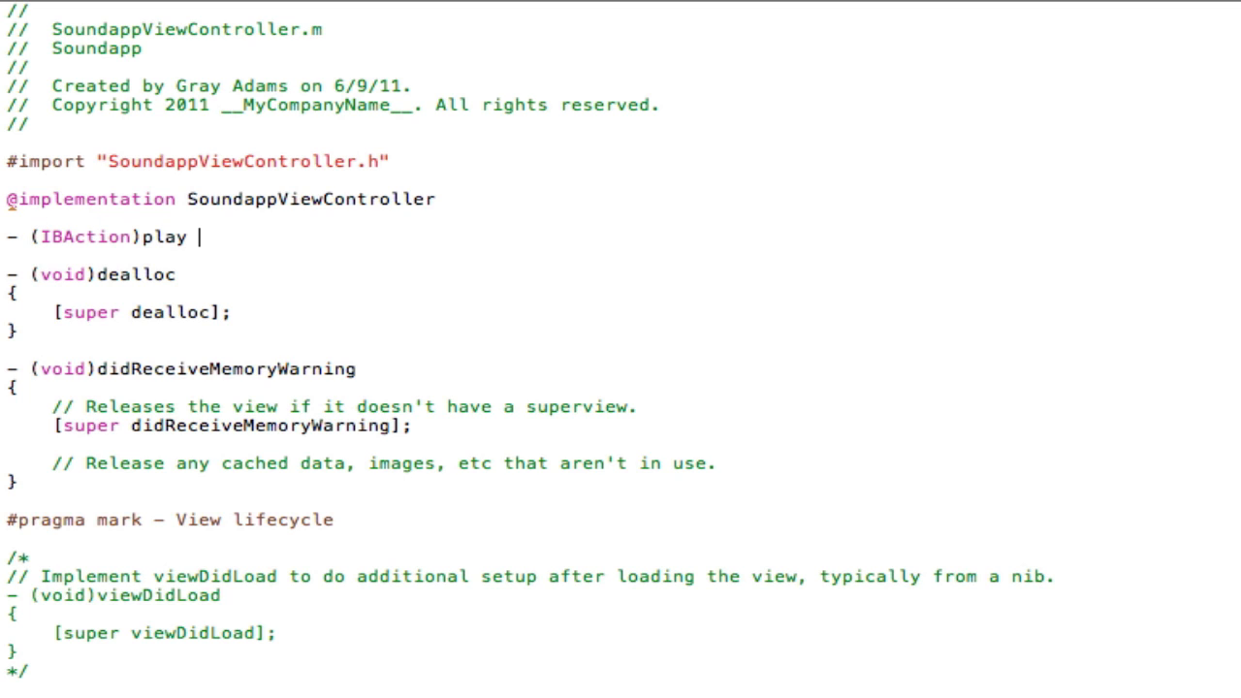
pyautogui.write('{')
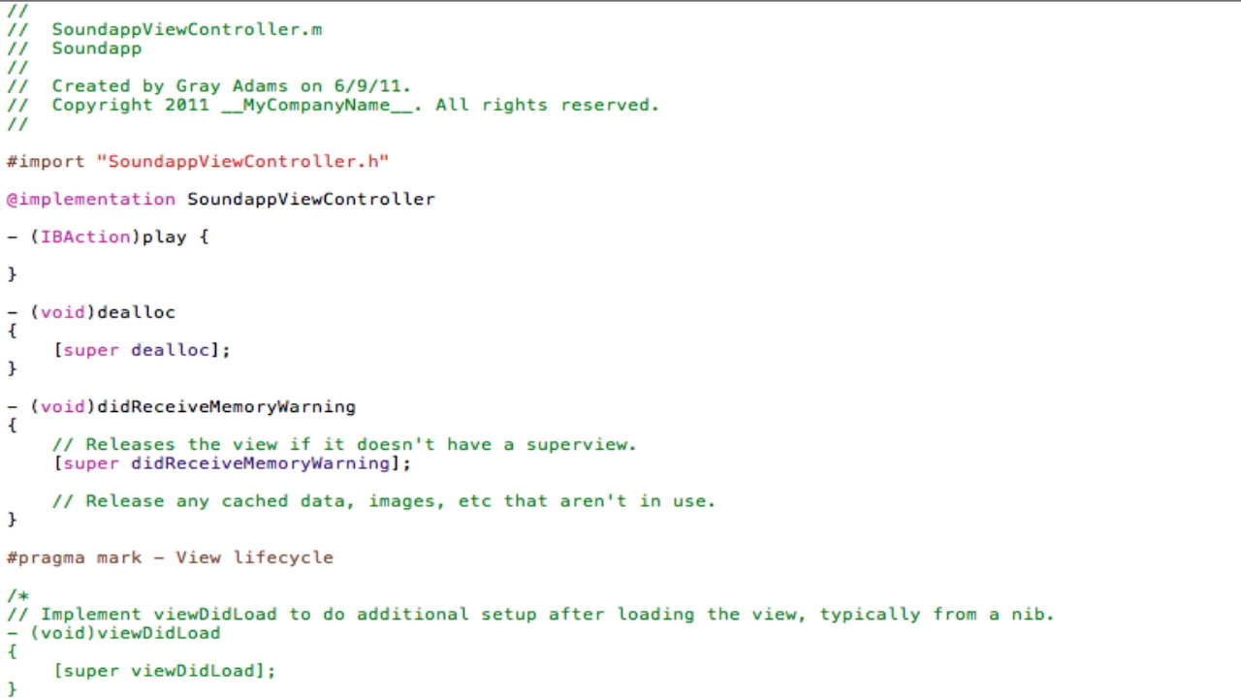
# Step: Add if(clicked == 0) { clicked = 1; inside play and leave a blank line for more code
pyautogui.write('if(clicked')
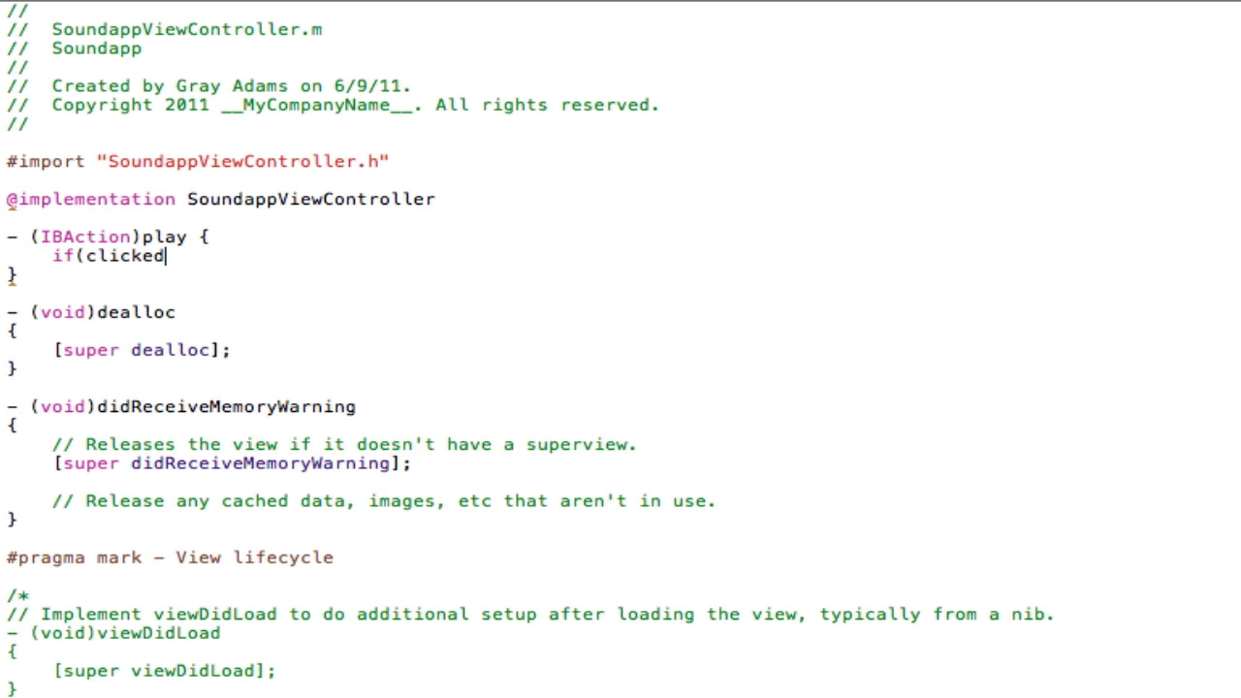
pyautogui.write('== 0)')
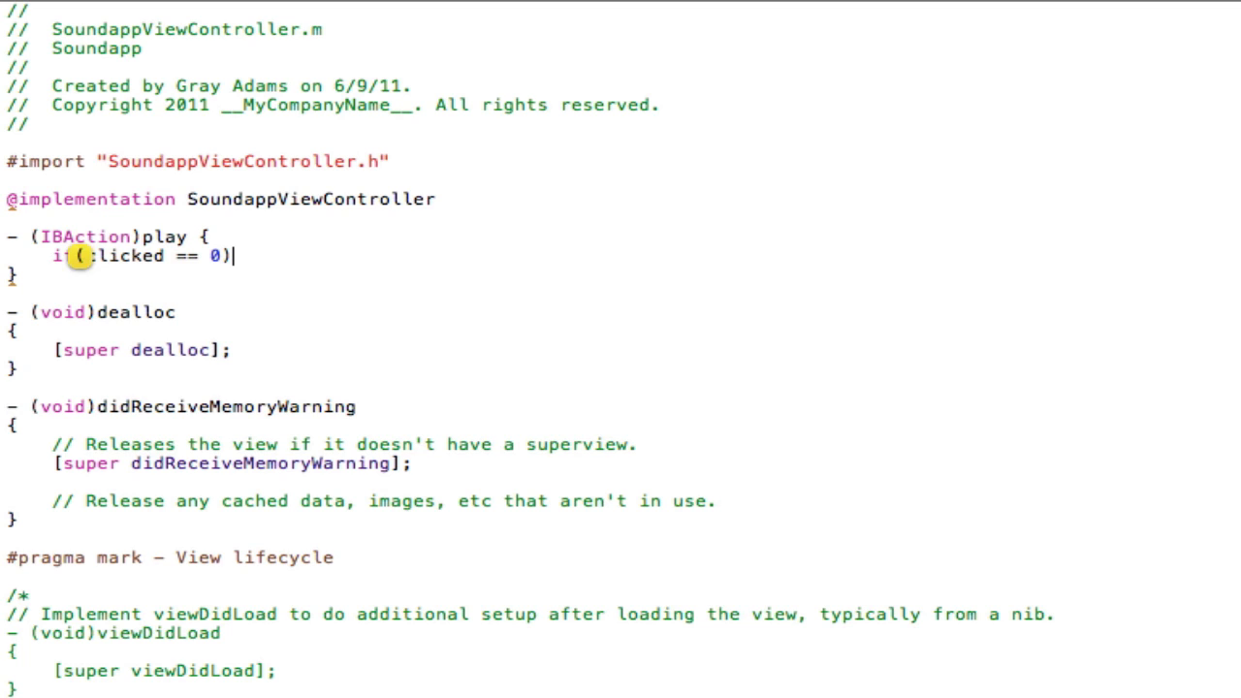
pyautogui.write('{')
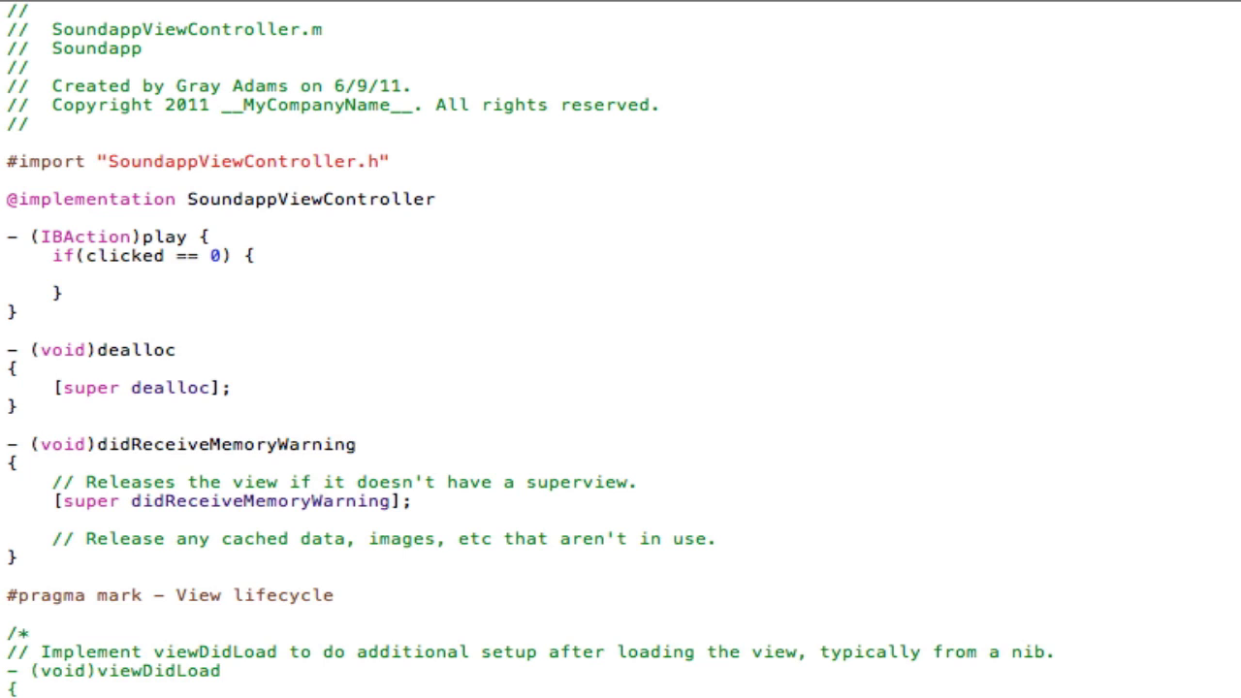
pyautogui.write('clicked = 1;')
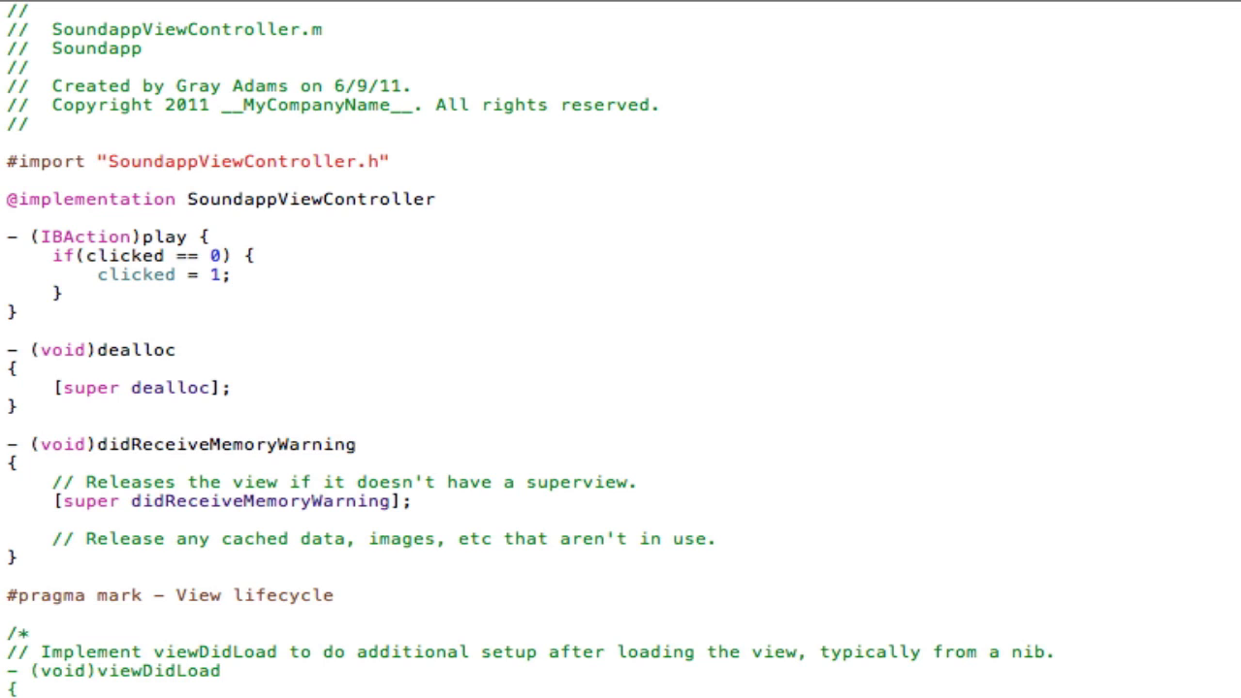
pyautogui.click(209, 276)
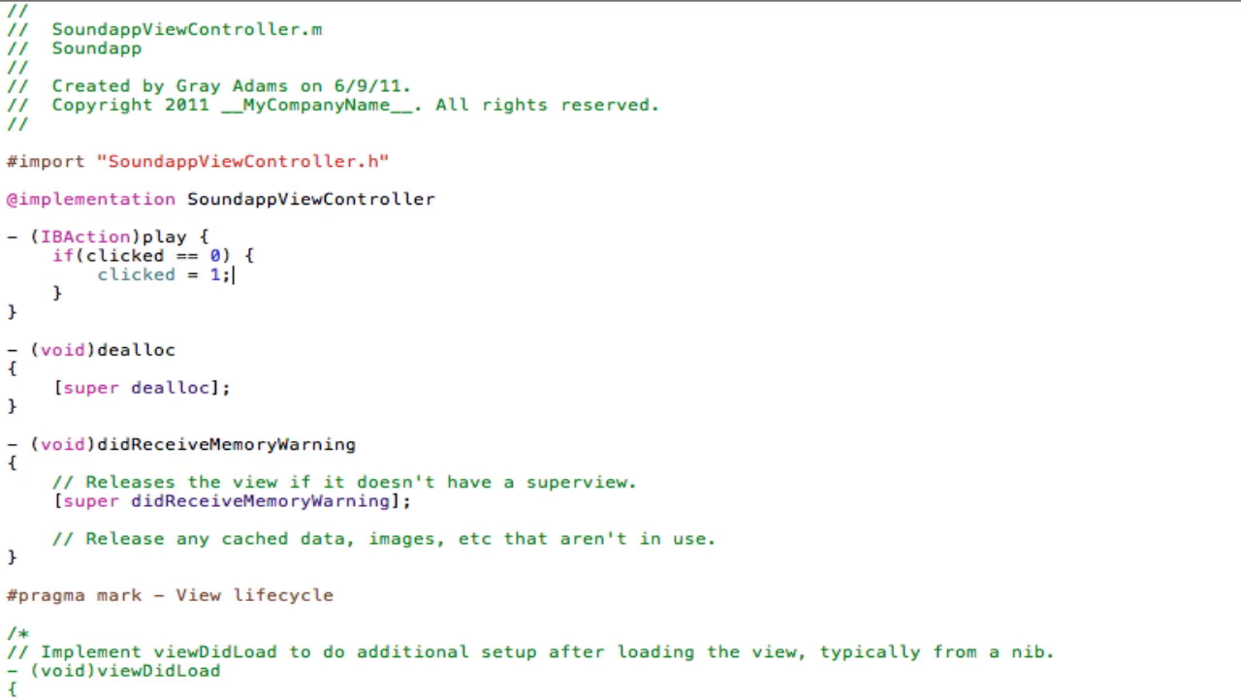
pyautogui.moveTo(55, 215)
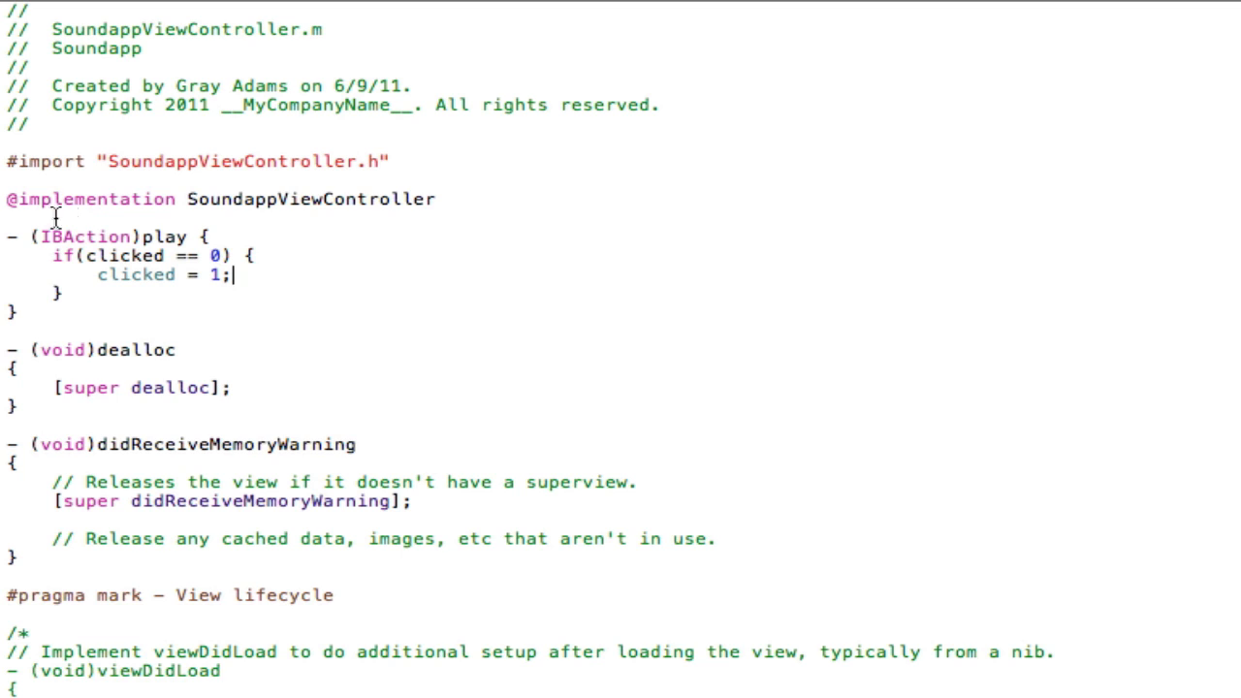
pyautogui.moveTo(155, 287)
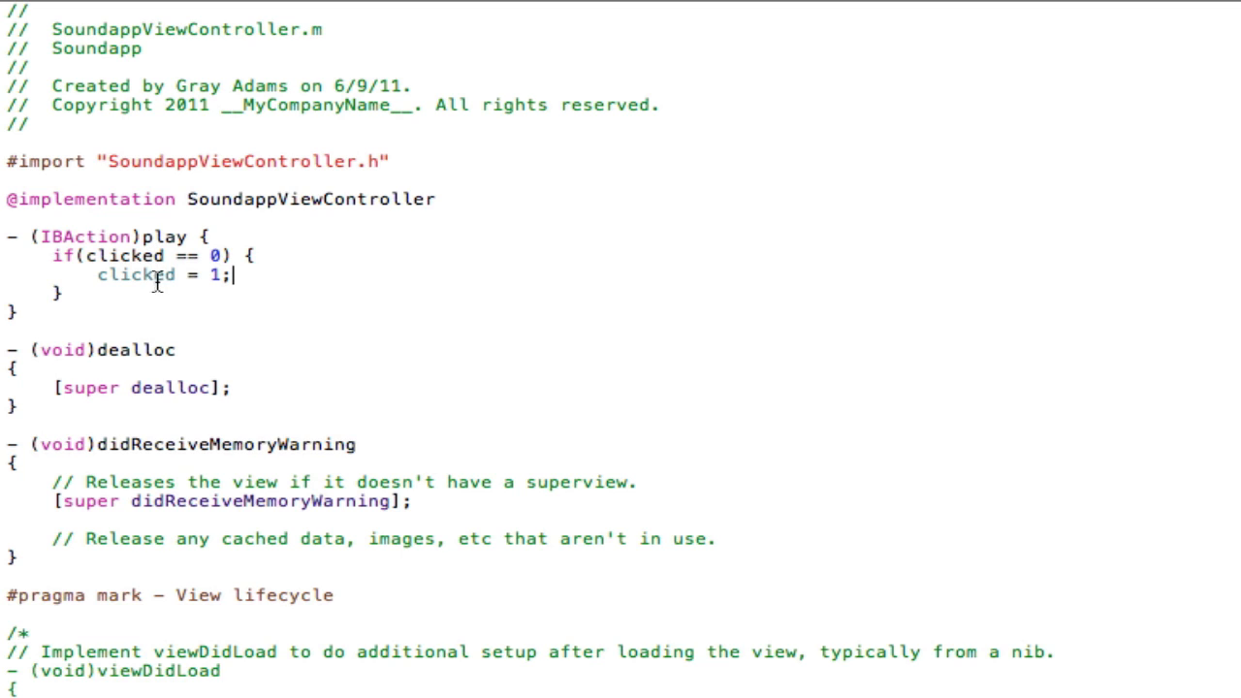
pyautogui.moveTo(105, 264)
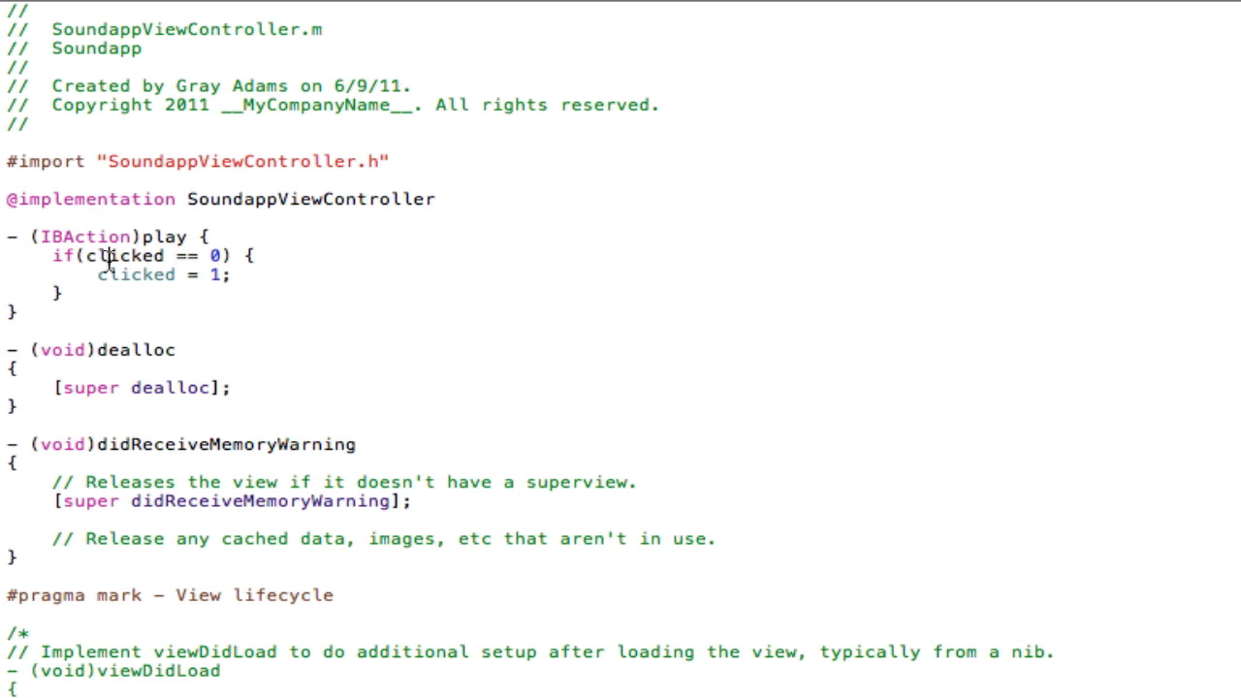
pyautogui.click(254, 256)
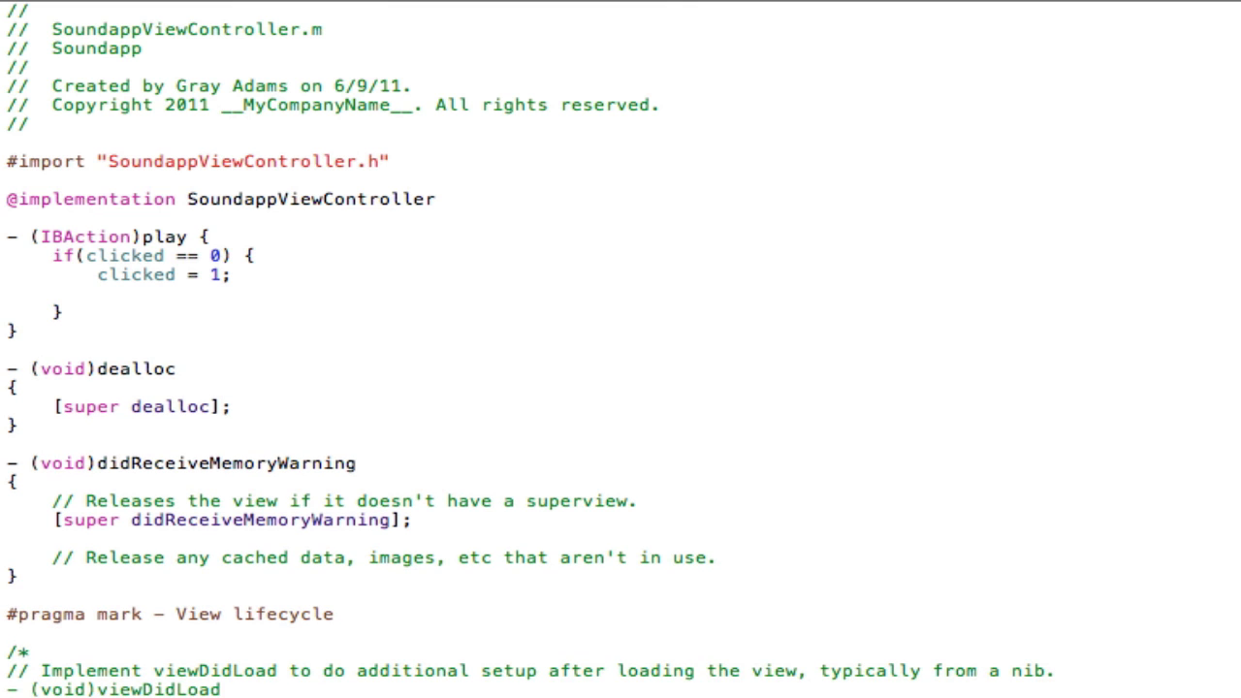
# Step: Type NSURL *url = [NSURL fileURLWithPath:[ using the autocomplete suggestion
pyautogui.write('NSURL *')
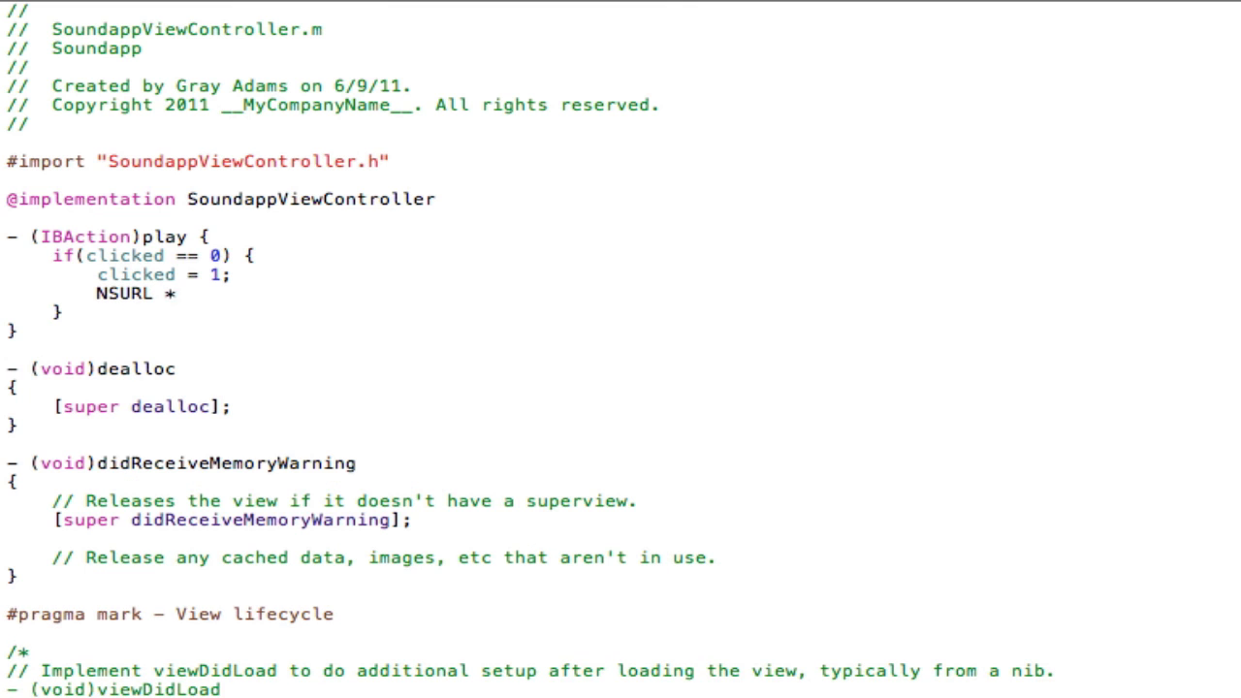
pyautogui.write('ur')
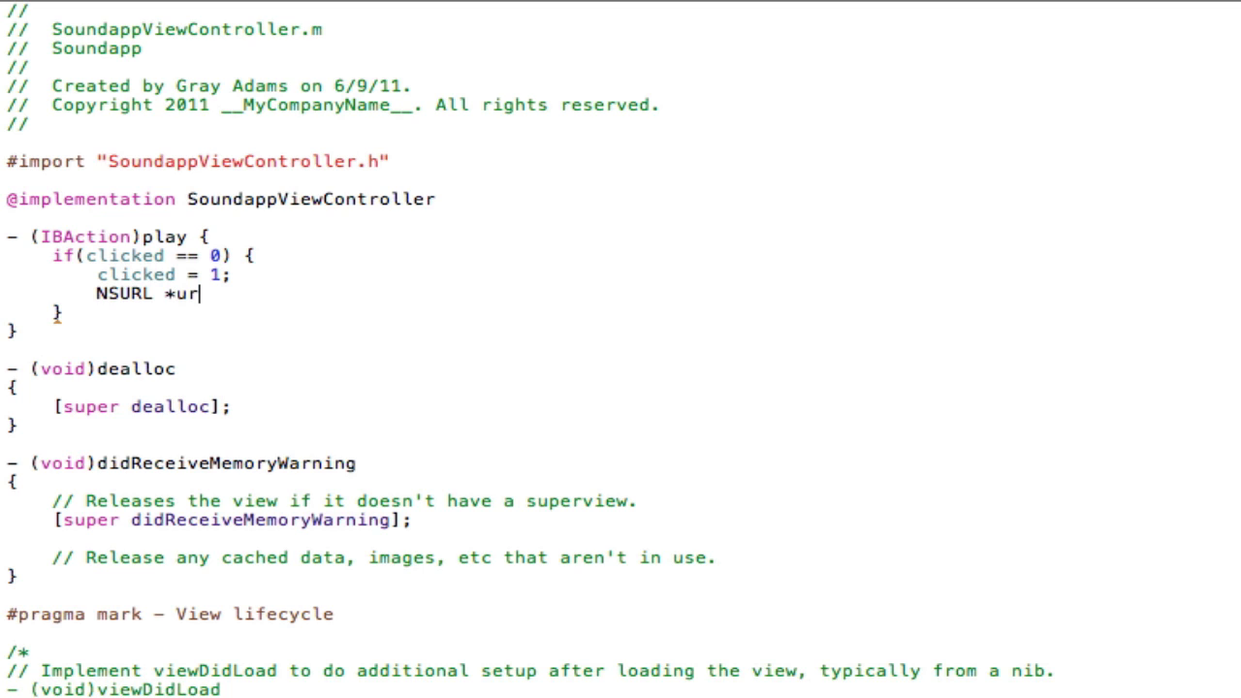
pyautogui.write('l')
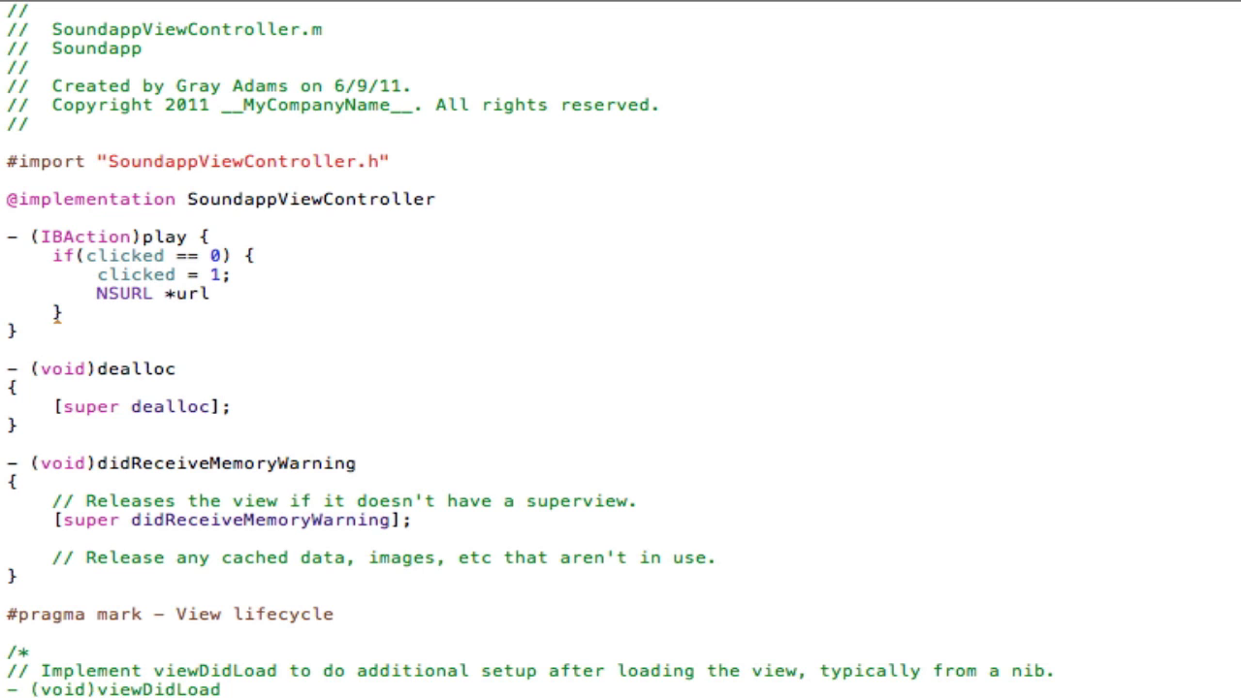
pyautogui.click(194, 295)
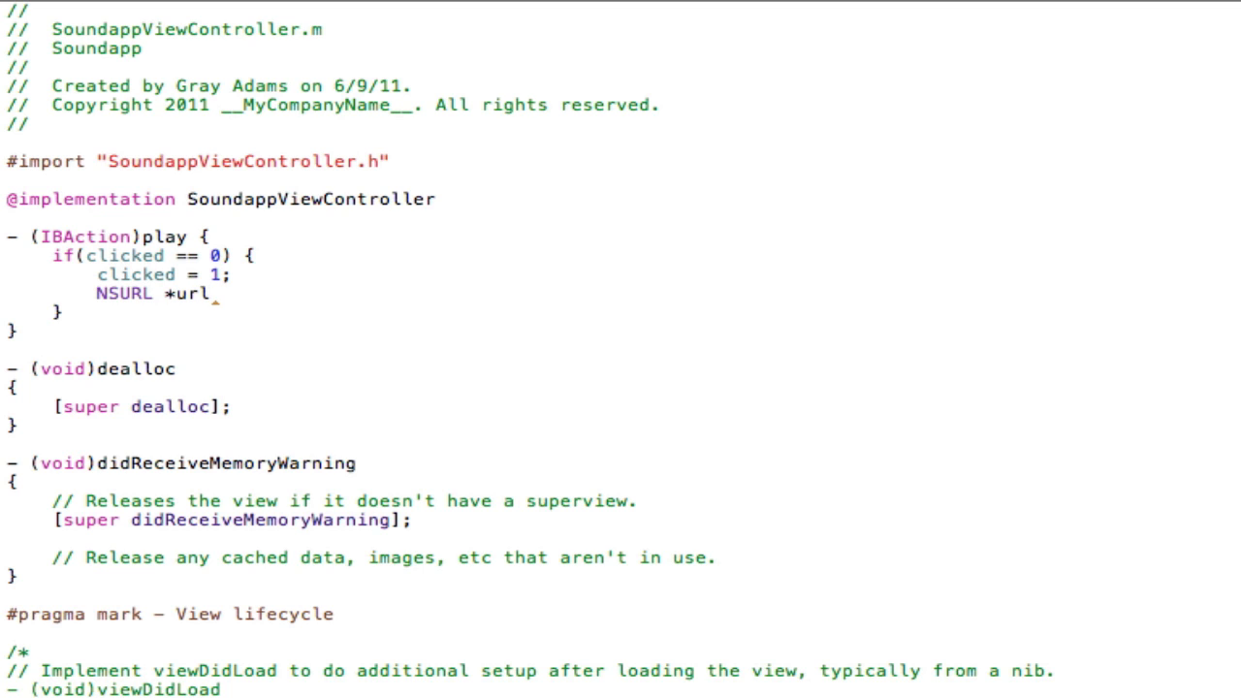
pyautogui.write('= [')
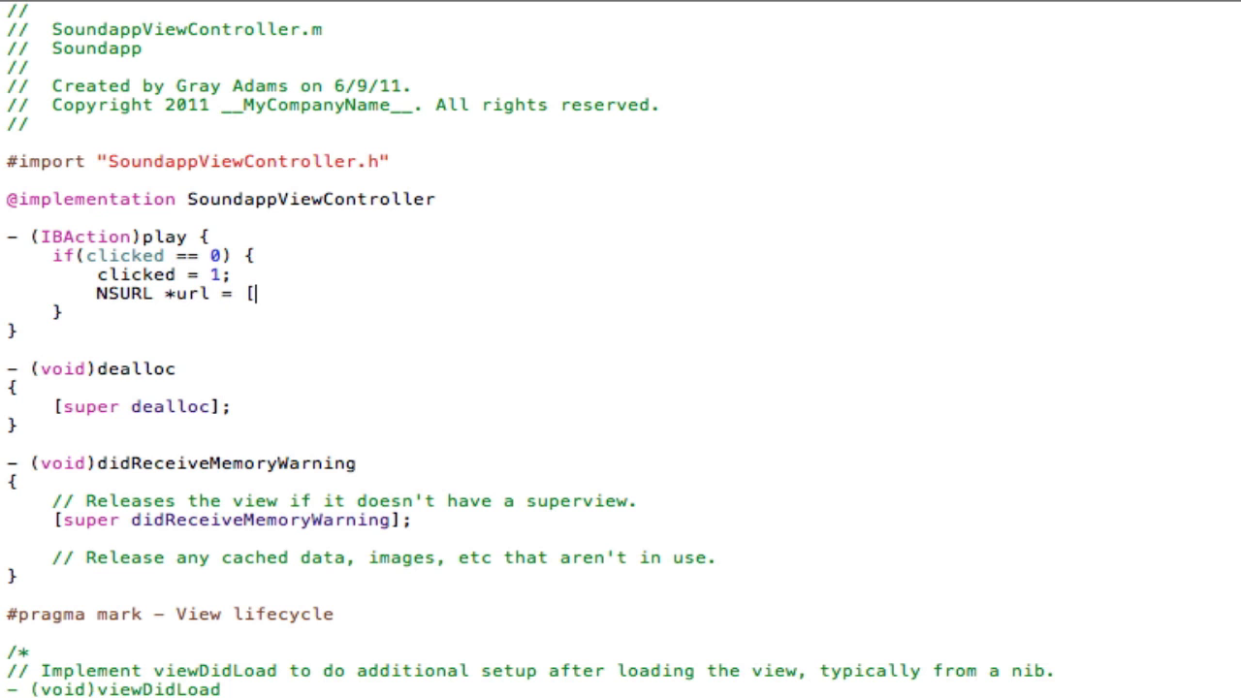
pyautogui.write('NSURL fileURLWithPath')
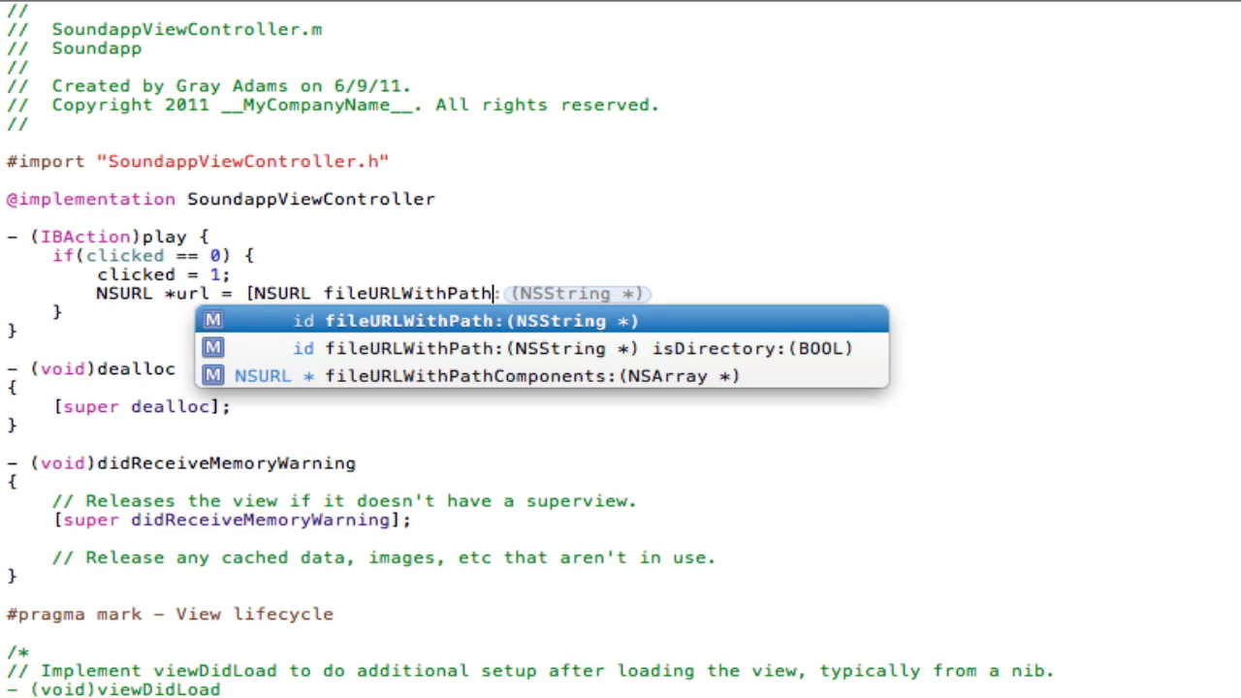
pyautogui.press('Escape')
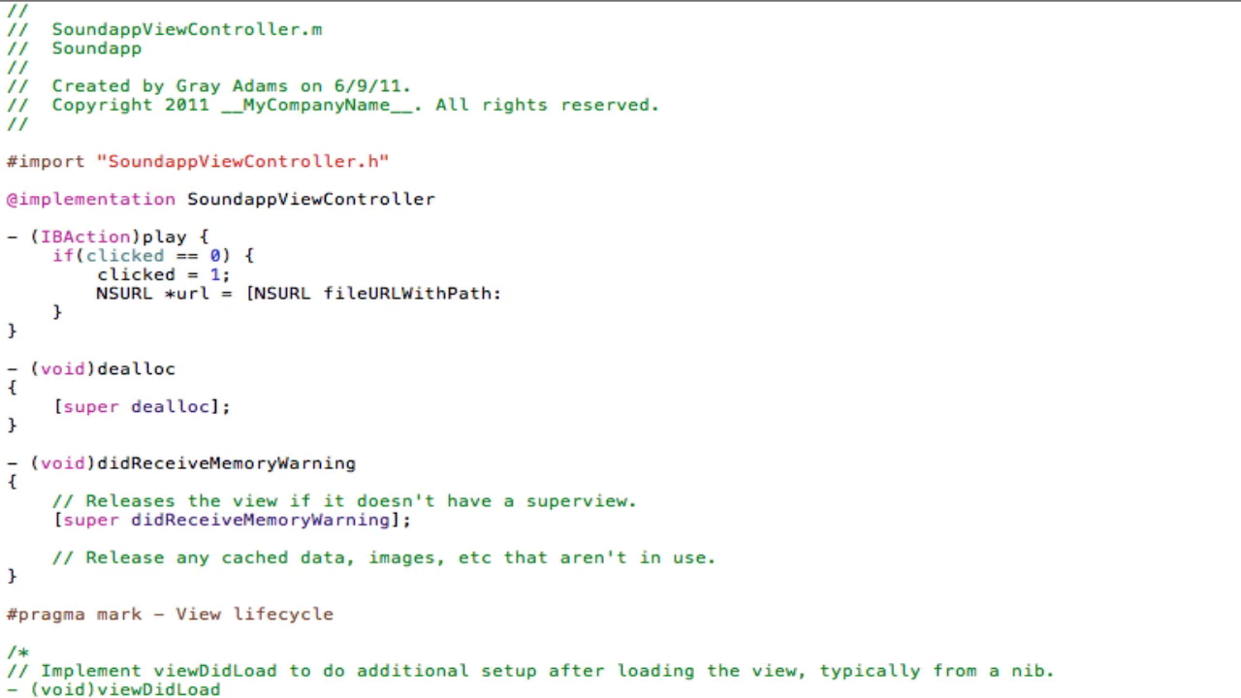
pyautogui.write('[')
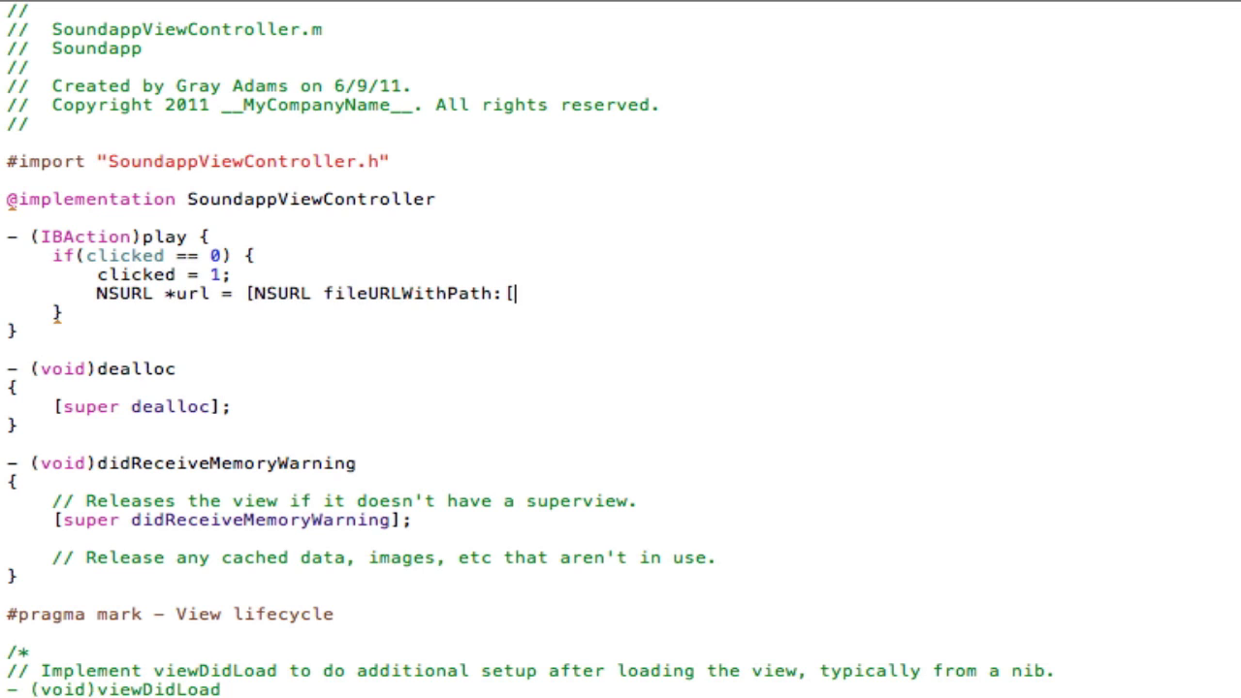
# Step: Continue the url line with [NSString stringWithFormat:@"%@/test.mp3"
pyautogui.write('{')
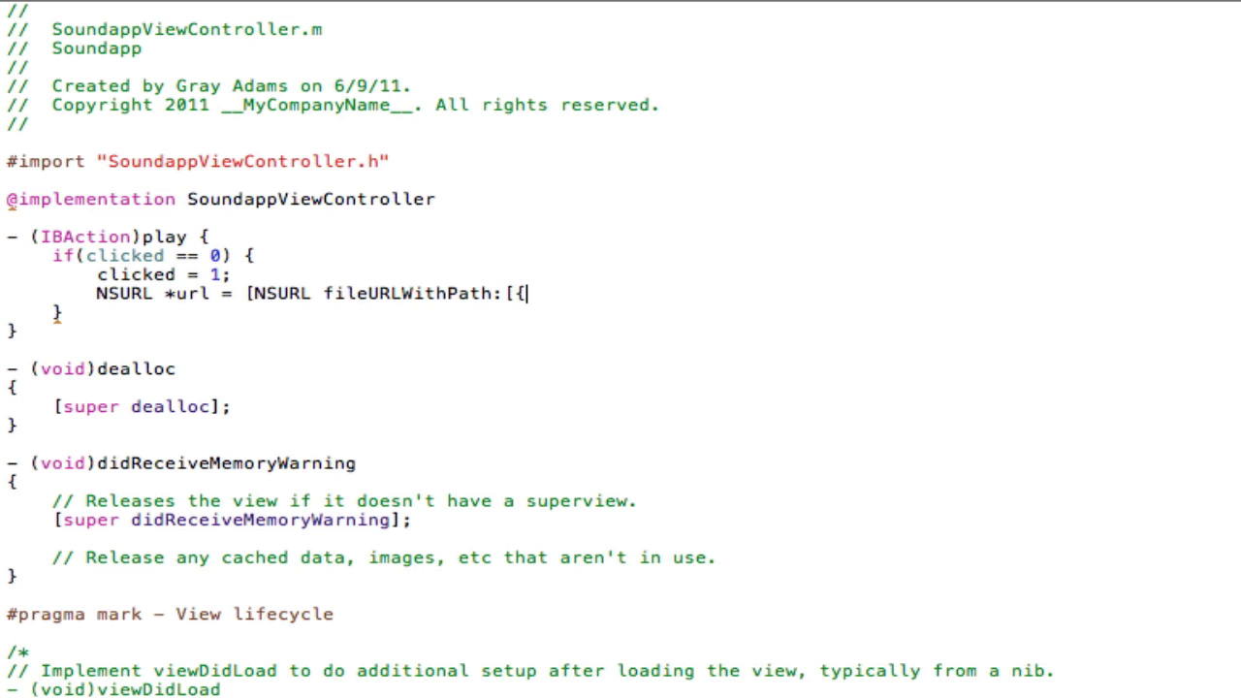
pyautogui.press('BackSpace')
pyautogui.write('NS')
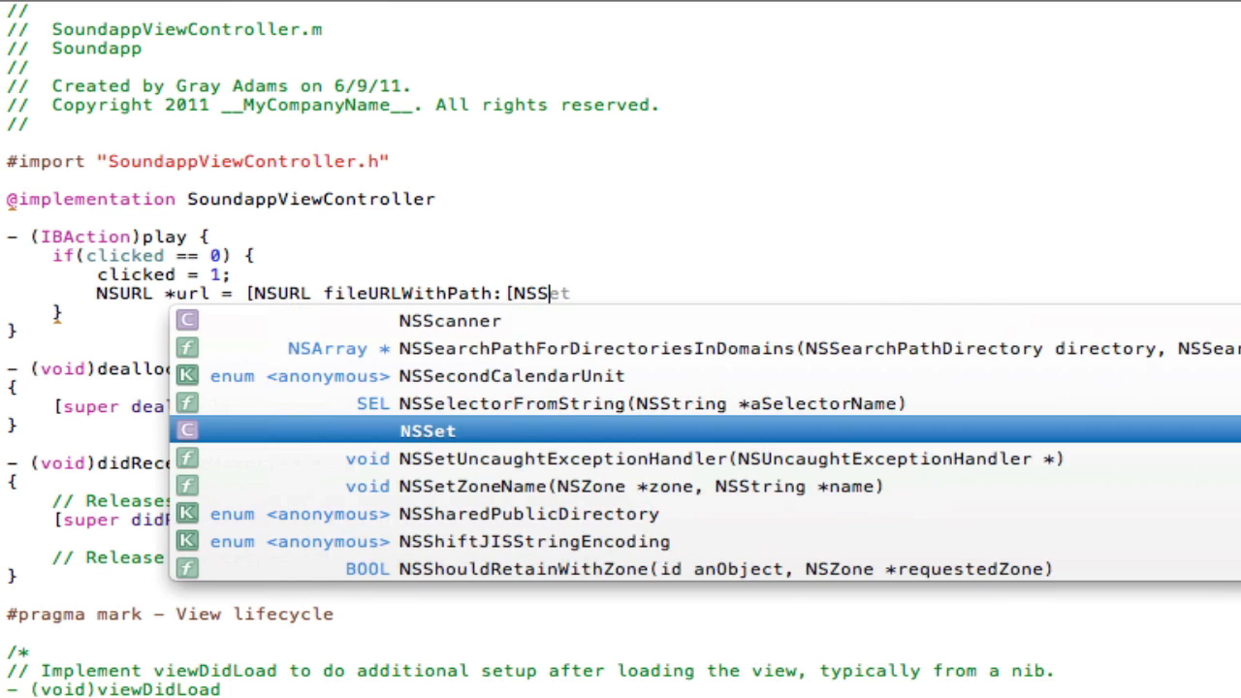
pyautogui.write('String s')
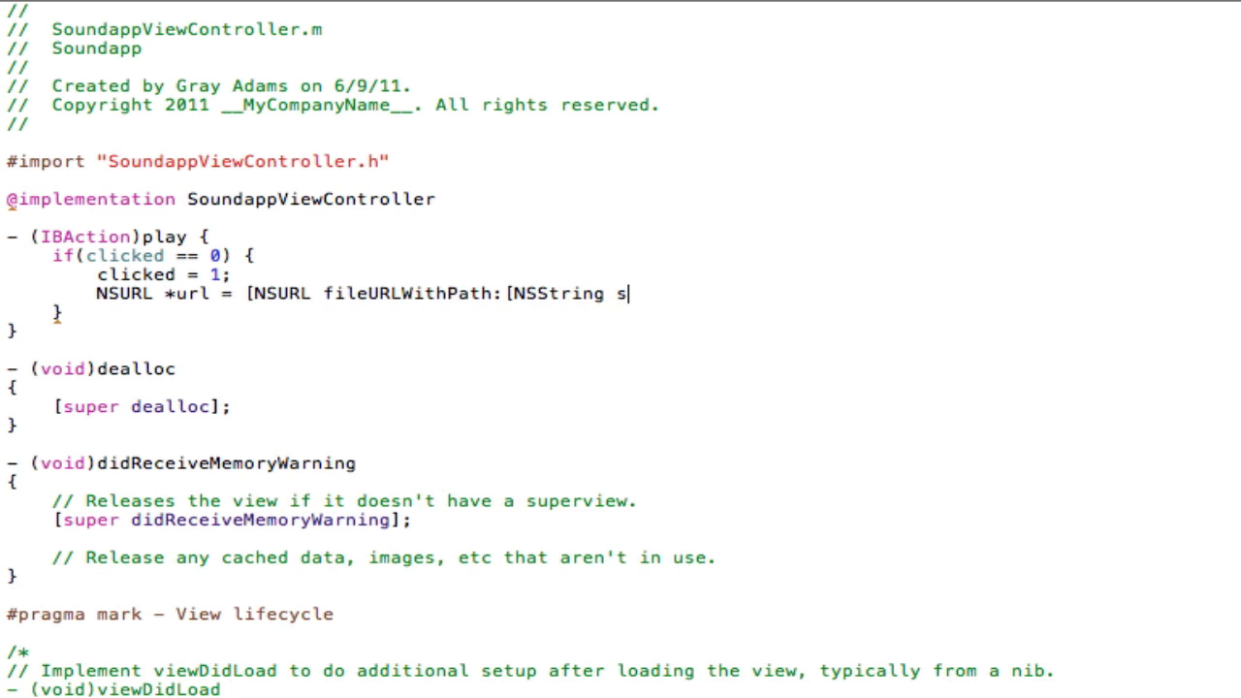
pyautogui.write('tringWithFormat:')
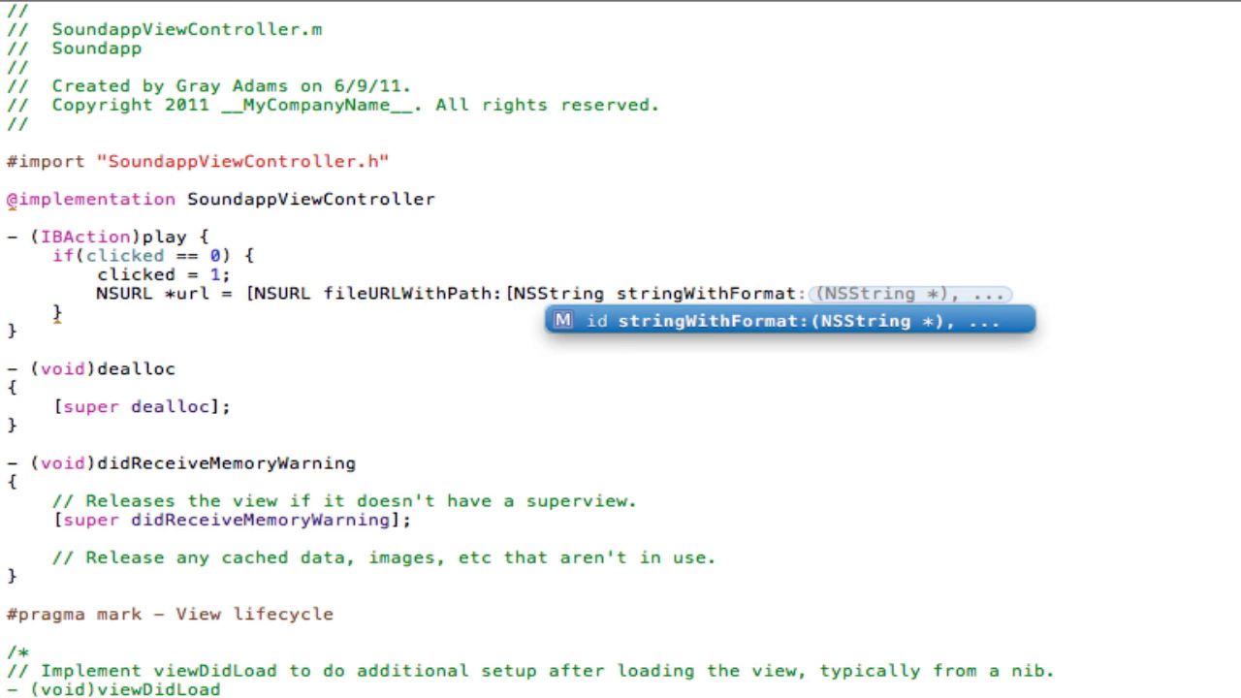
pyautogui.write('@"')
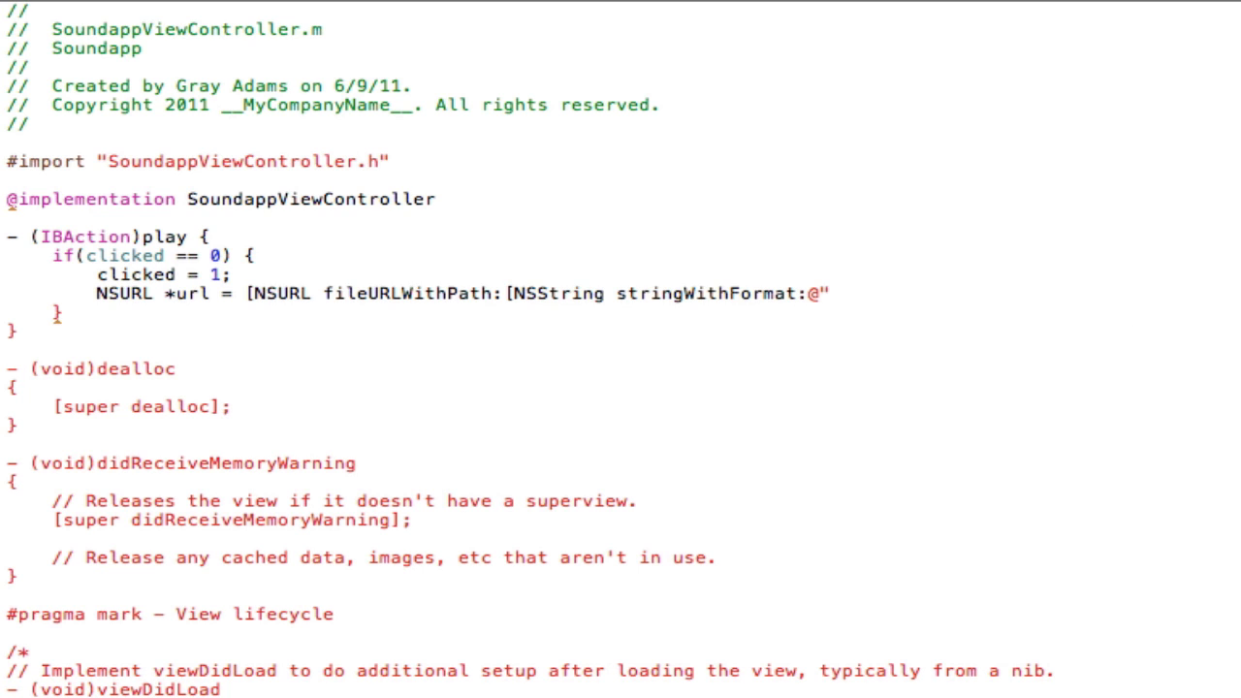
pyautogui.write('%')
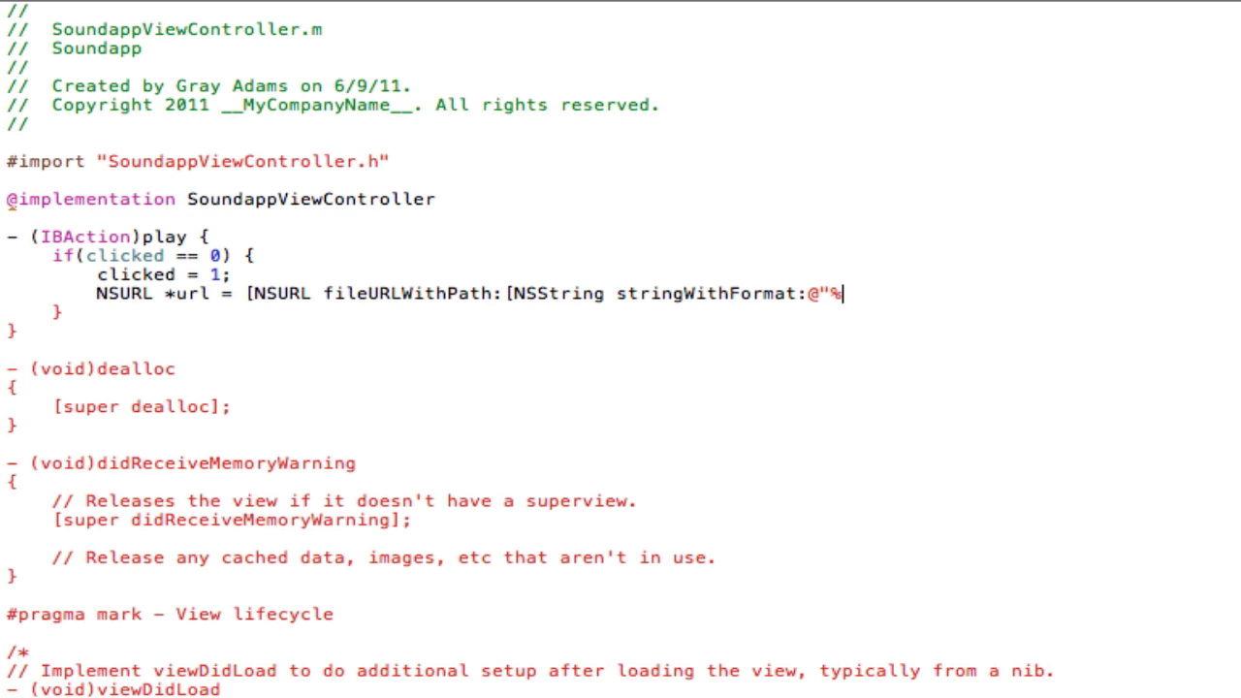
pyautogui.write('@')
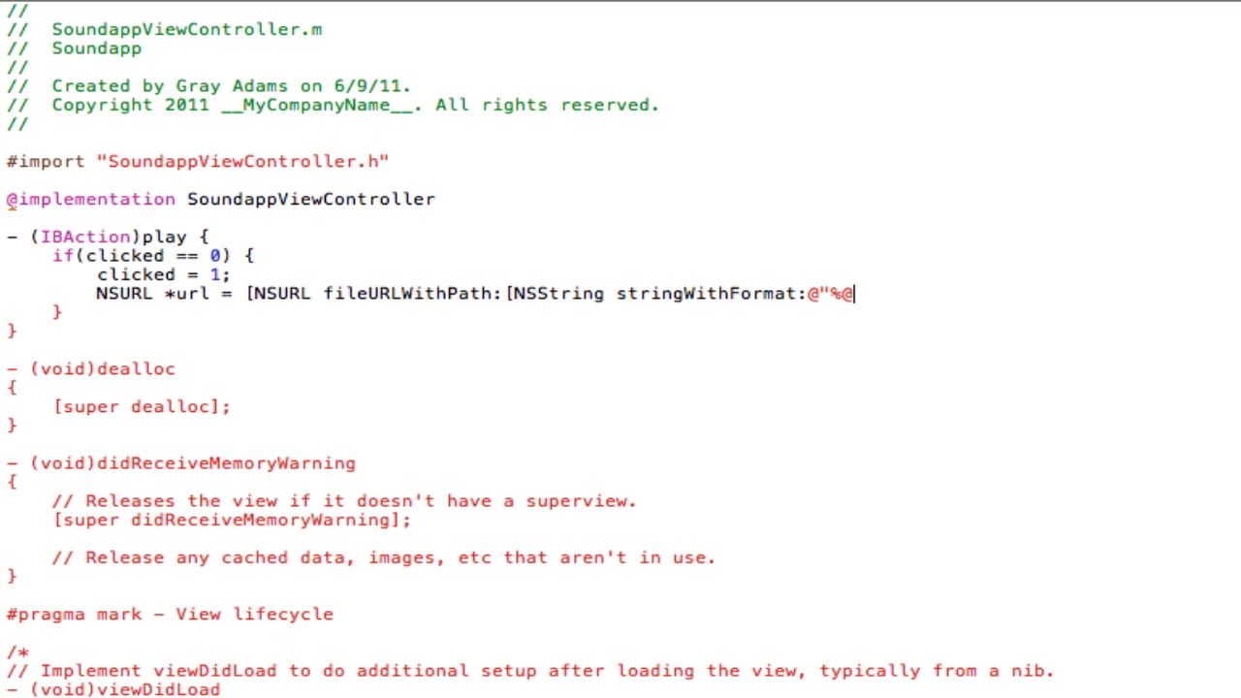
pyautogui.write('/')
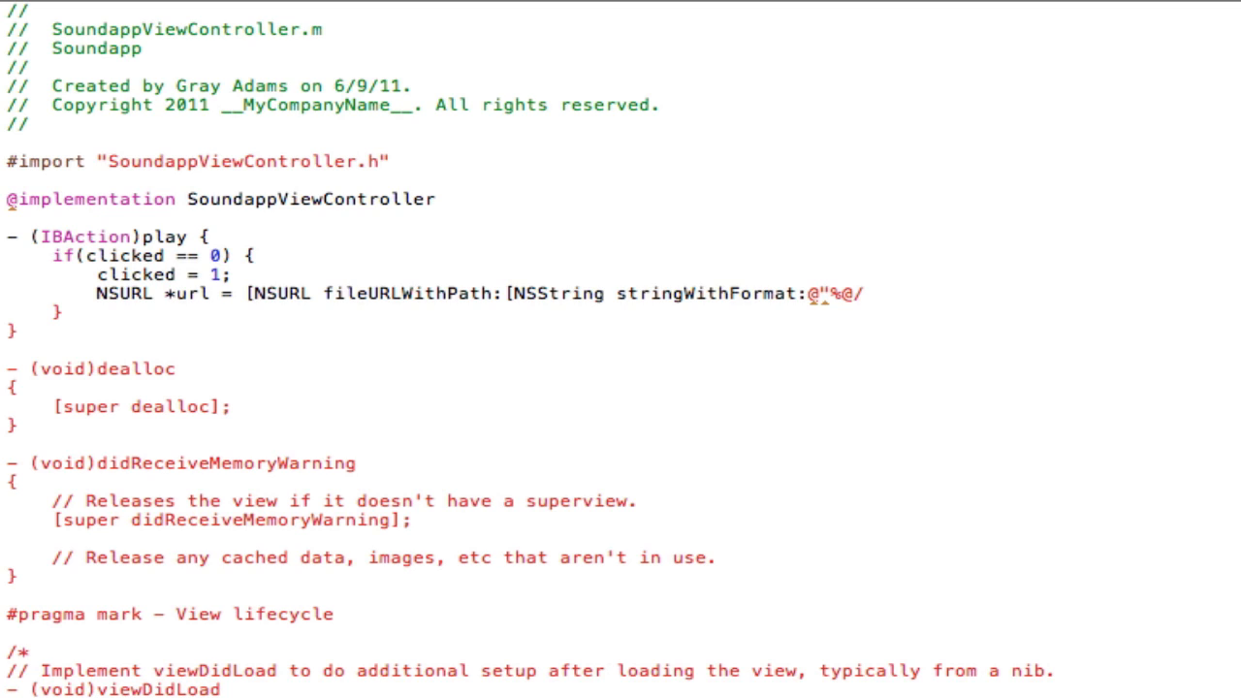
pyautogui.write('t')
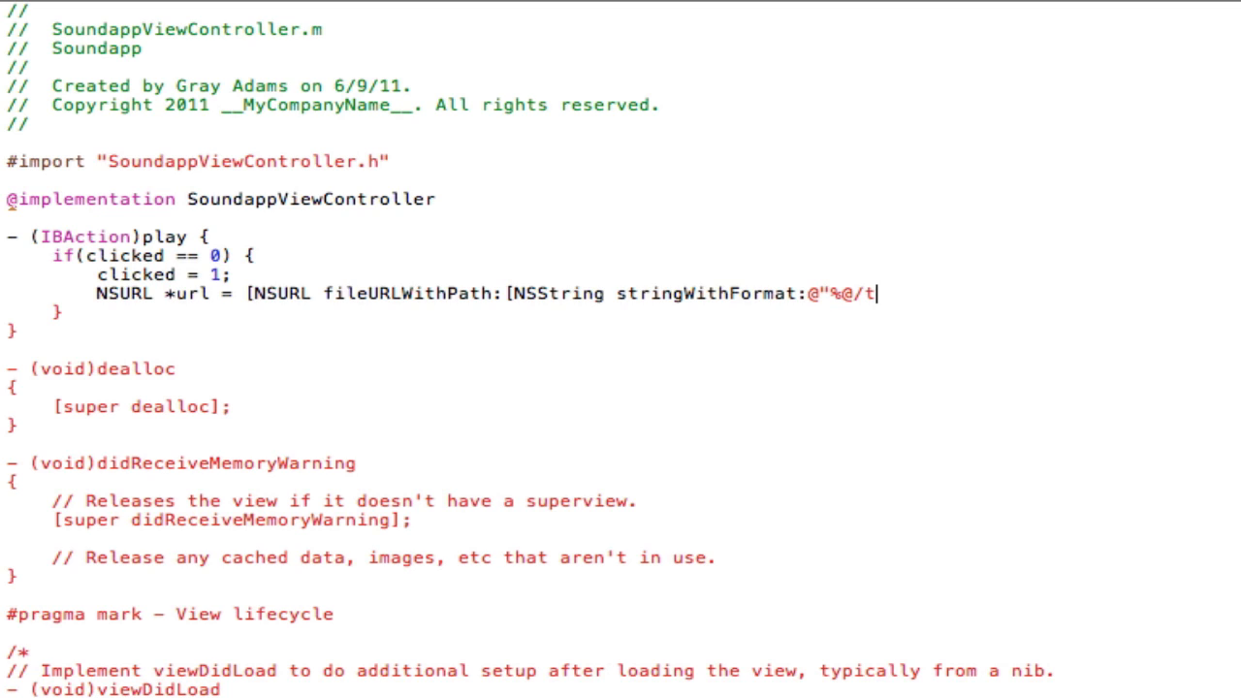
pyautogui.write('est.mp3"')
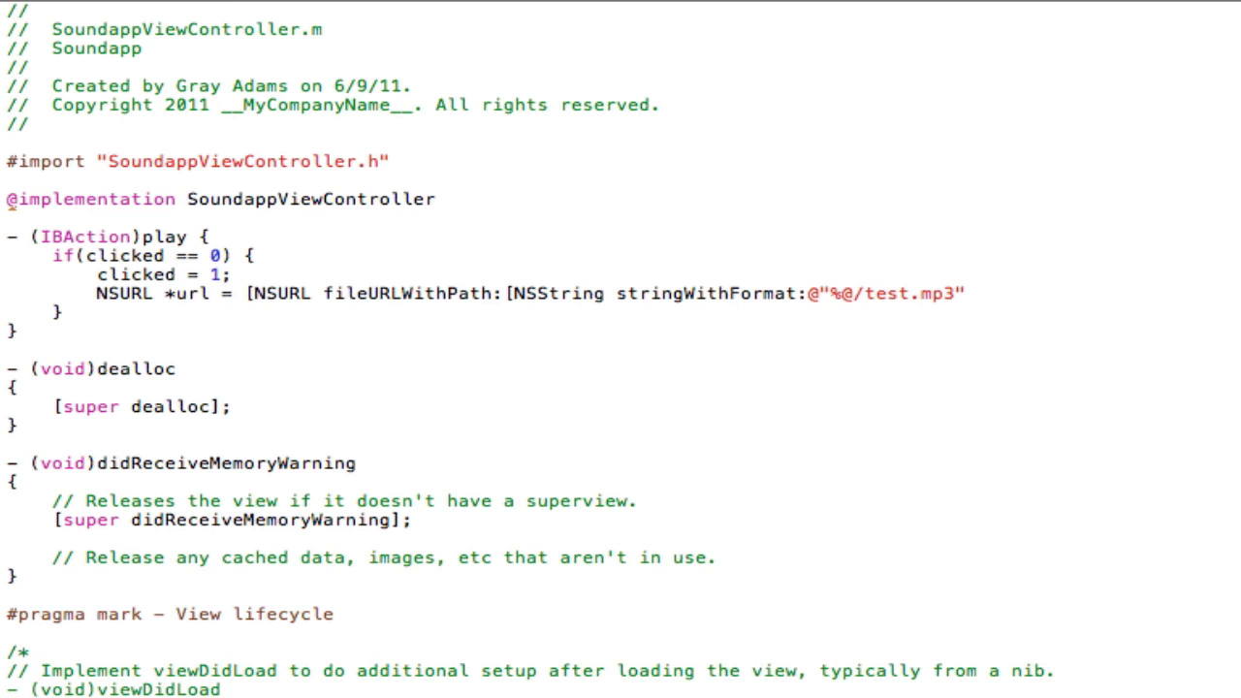
# Step: Finish the line with , [[NSBundle mainBundle] resourcePath]]]; and start a new line
pyautogui.write(', [[')
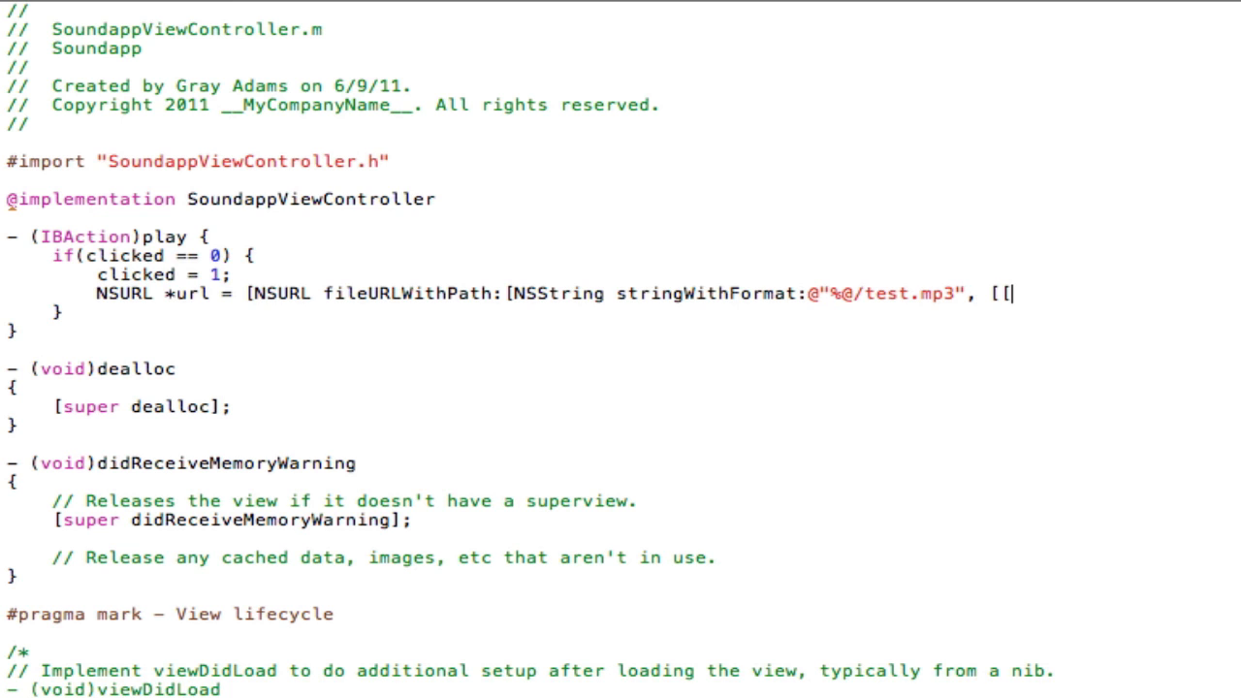
pyautogui.write('NSBundle mainBundle')
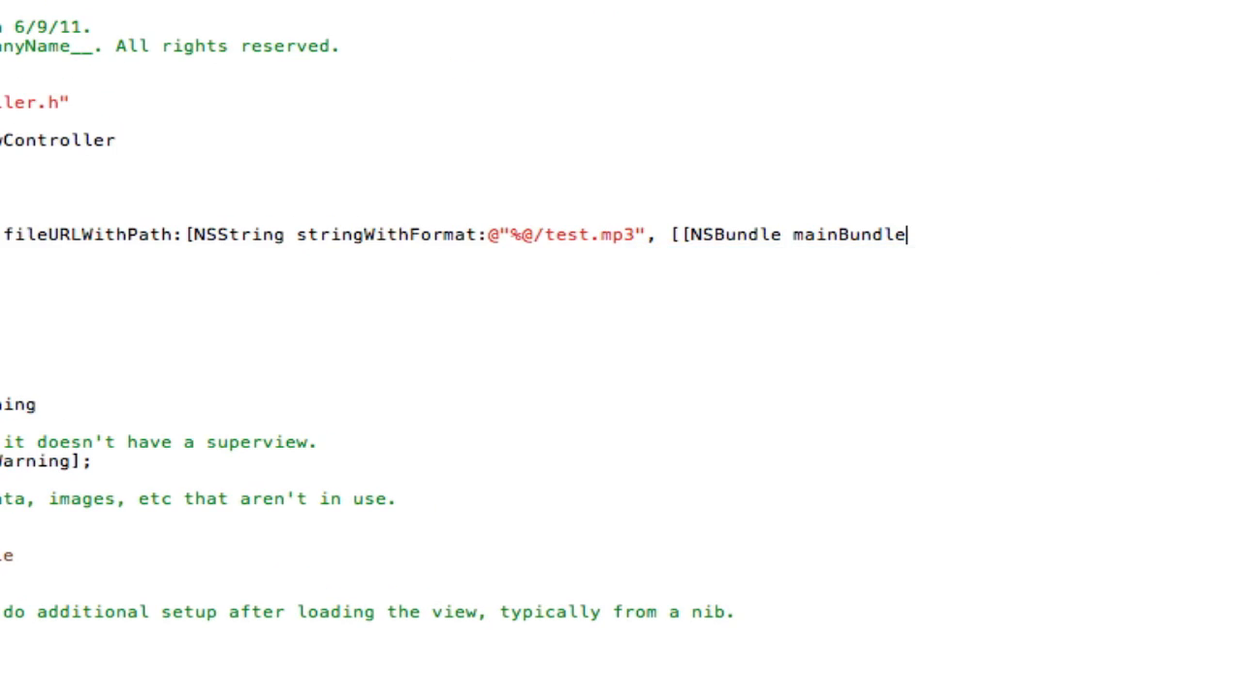
pyautogui.write('] r')
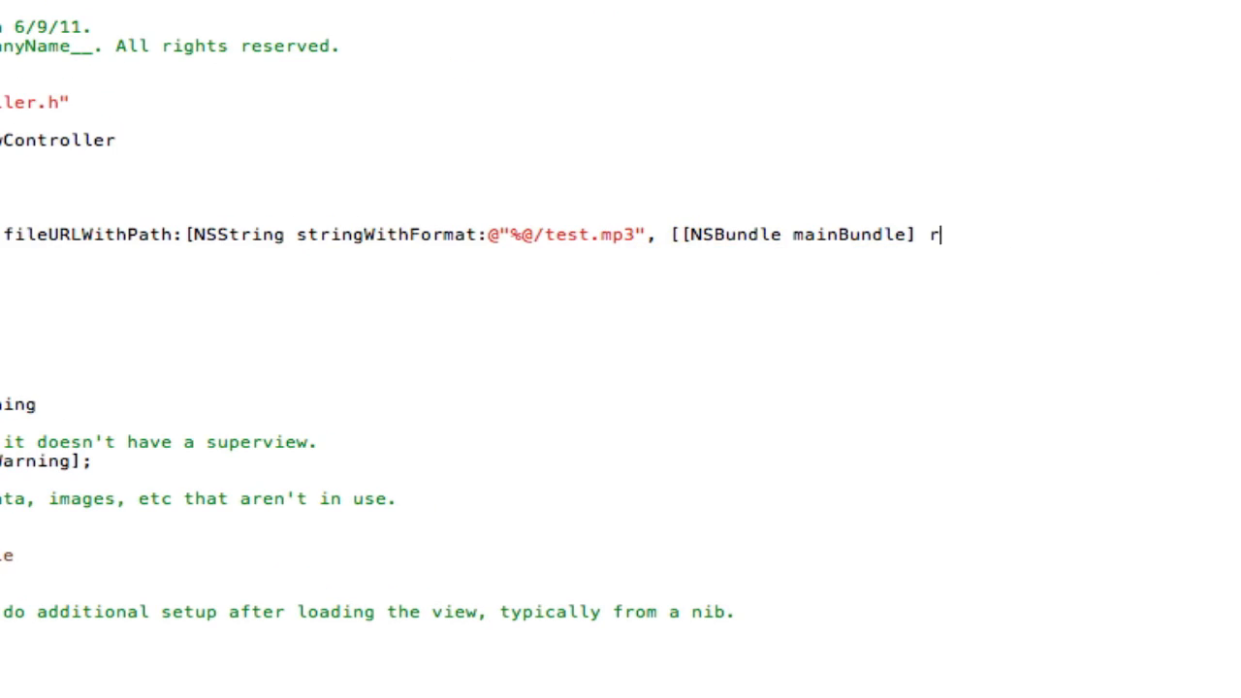
pyautogui.write('esourcePath')
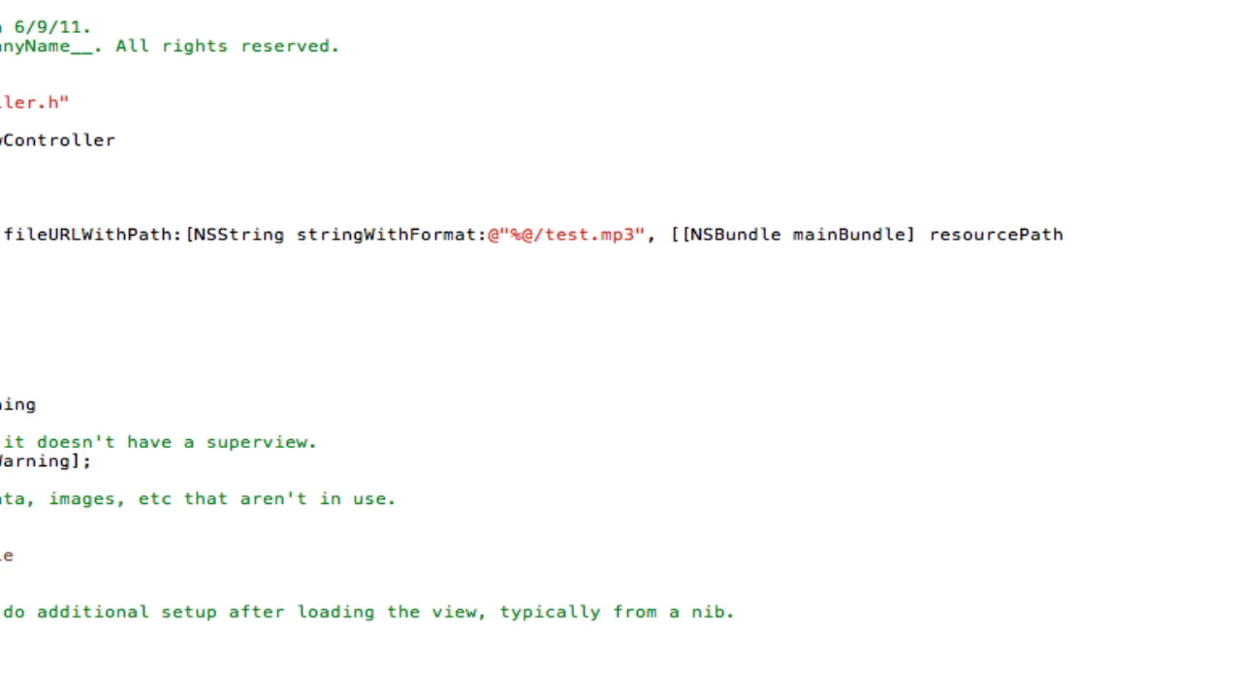
pyautogui.write(']]')
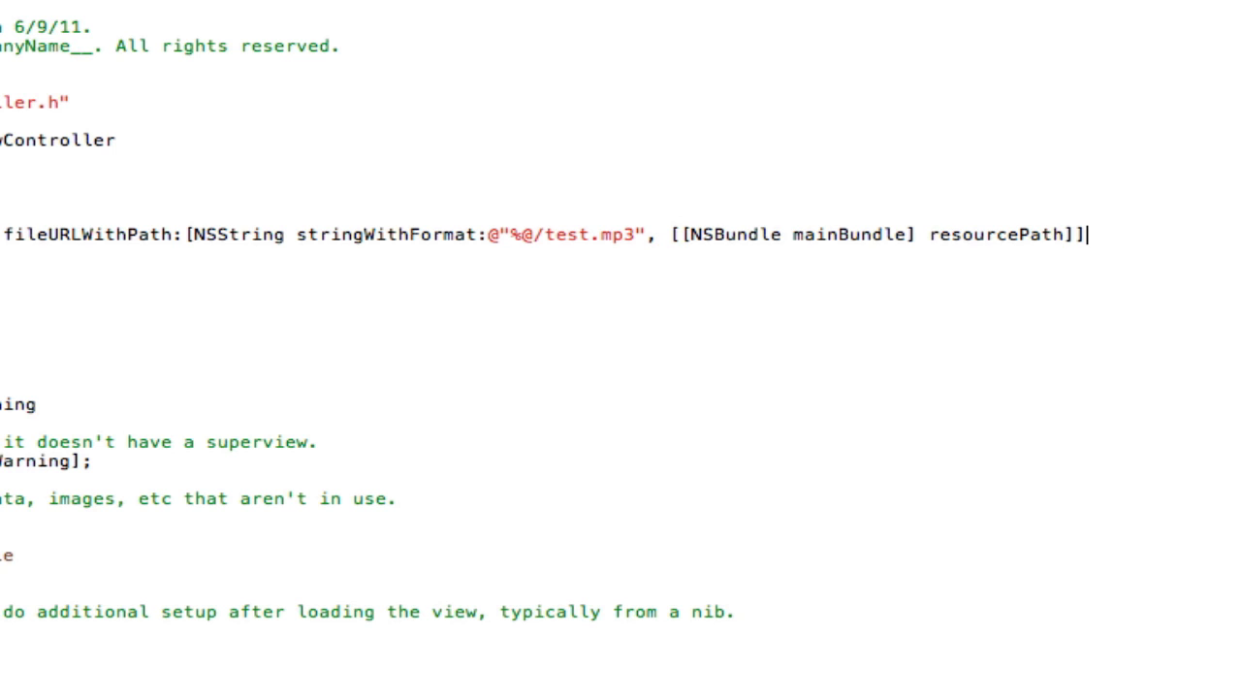
pyautogui.write(']')
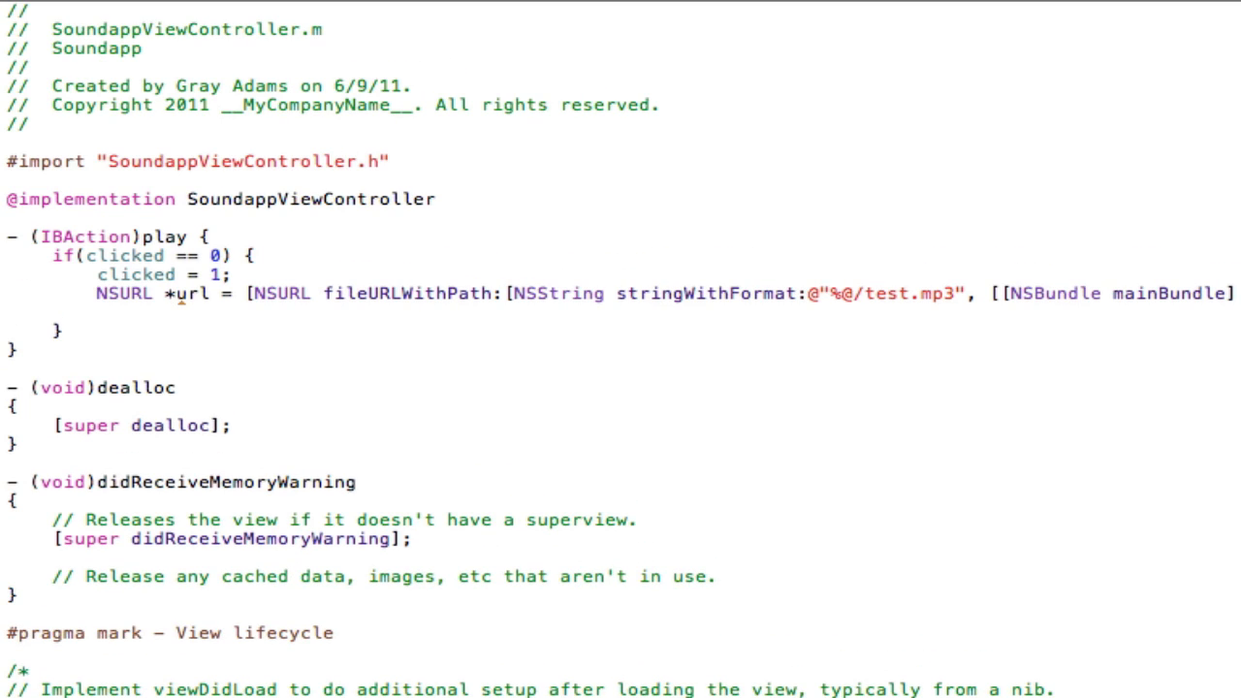
pyautogui.click(89, 314)
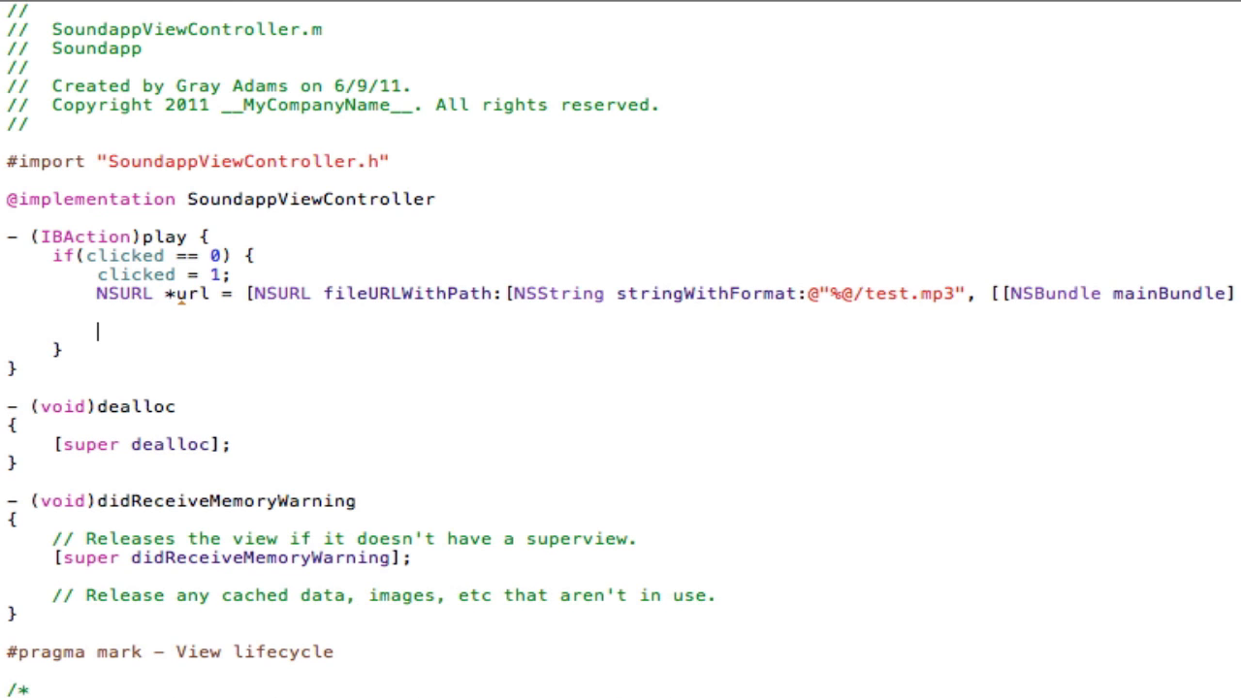
# Step: Declare NSError *error; in the play action
pyautogui.write('NSError')
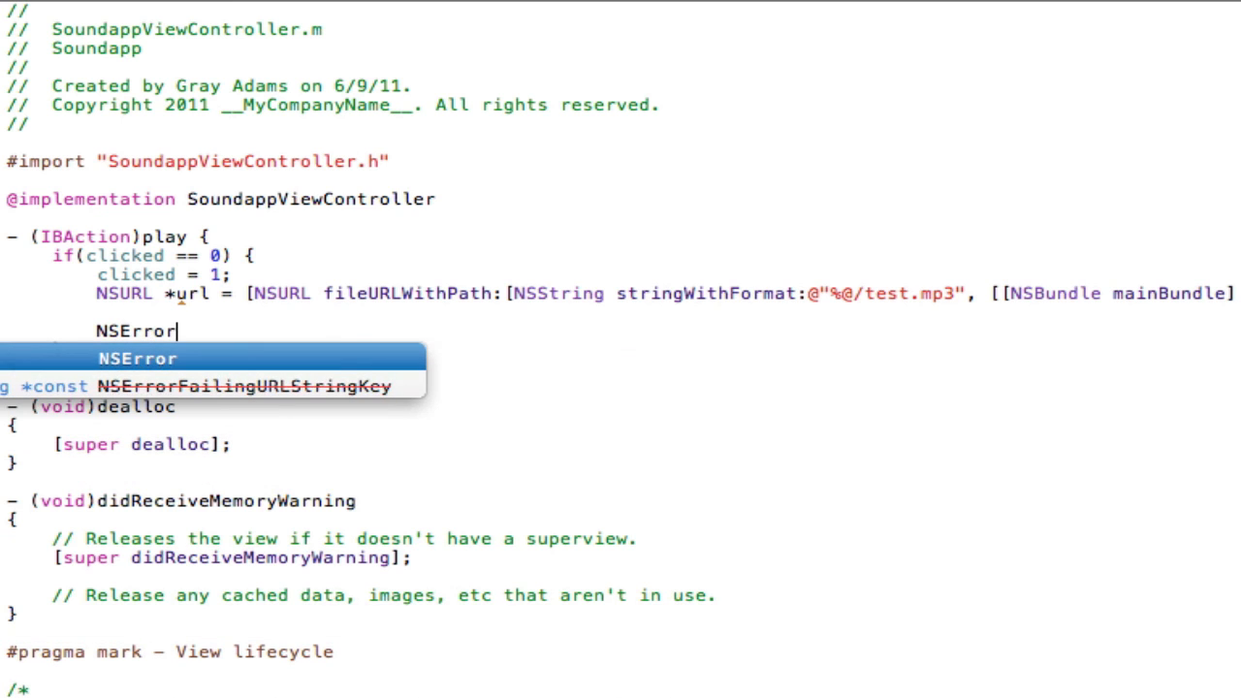
pyautogui.write('*error;')
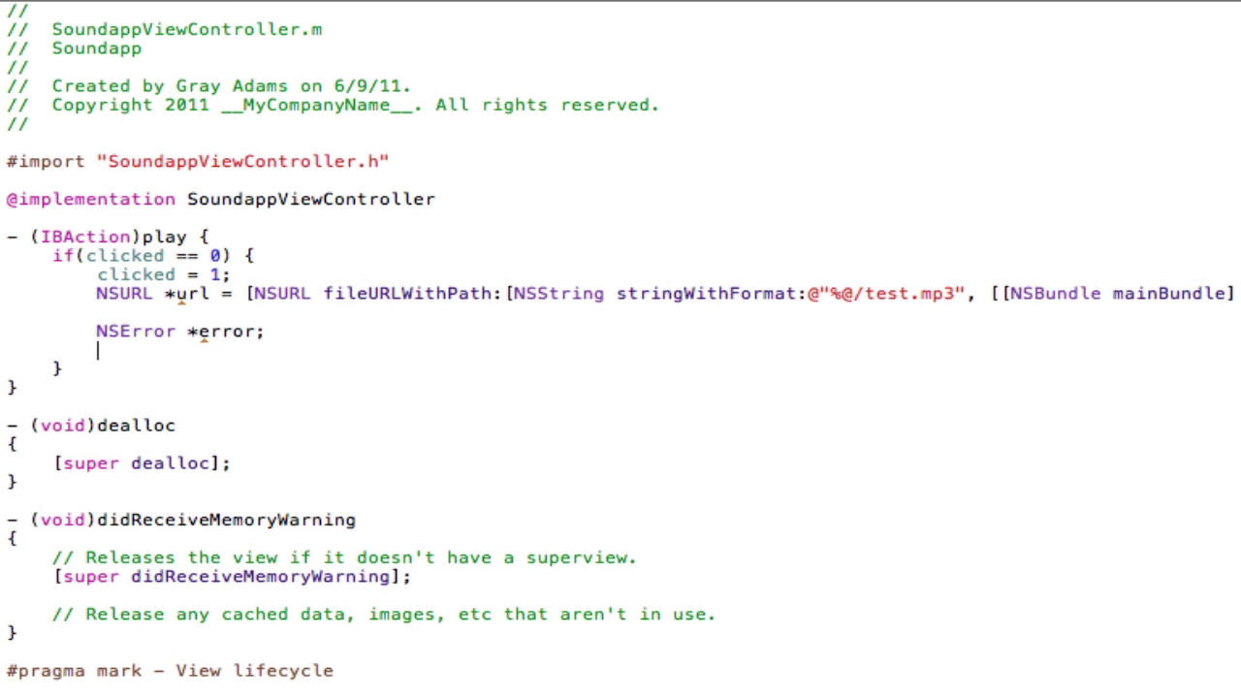
# Step: Write audioPlayer = [[AVAudioPlayer alloc] initWithContentsOfURL:url error:&error];
pyautogui.write('audioPlayer = [')
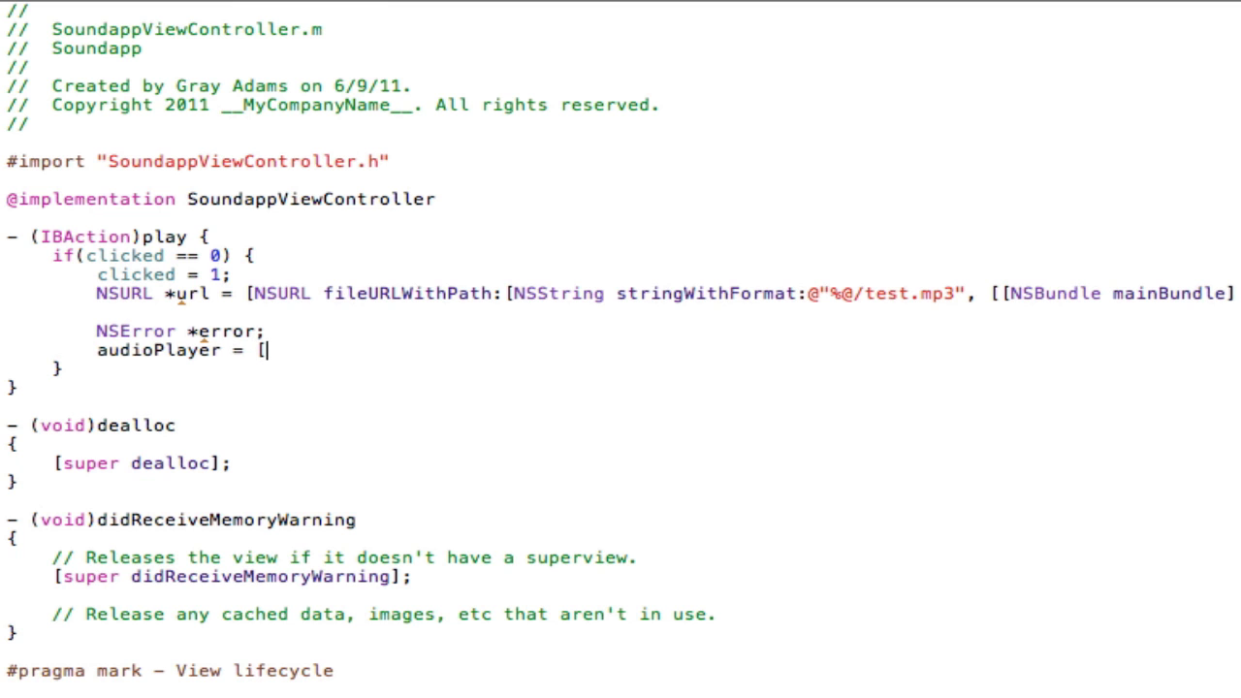
pyautogui.write('AVU')
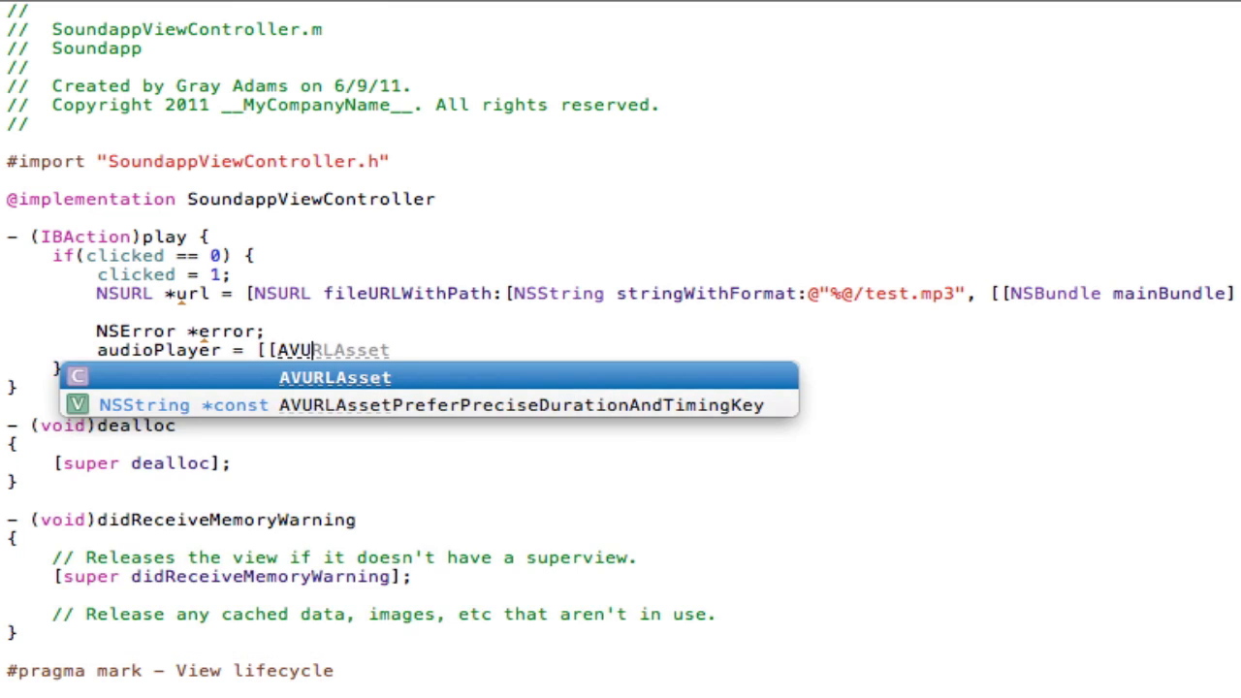
pyautogui.write('AVAudioPlayer')
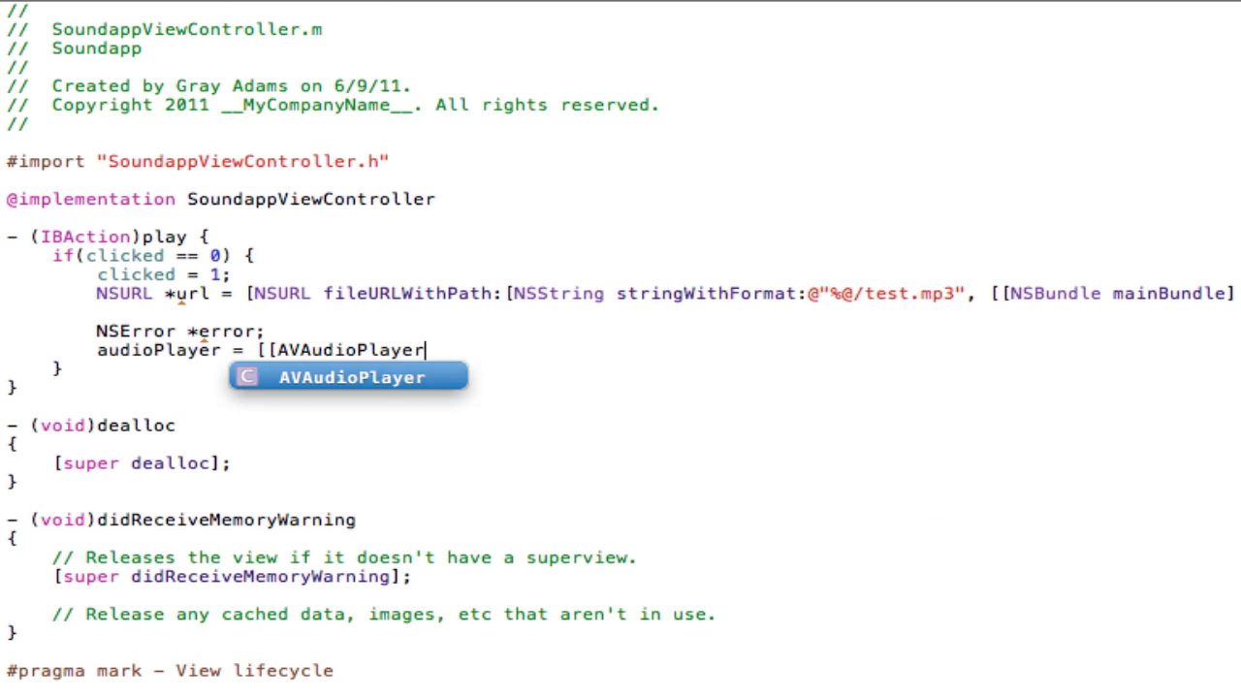
pyautogui.write('alloc]')
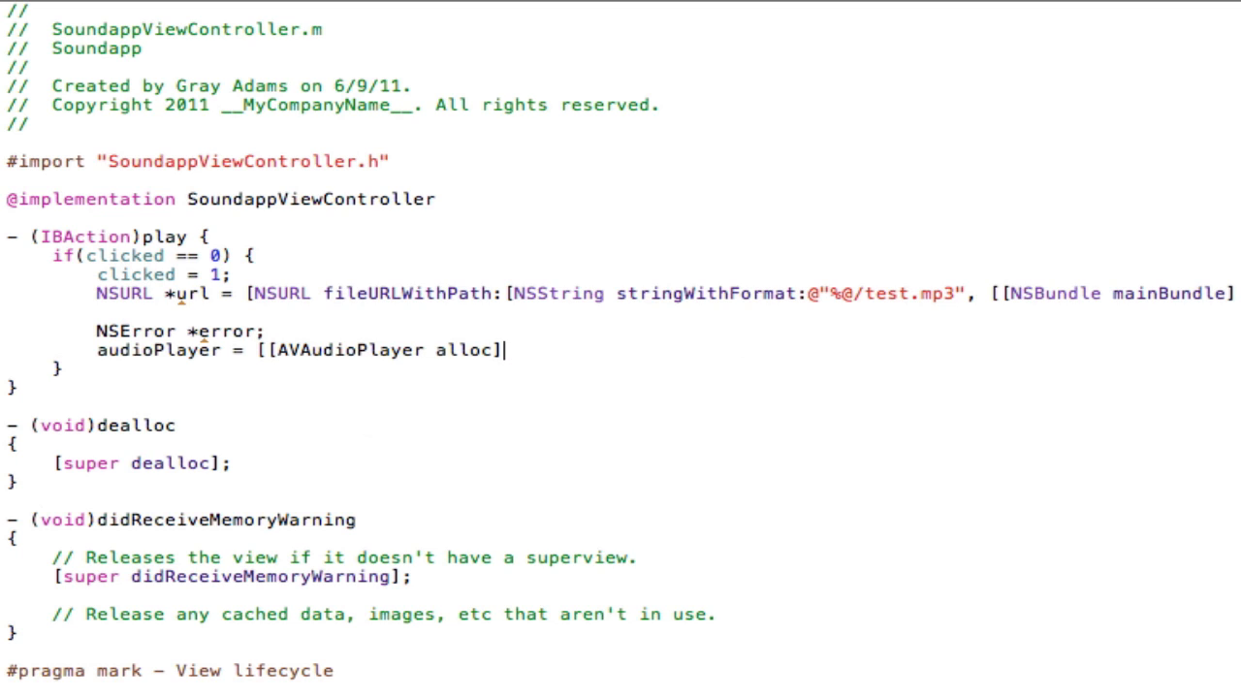
pyautogui.write('" "')
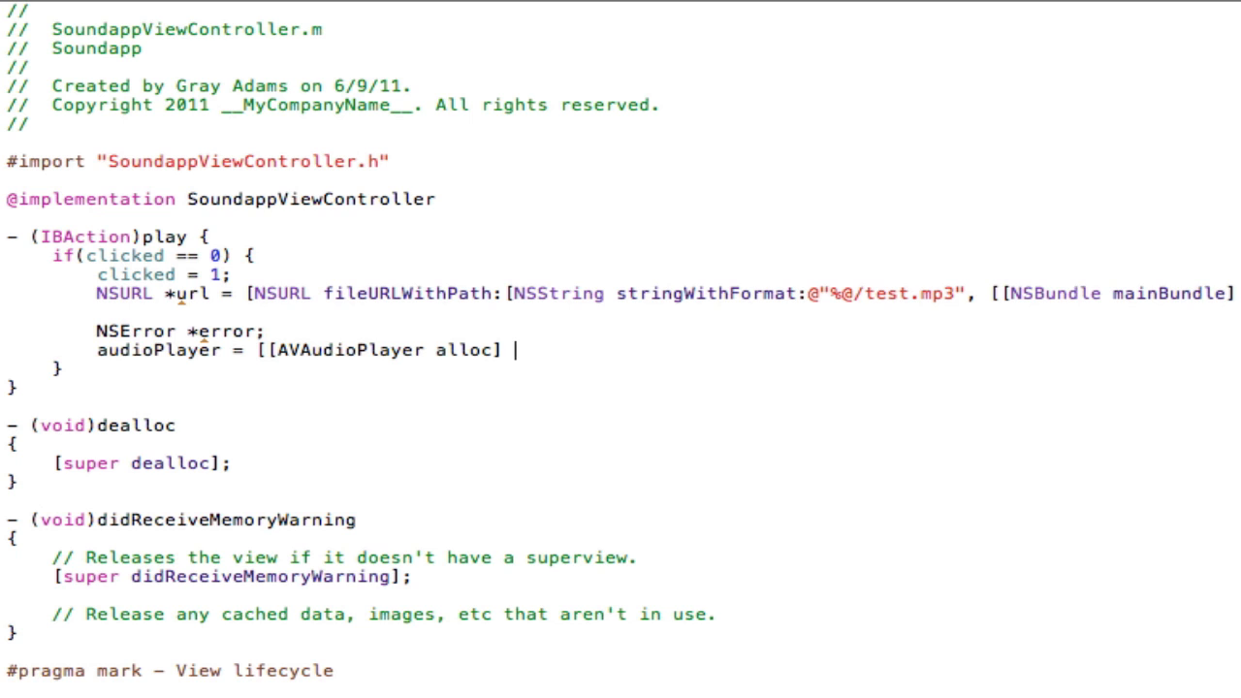
pyautogui.write('initWithContentsOfURL')
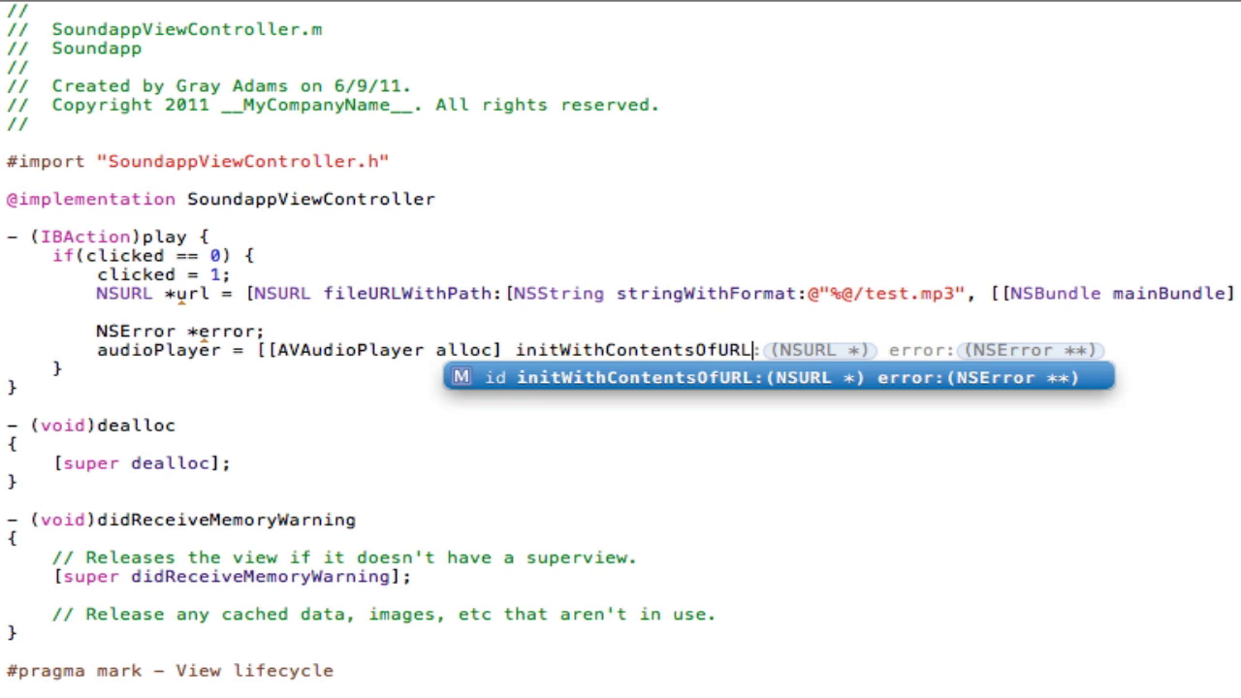
pyautogui.write('url')
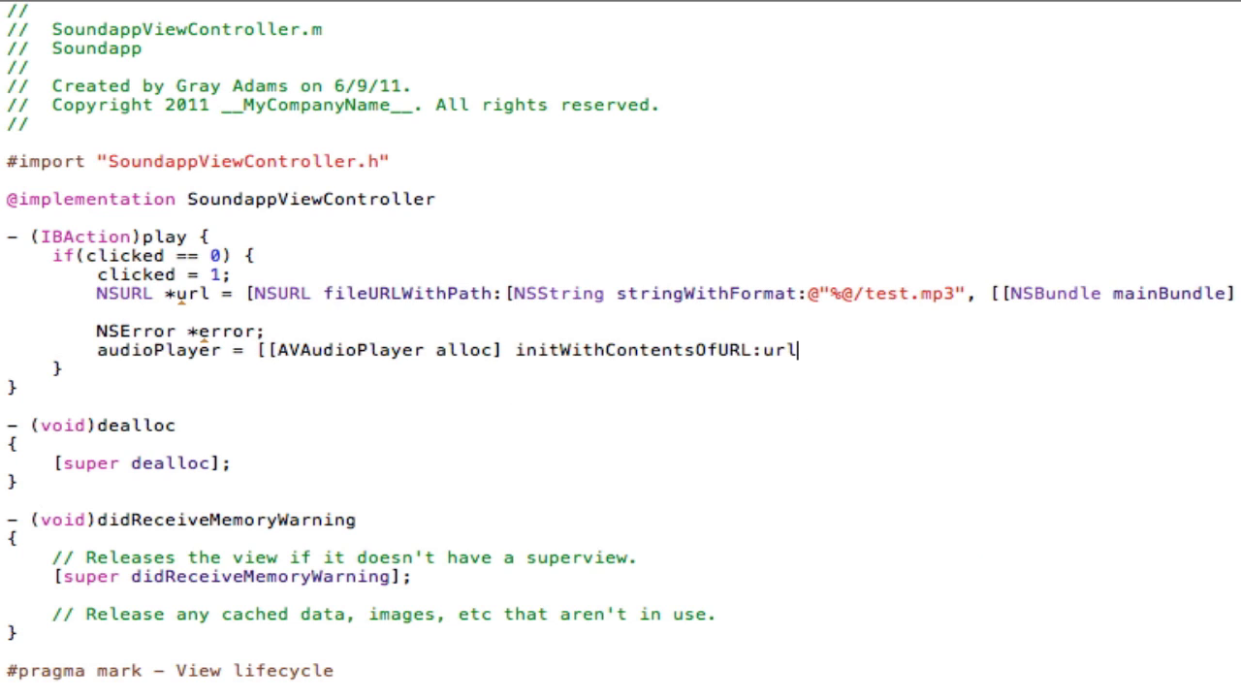
pyautogui.write('error:')
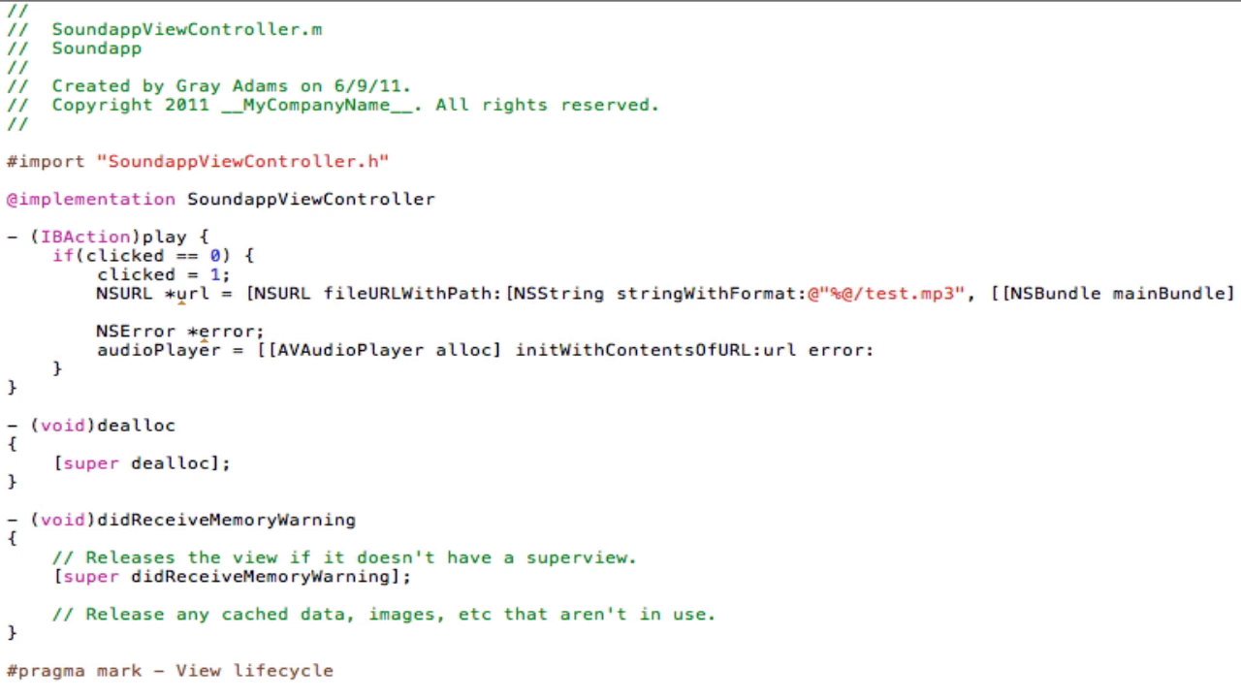
pyautogui.write('&error];')
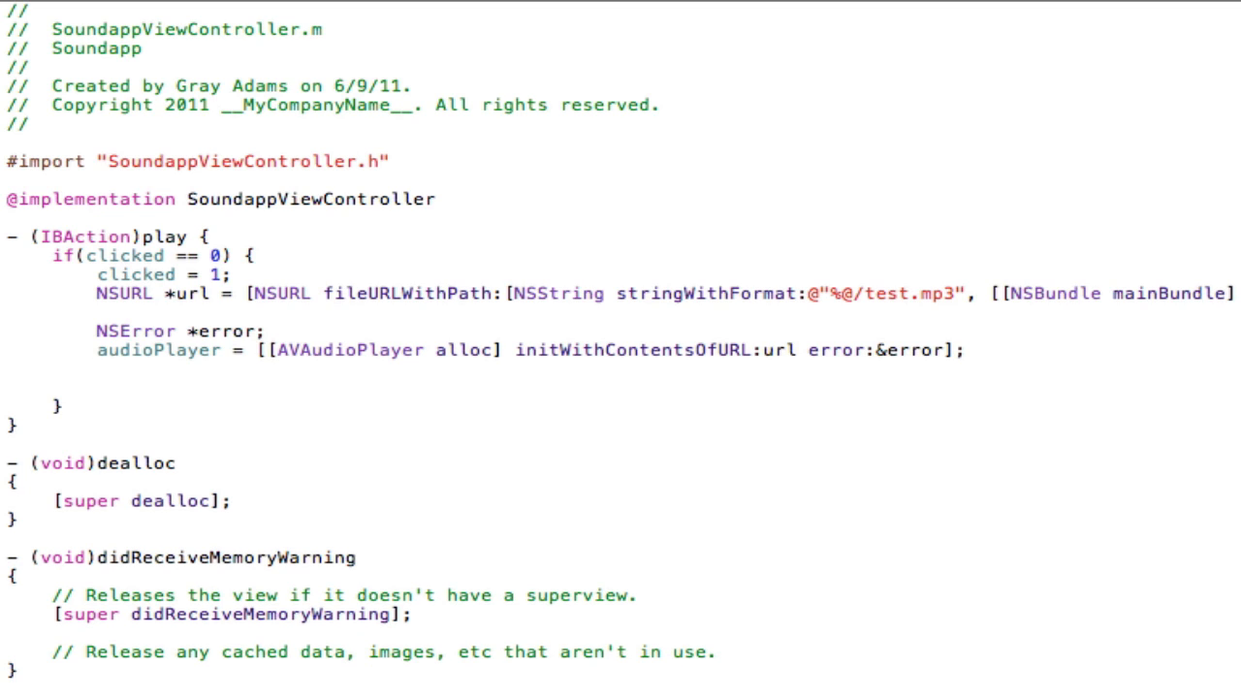
pyautogui.doubleClick(466, 349)
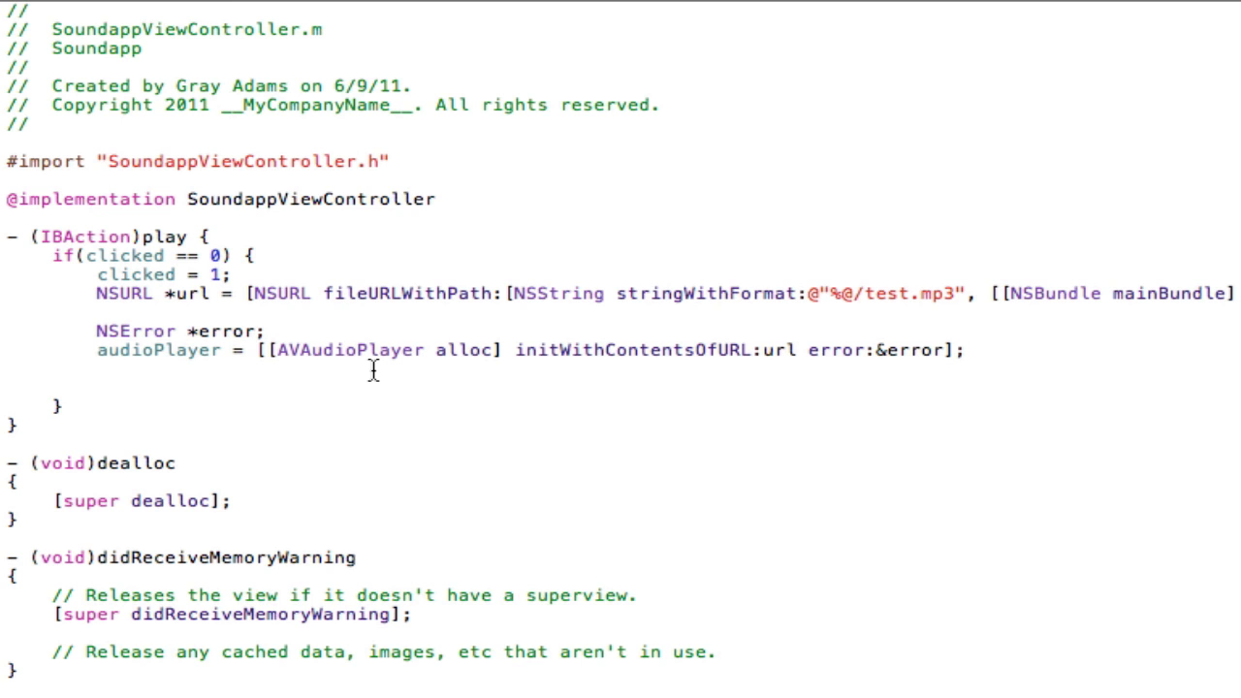
# Step: Add audioPlayer.numberOfLoops = 0; after trying -1, 2 and 1 as the value
pyautogui.write('audioPlayer')
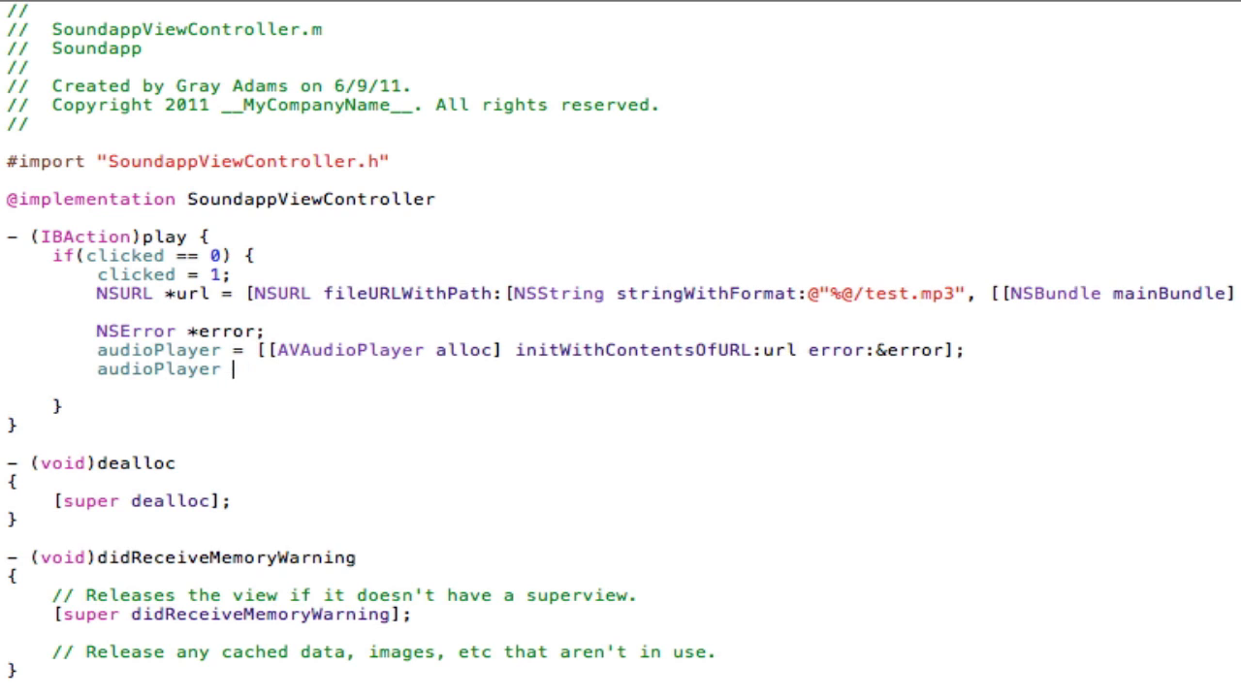
pyautogui.write('.numberO')
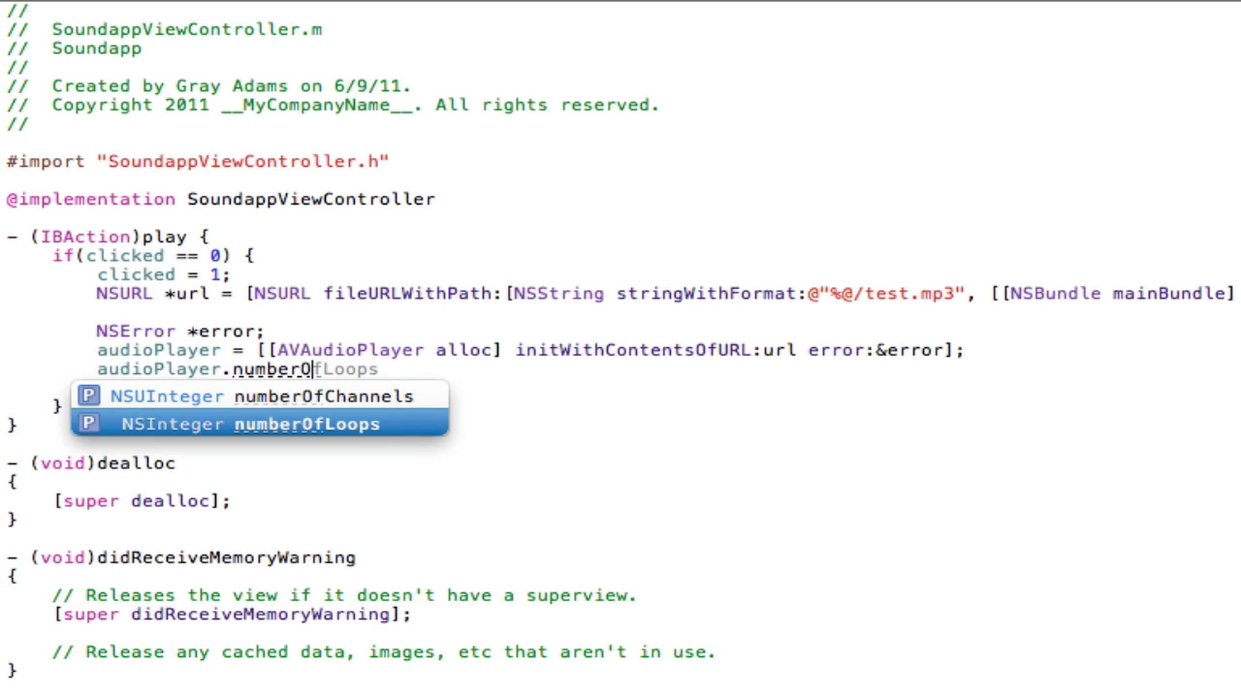
pyautogui.press('Return')
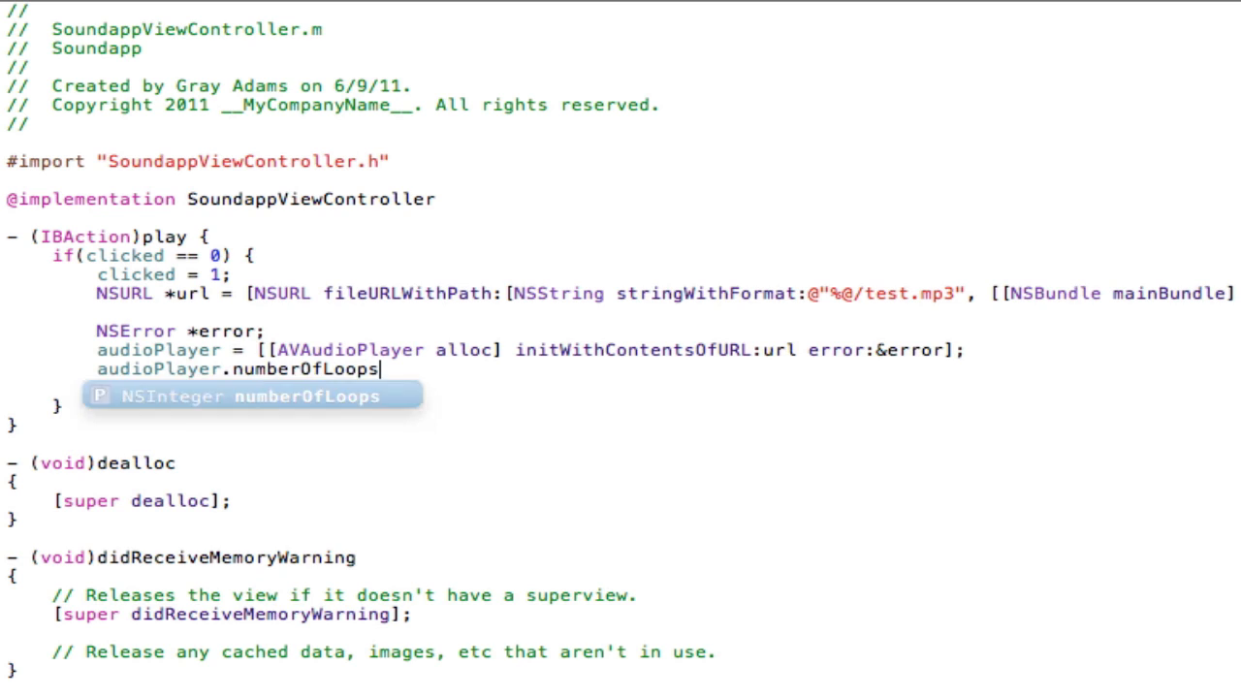
pyautogui.write('= -1;')
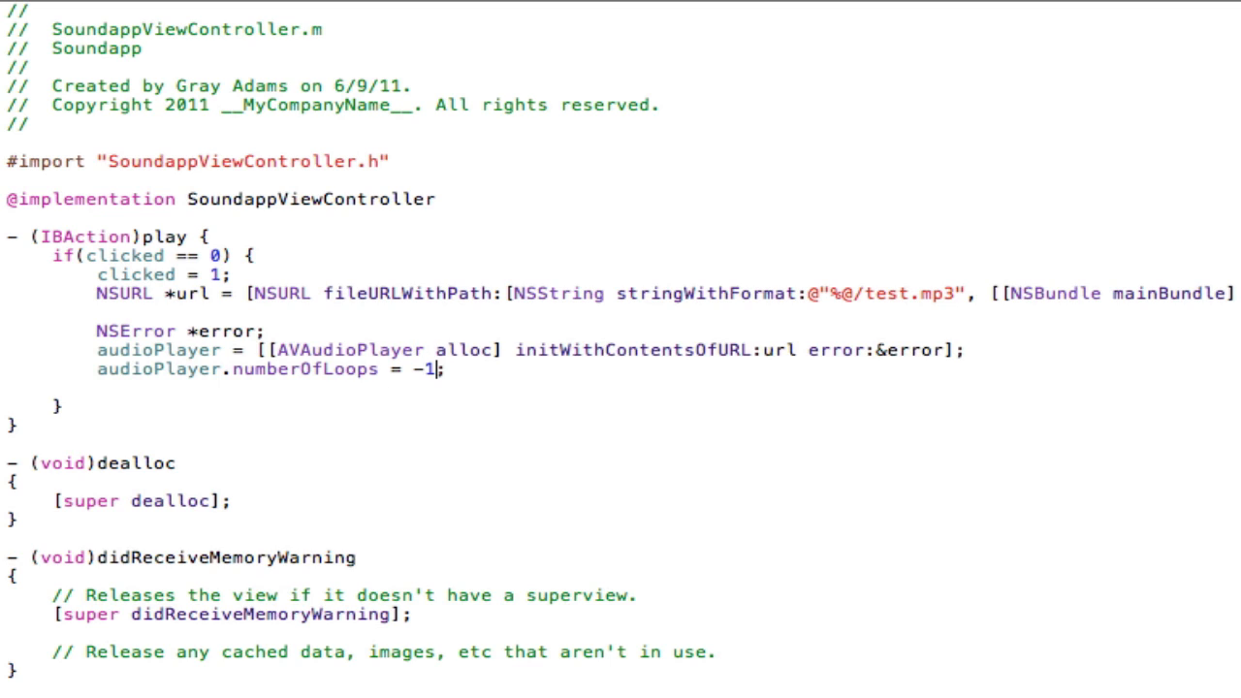
pyautogui.write('0')
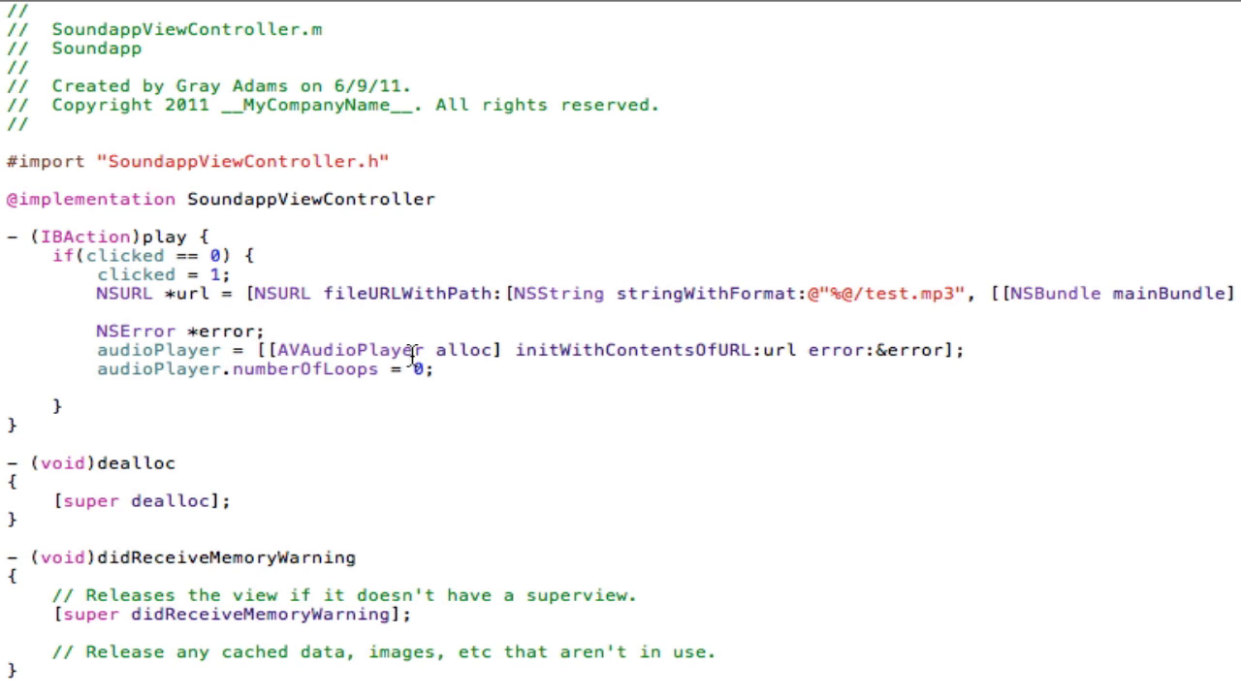
pyautogui.write('2')
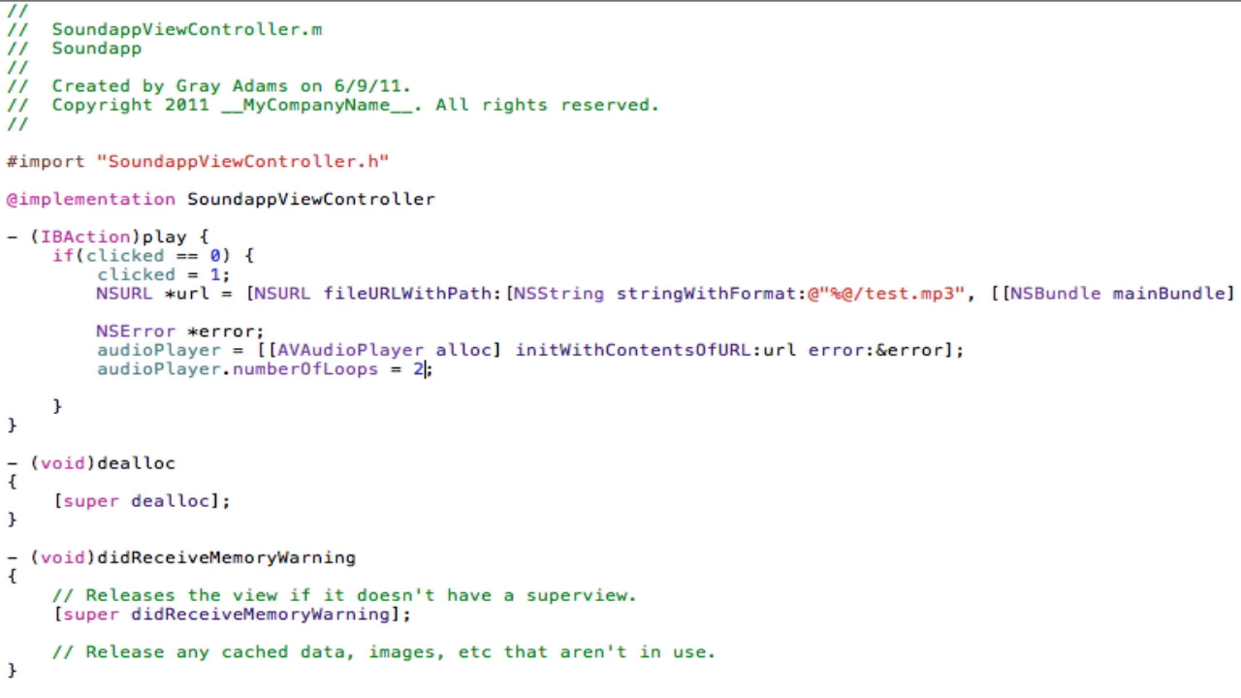
pyautogui.write('1')
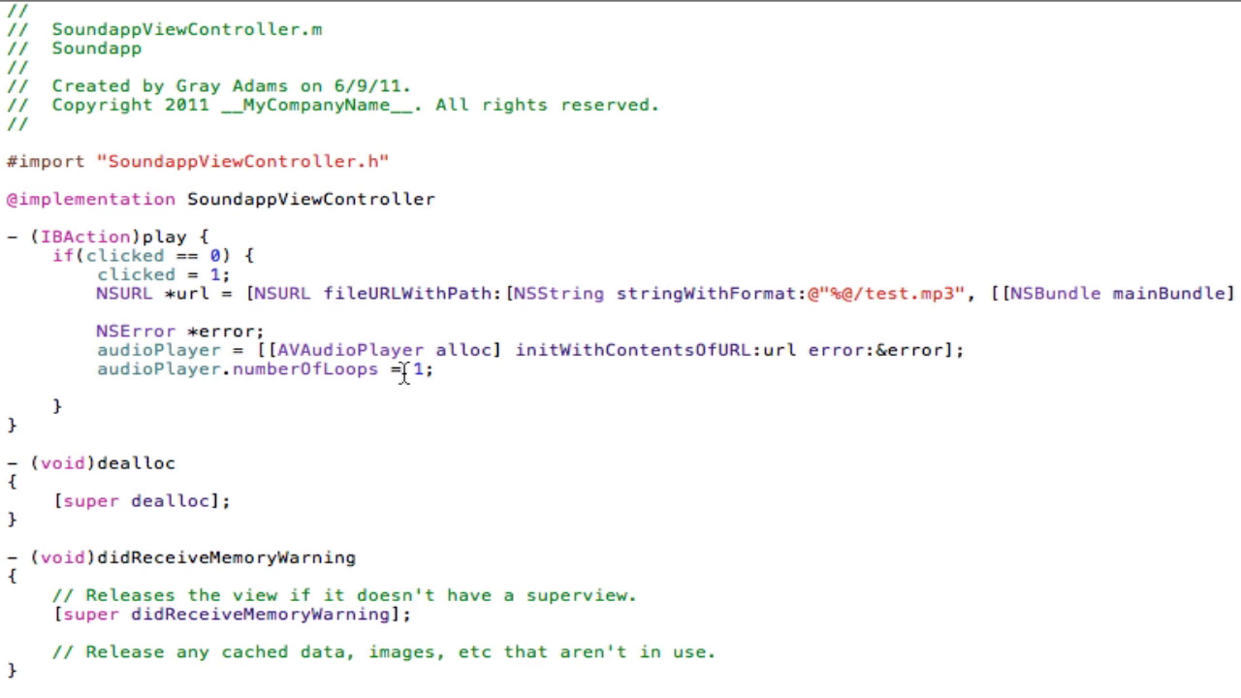
pyautogui.press('Backspace')
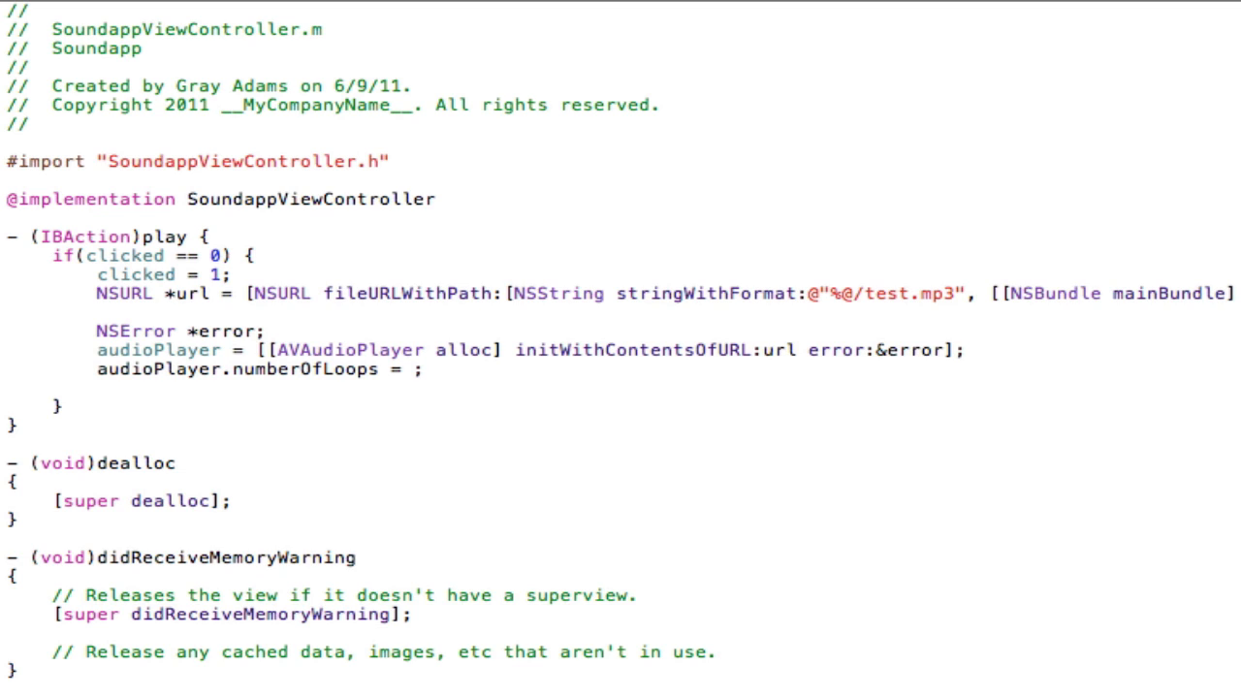
pyautogui.write('0')
pyautogui.write('[audioPlayer play];')
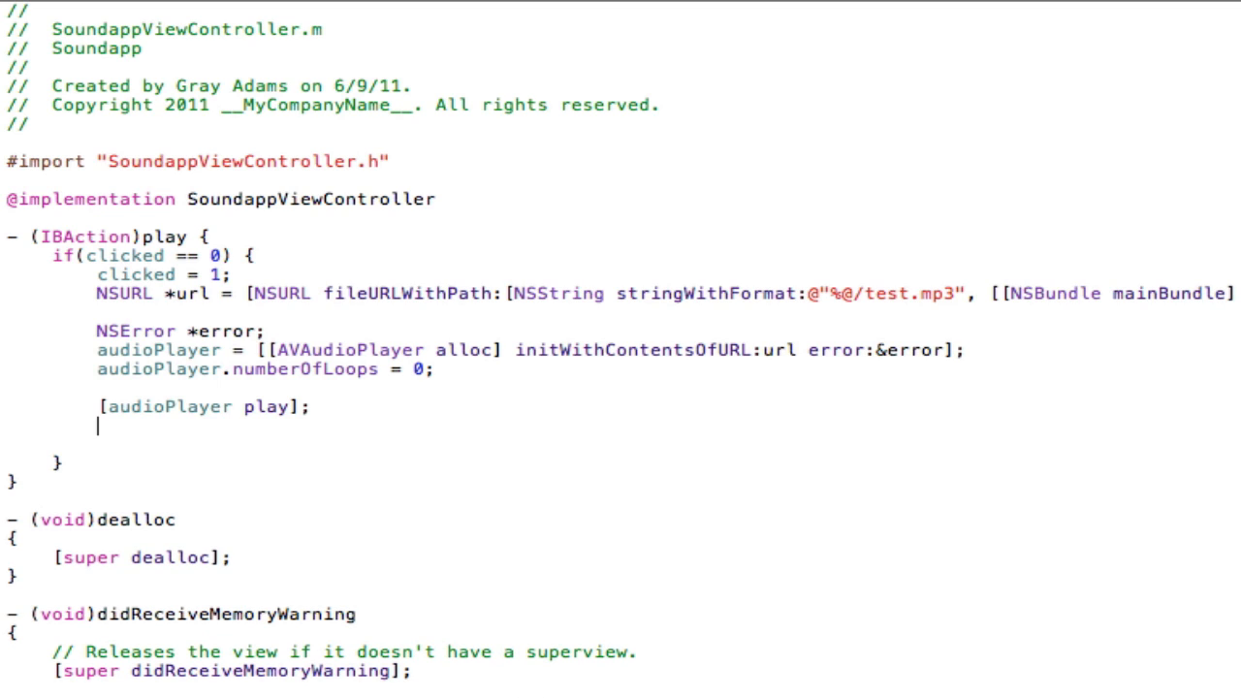
# Step: Add [start setTitle:@"Stop" forState:UIControlStateNormal]; after [audioPlayer play], checking the header's start button
pyautogui.write('[')
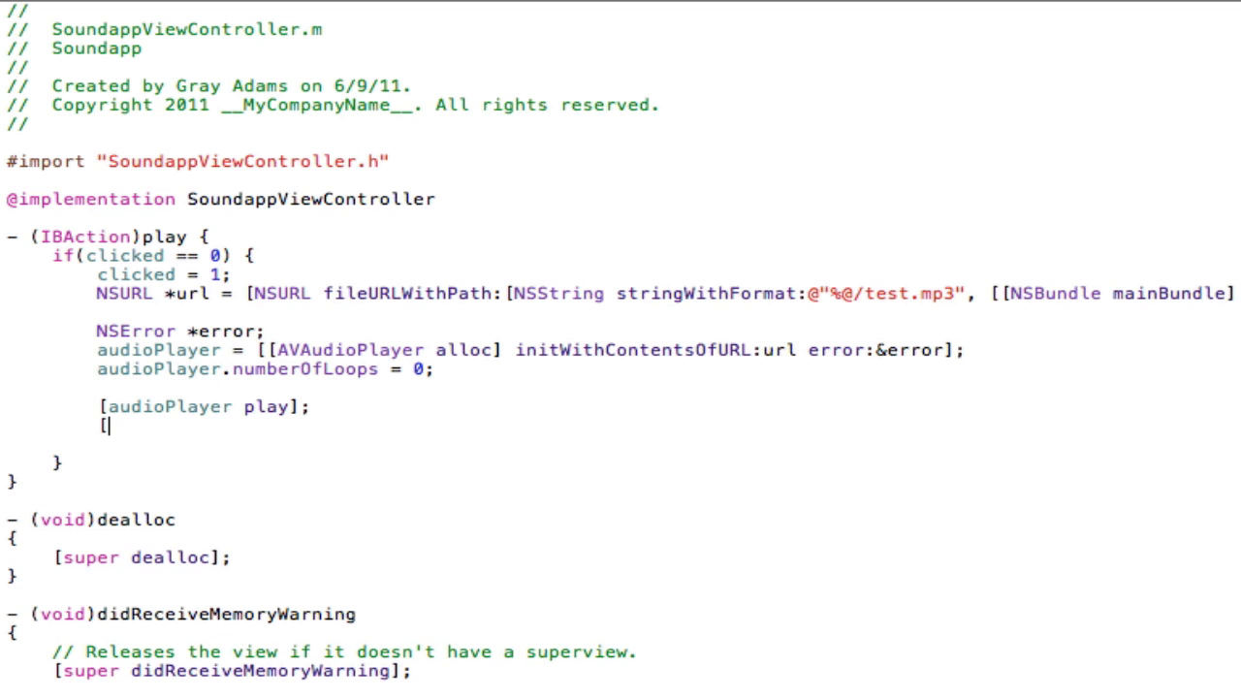
pyautogui.write('start')
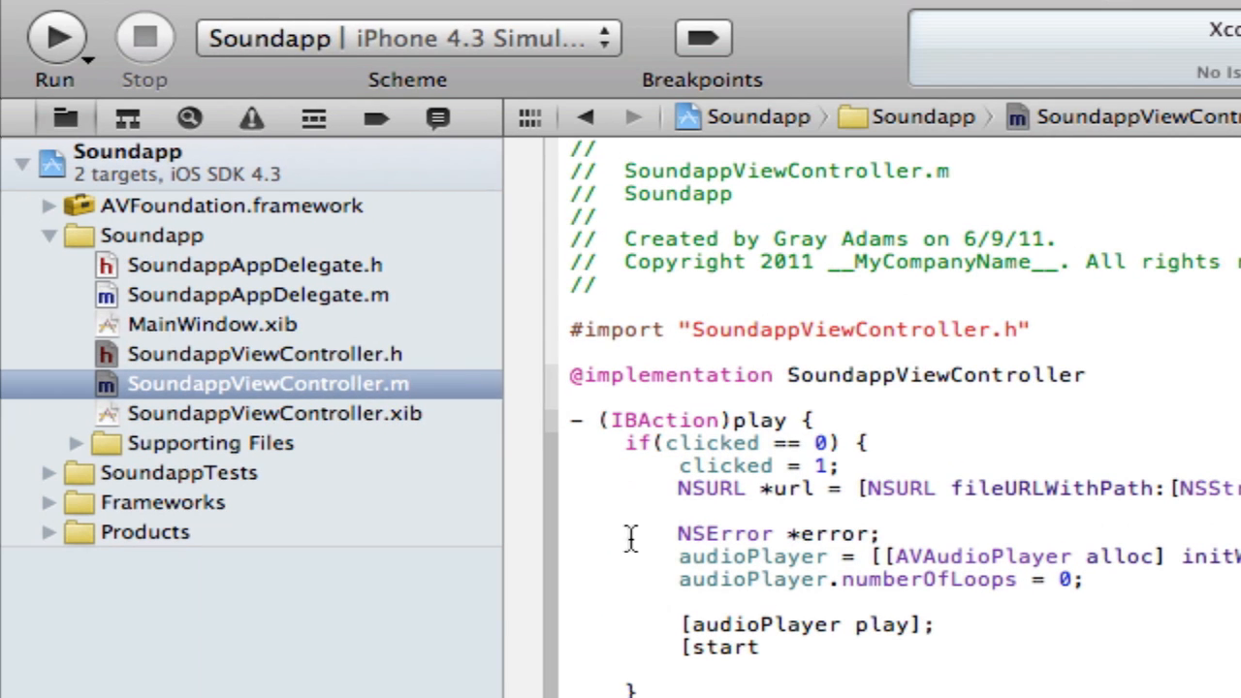
pyautogui.click(262, 353)
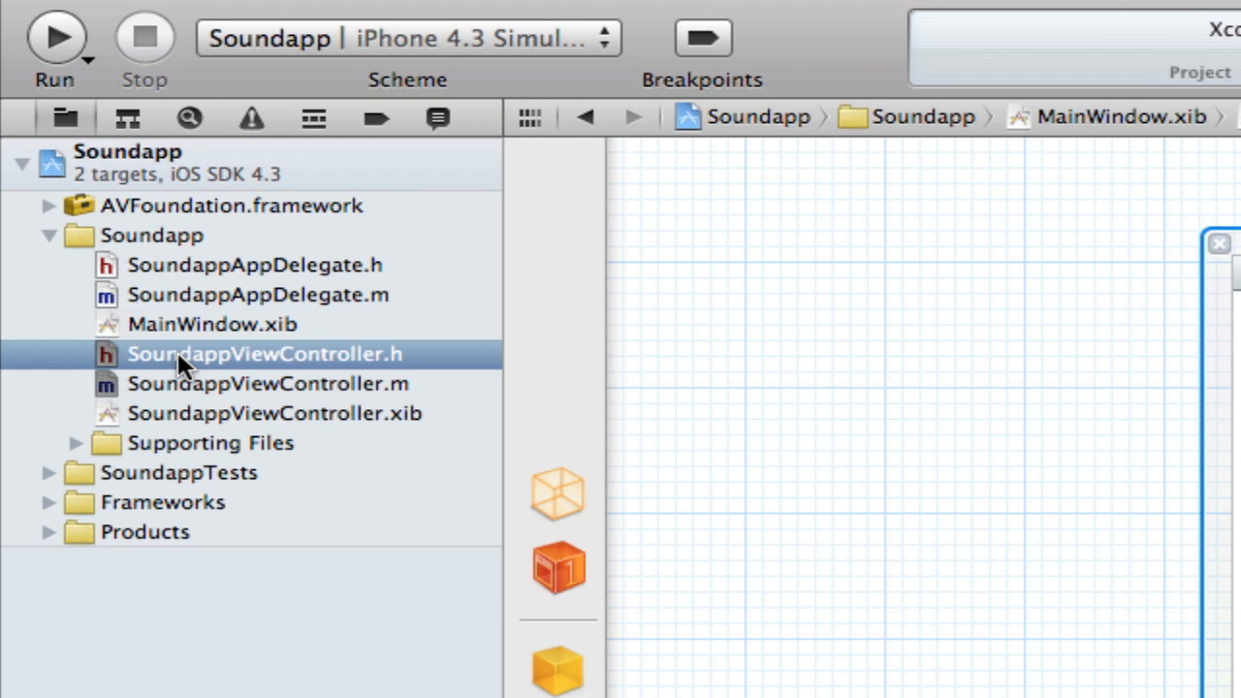
pyautogui.click(248, 353)
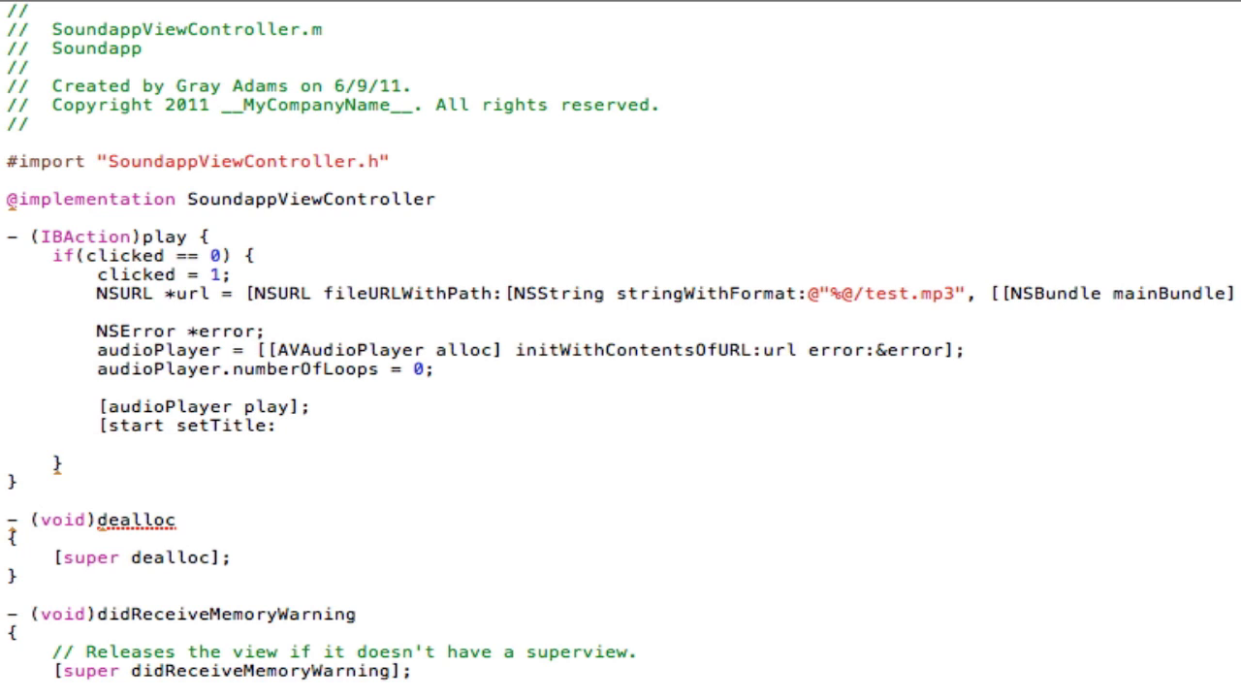
pyautogui.write('@"Stop')
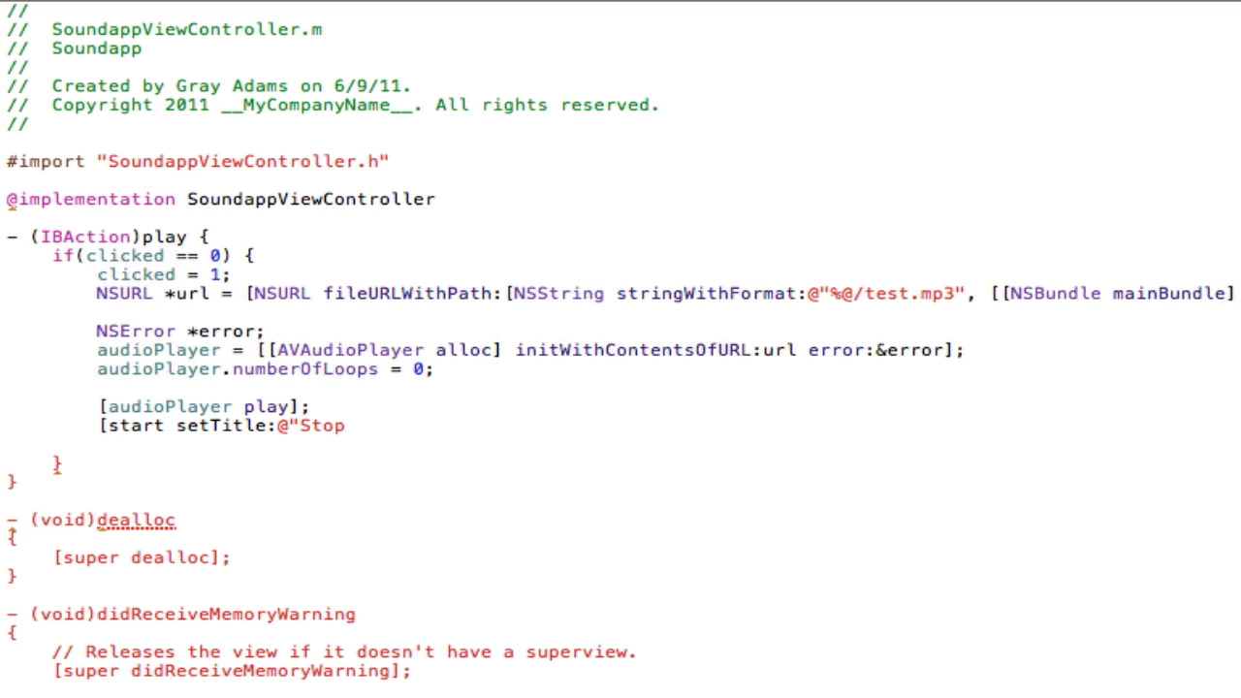
pyautogui.write('"')
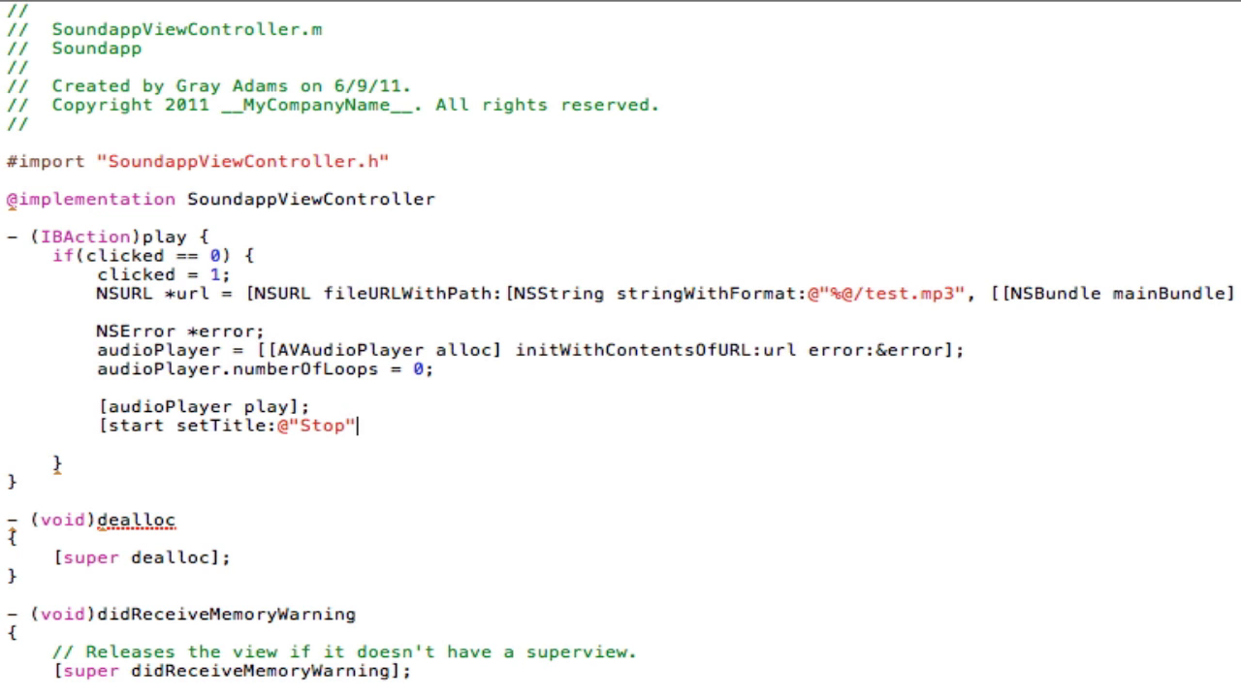
pyautogui.write('forState:')
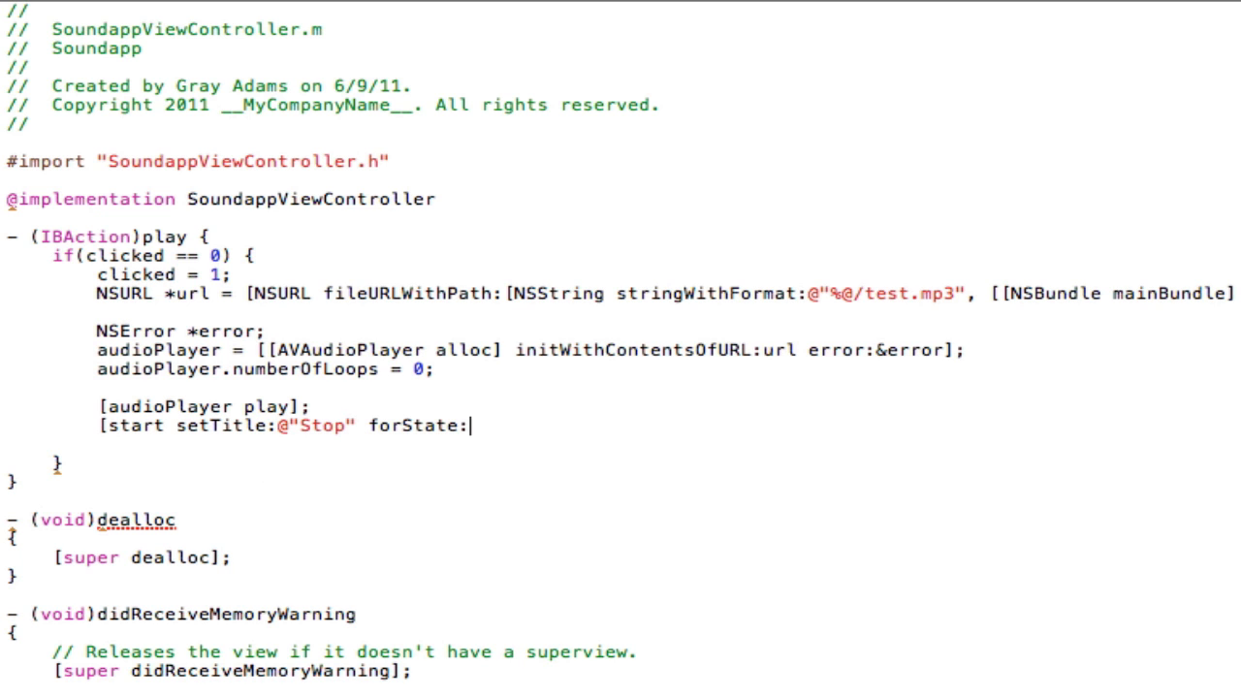
pyautogui.write('UIControlStateNormal];')
pyautogui.click(620, 444)
pyautogui.write('}')
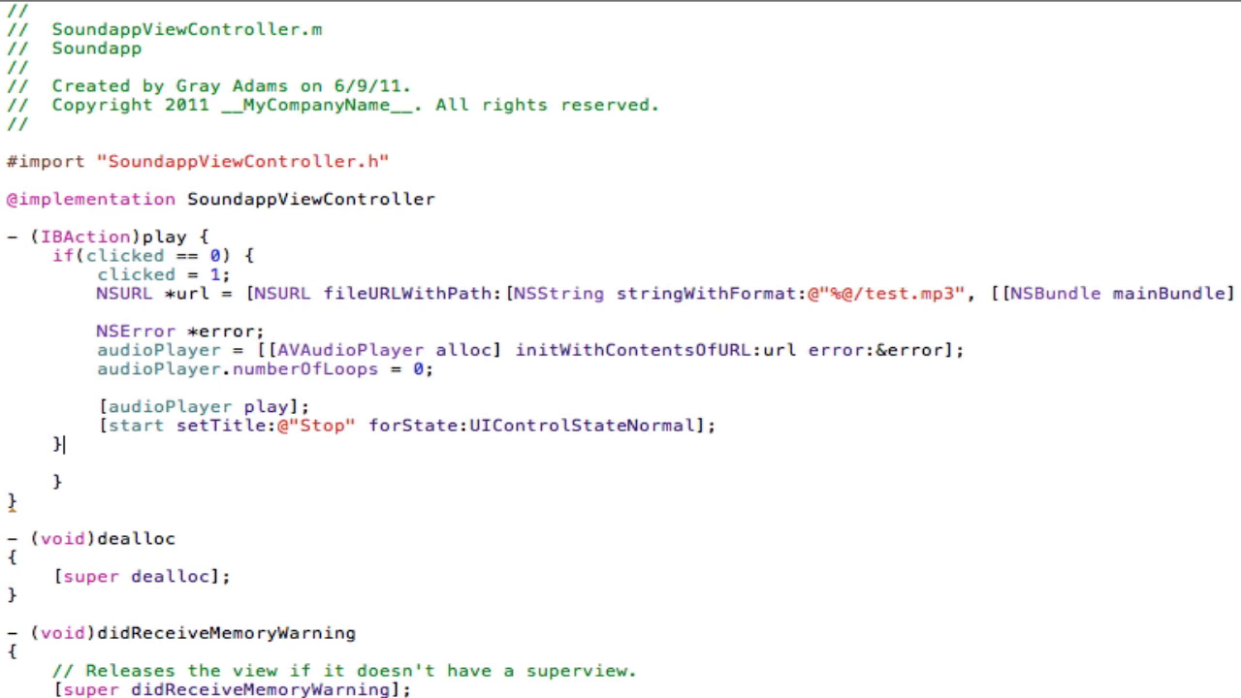
# Step: Begin the else branch with [audioPlayer release]; and clicked = 0;
pyautogui.write('else')
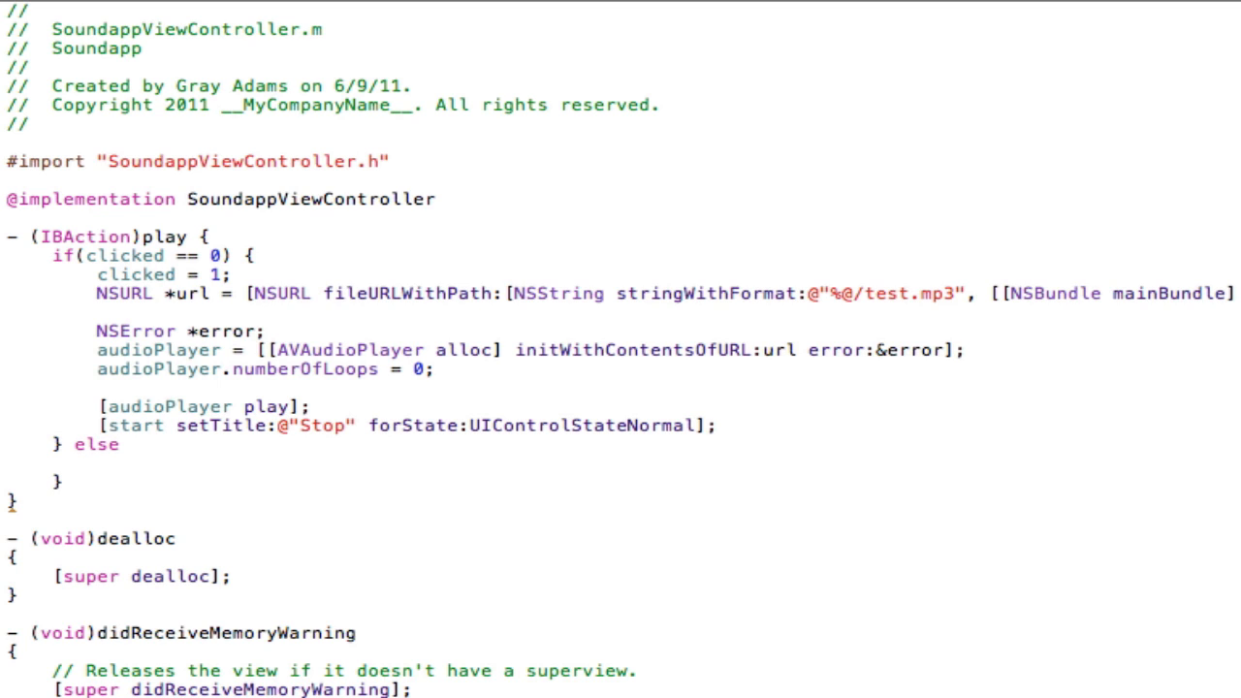
pyautogui.write('{')
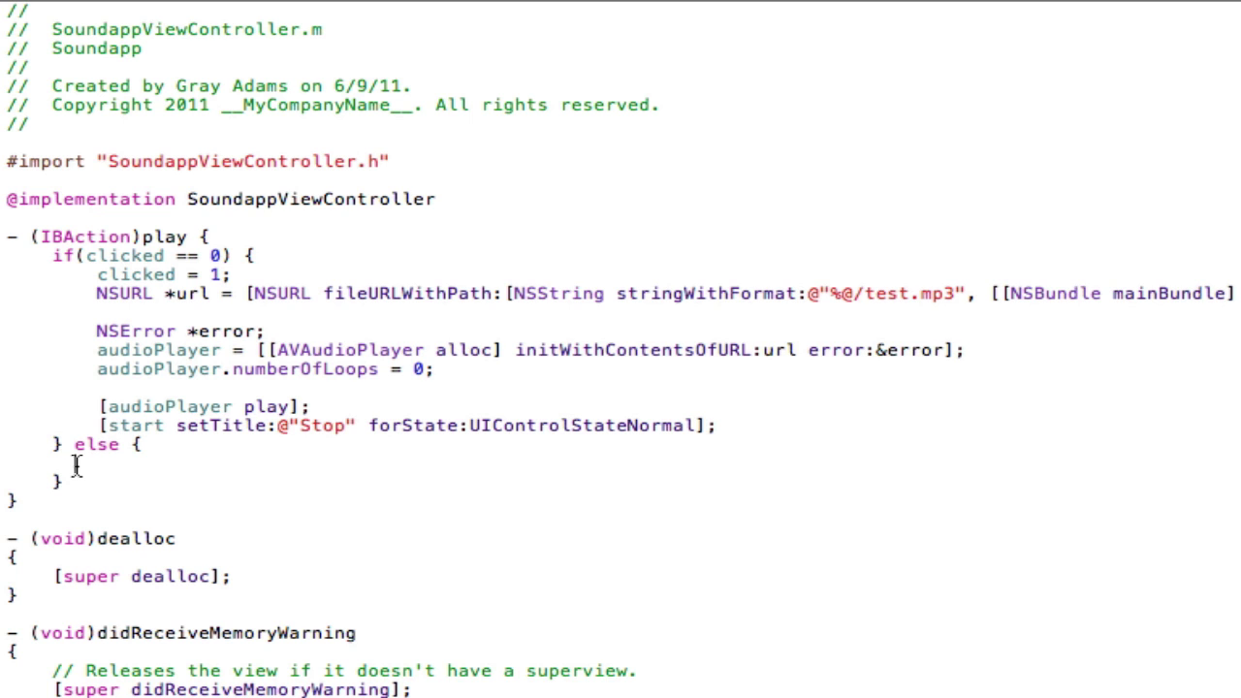
pyautogui.write('[audo')
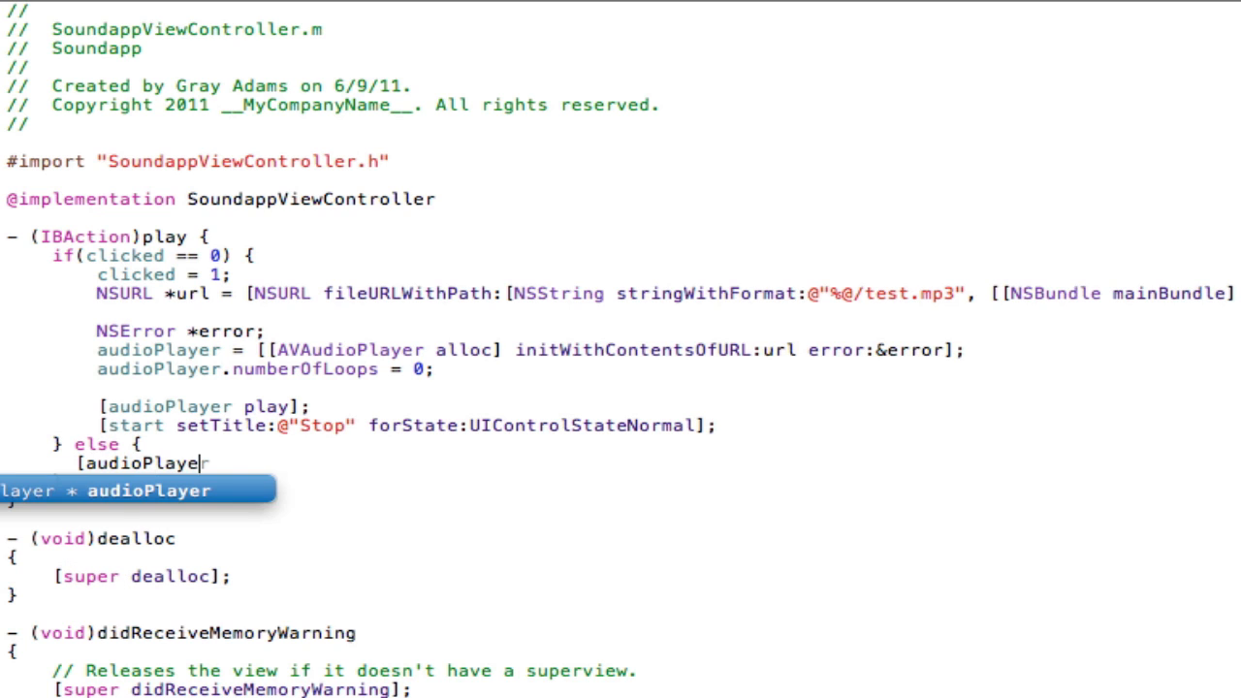
pyautogui.write('release];')
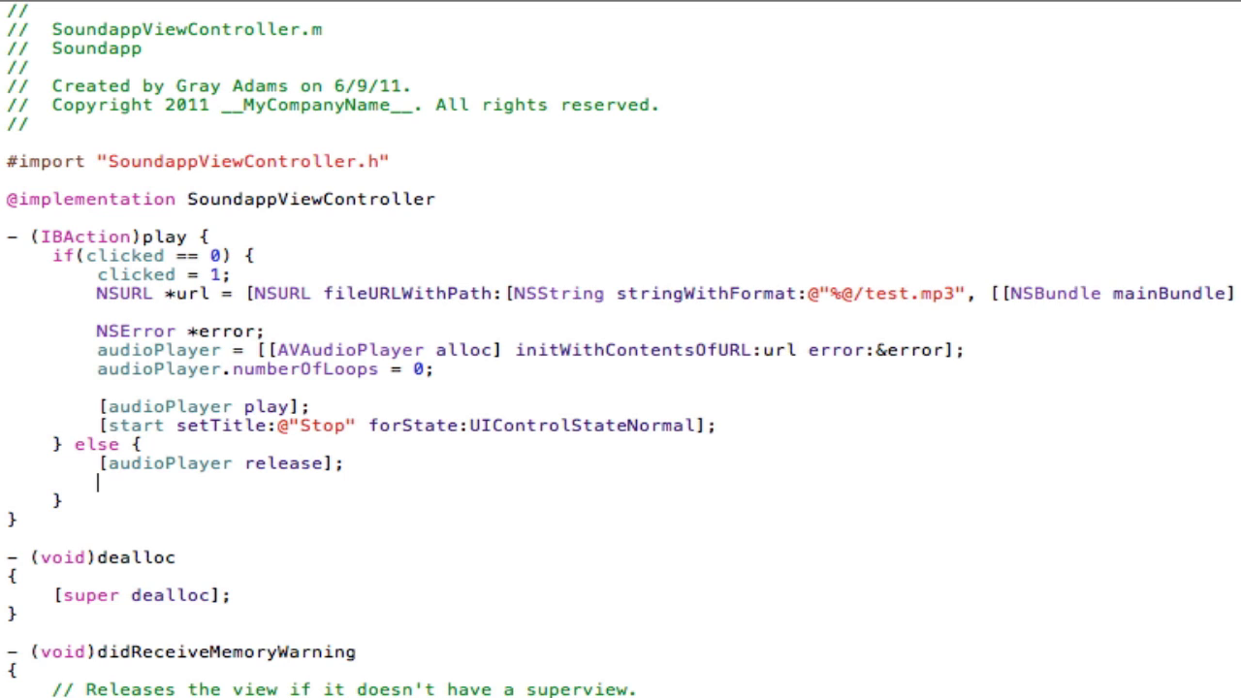
pyautogui.write('clicked = 0;')
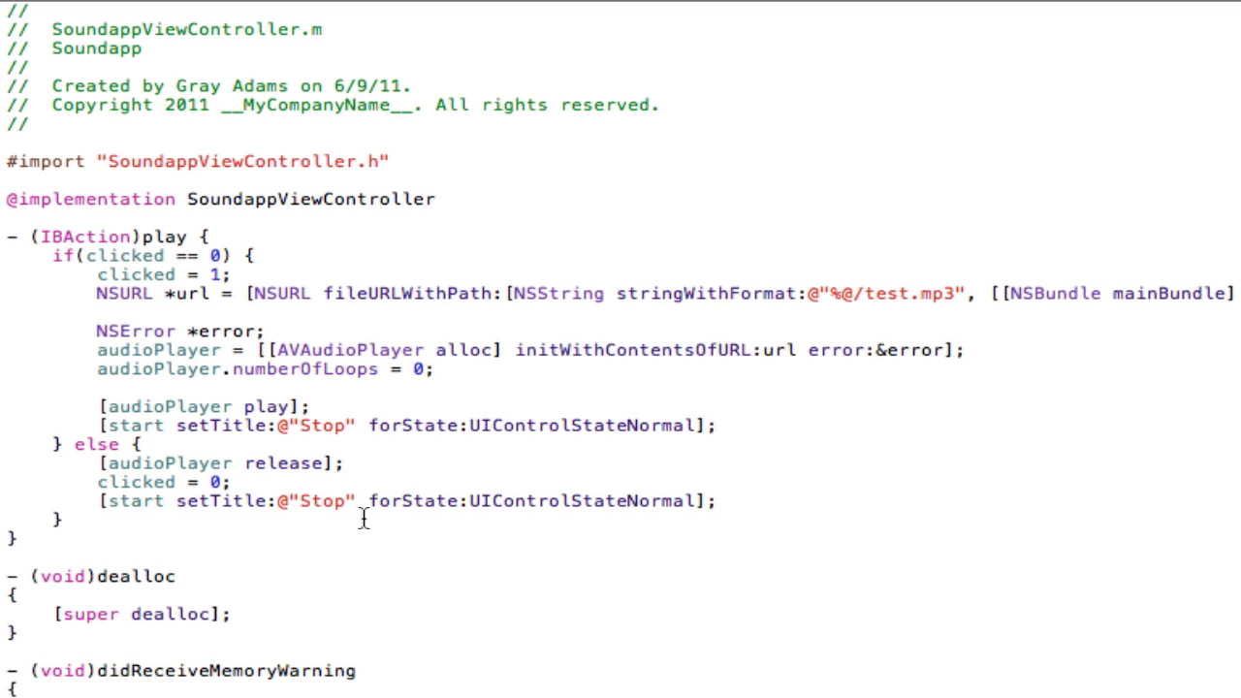
# Step: Change the copied setTitle line in the else branch to use @"Start"
pyautogui.doubleClick(326, 500)
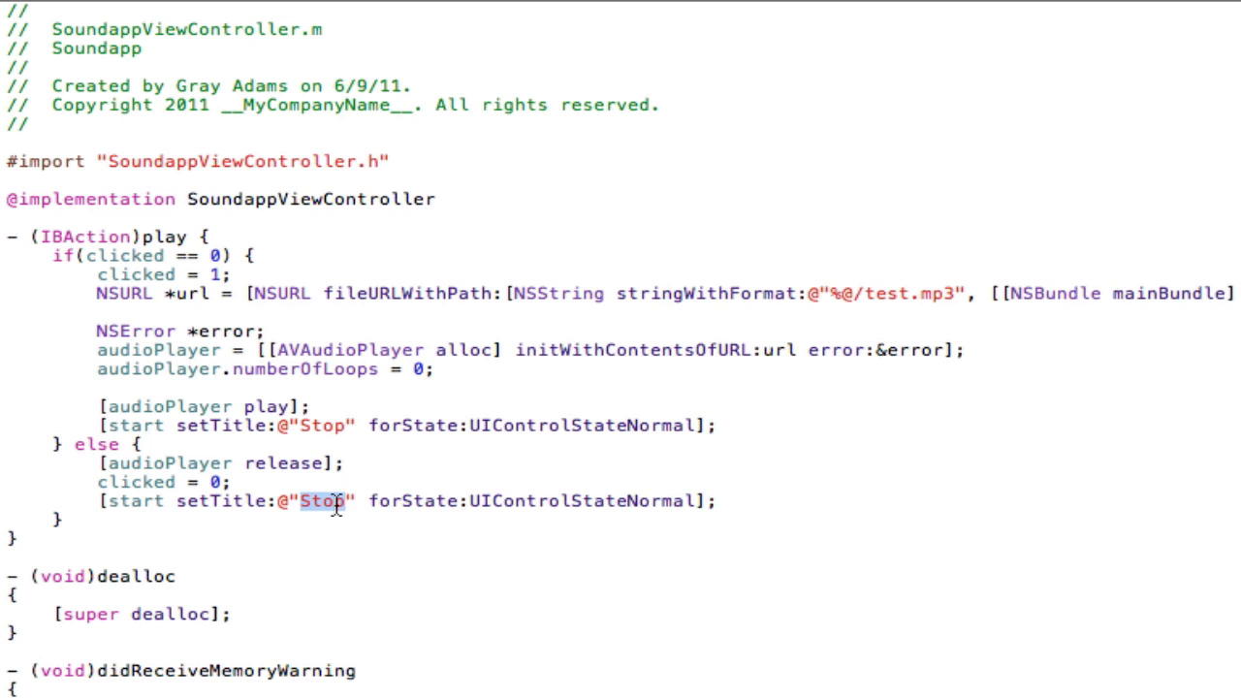
pyautogui.write('Start')
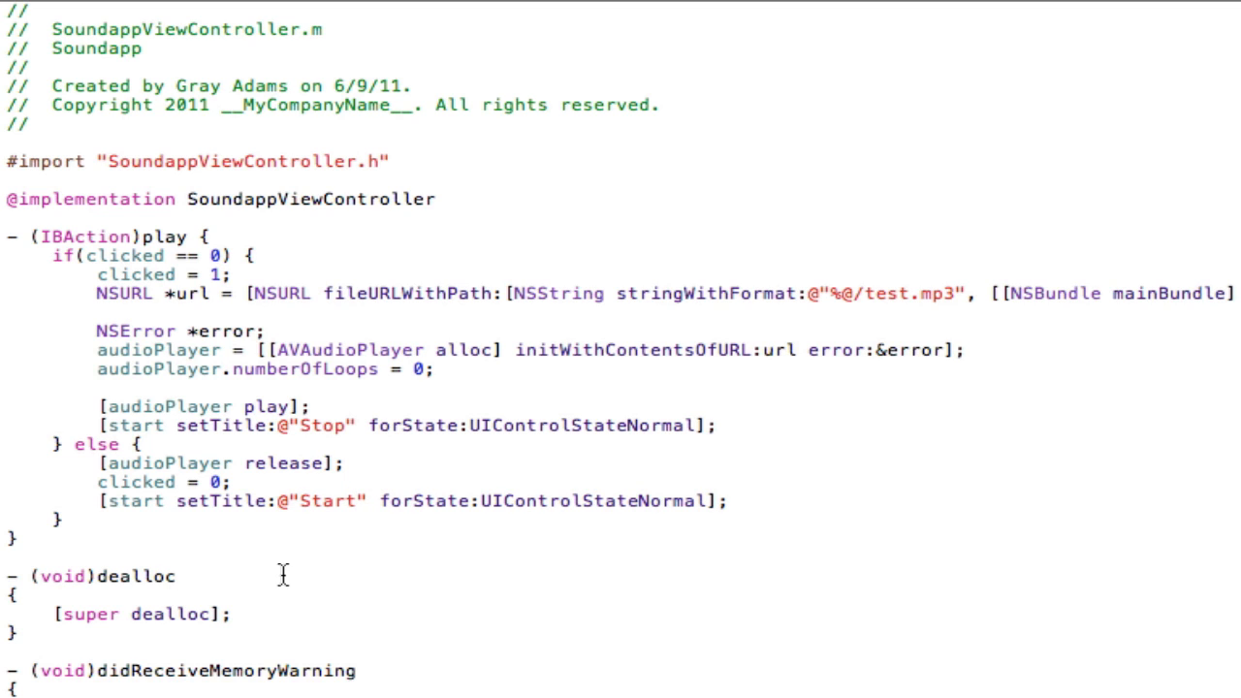
pyautogui.moveTo(260, 537)
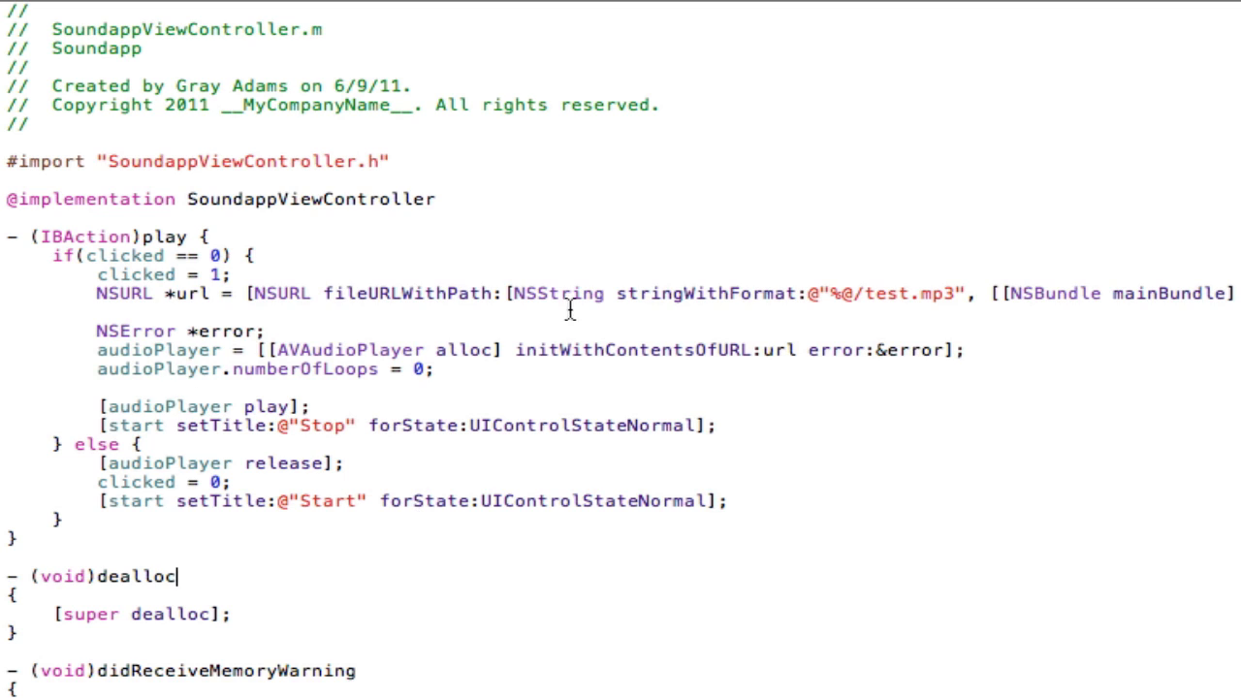
pyautogui.moveTo(985, 261)
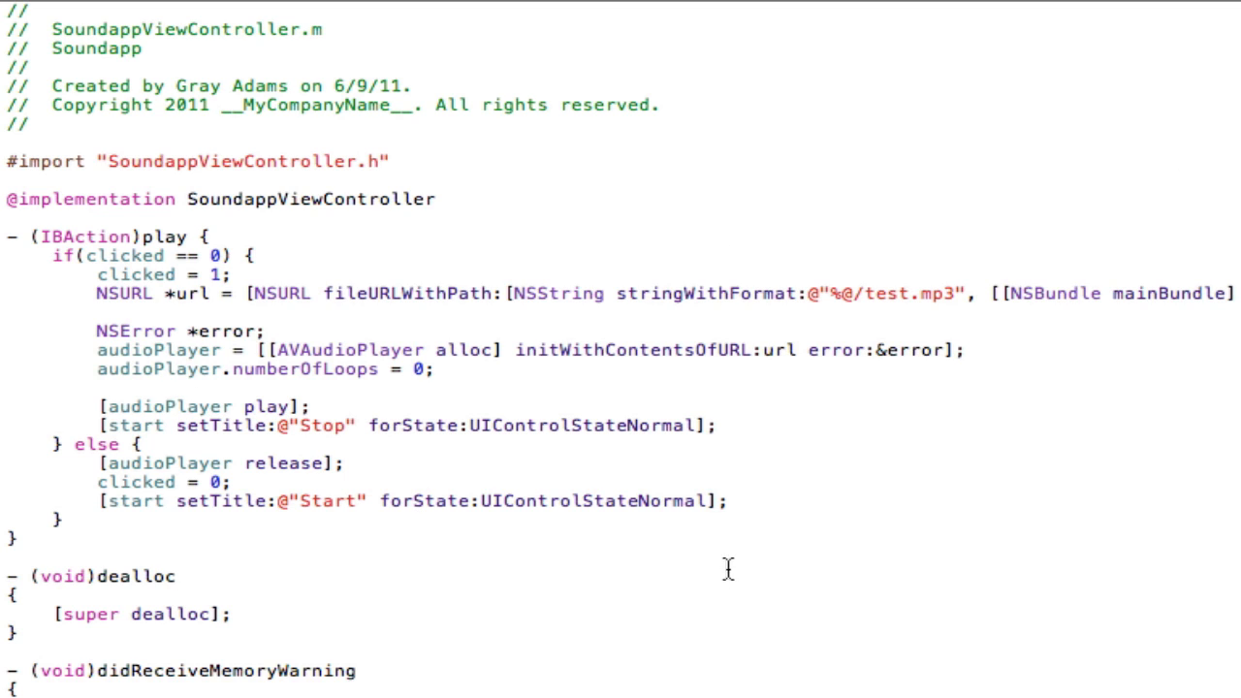
pyautogui.moveTo(853, 264)
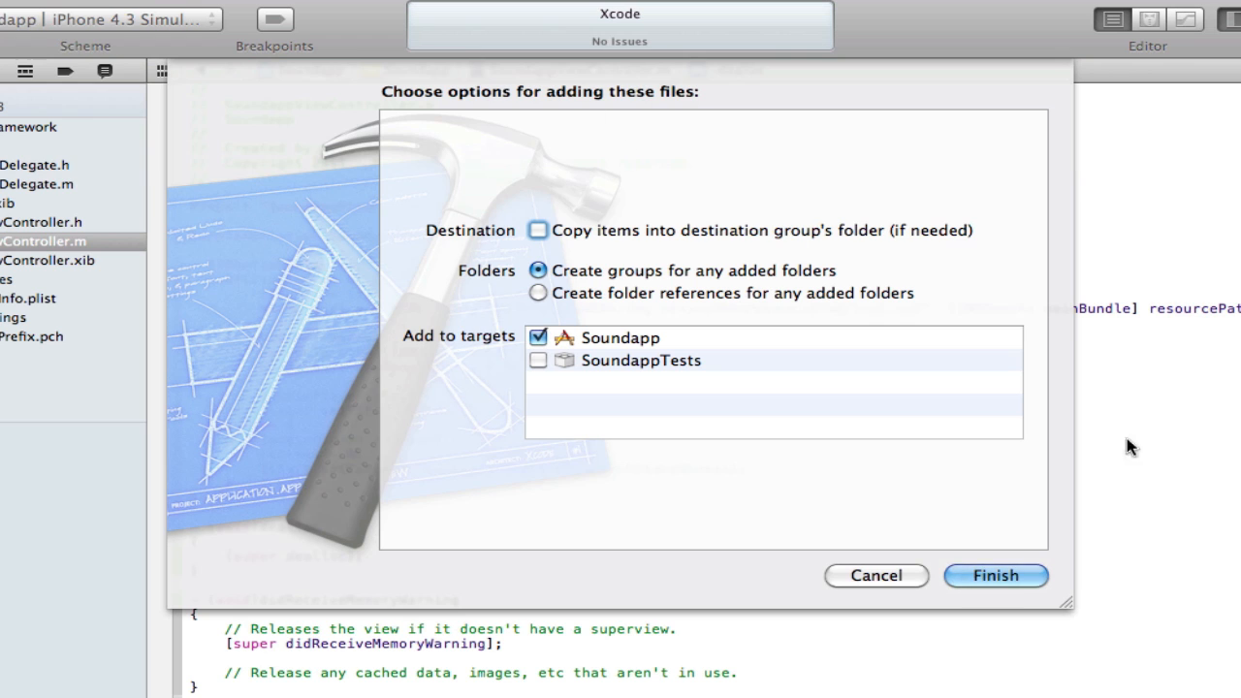
# Step: Dismiss the add-files sheet and return focus to SoundappViewController.m
pyautogui.click(996, 576)
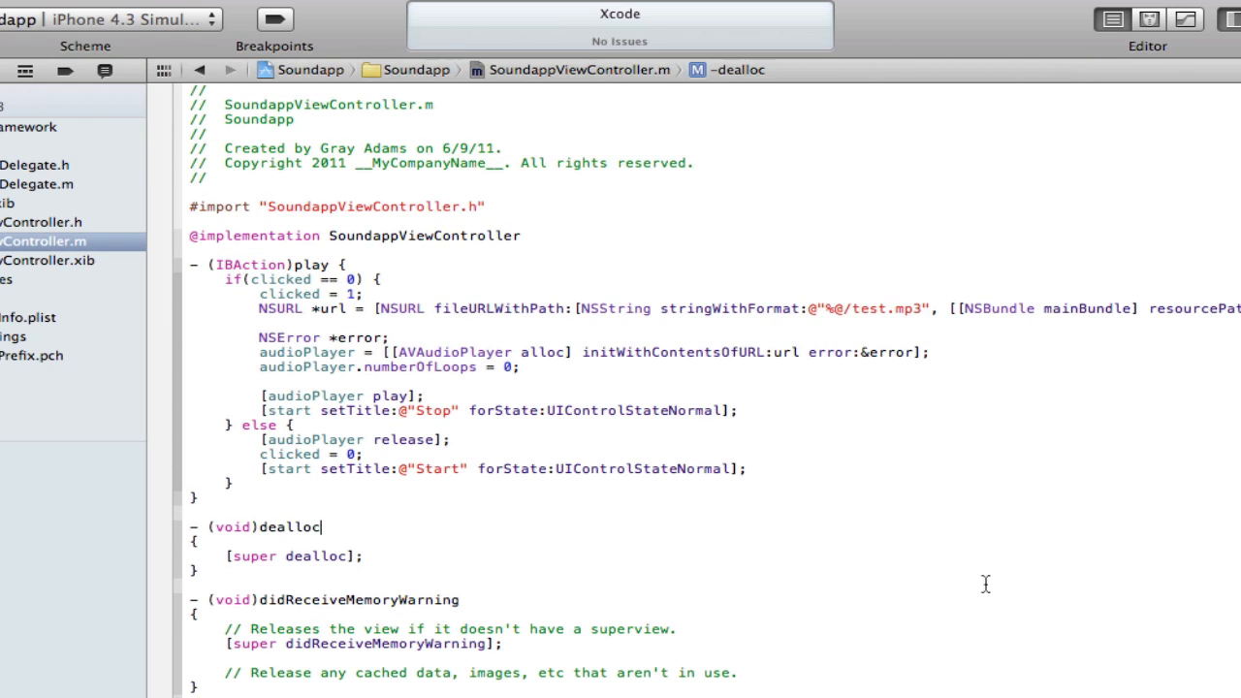
pyautogui.moveTo(578, 277)
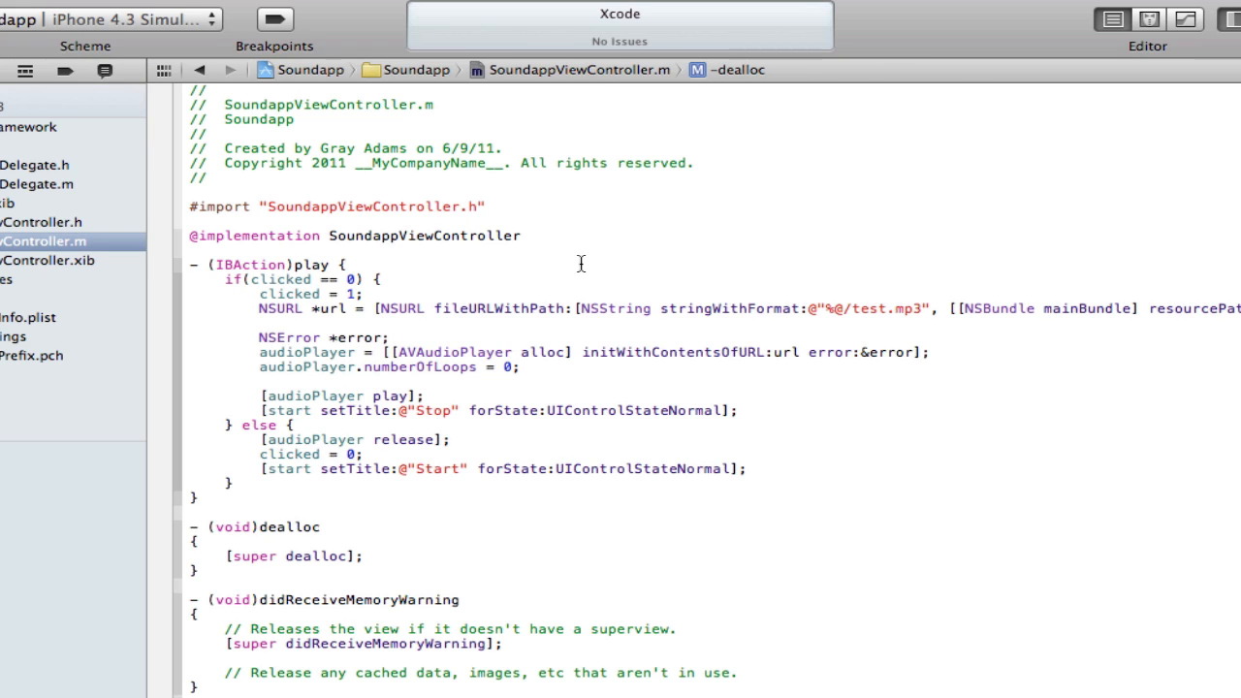
pyautogui.click(322, 527)
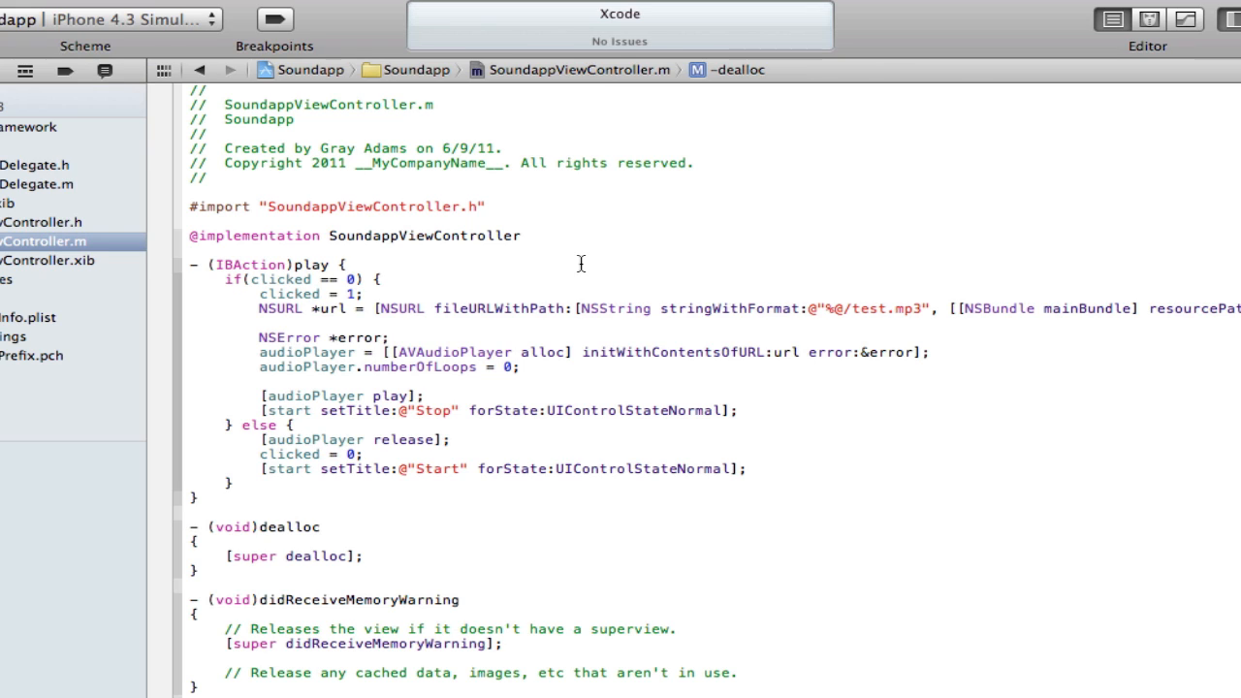
pyautogui.click(322, 528)
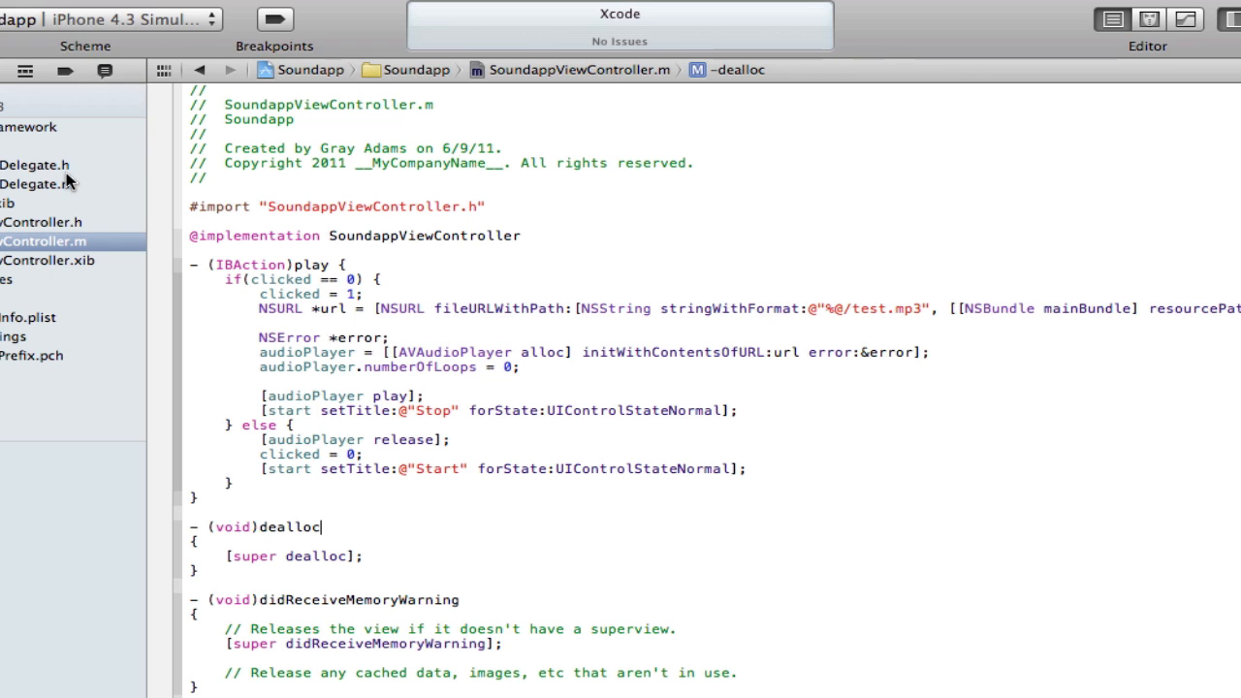
pyautogui.moveTo(8, 279)
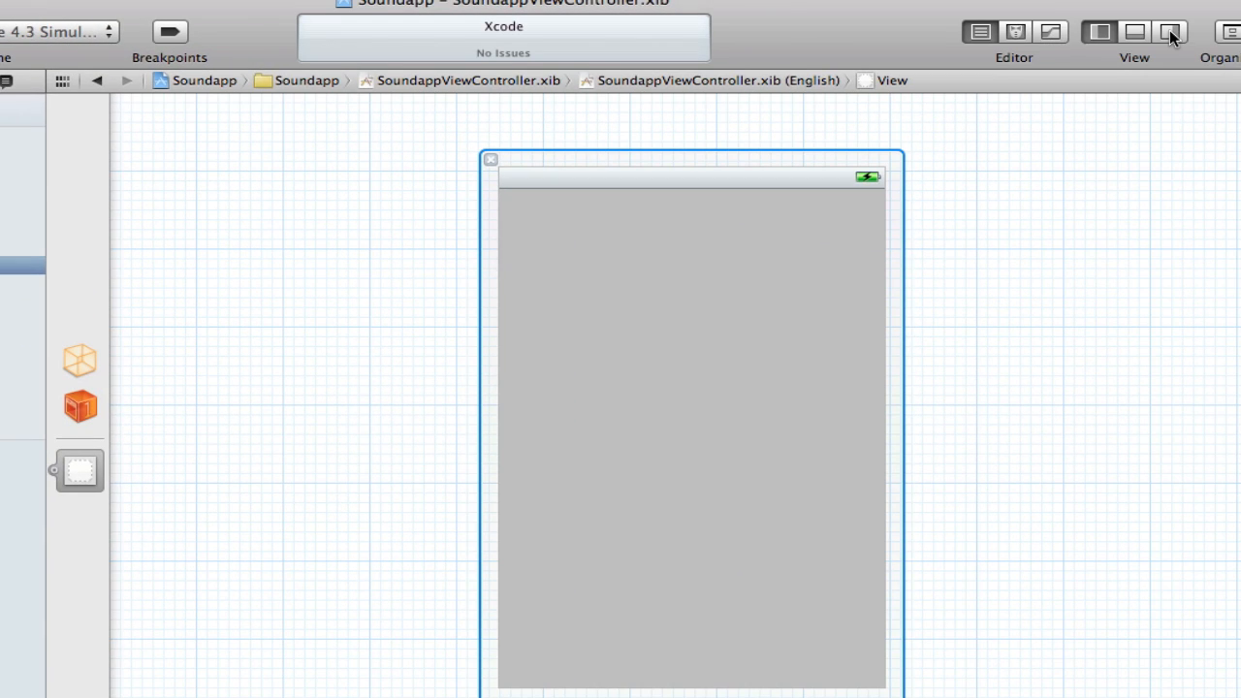
pyautogui.moveTo(1165, 31)
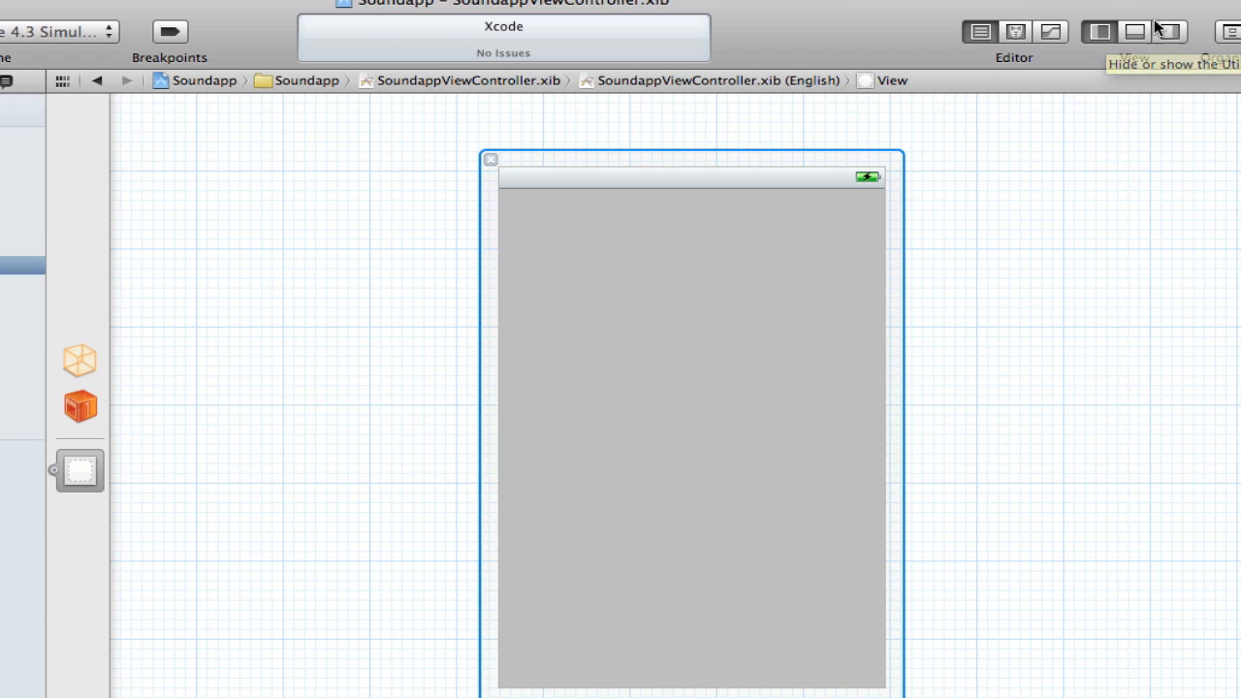
# Step: Drop a Round Rect Button at the view's centre and title it Start
pyautogui.click(1148, 29)
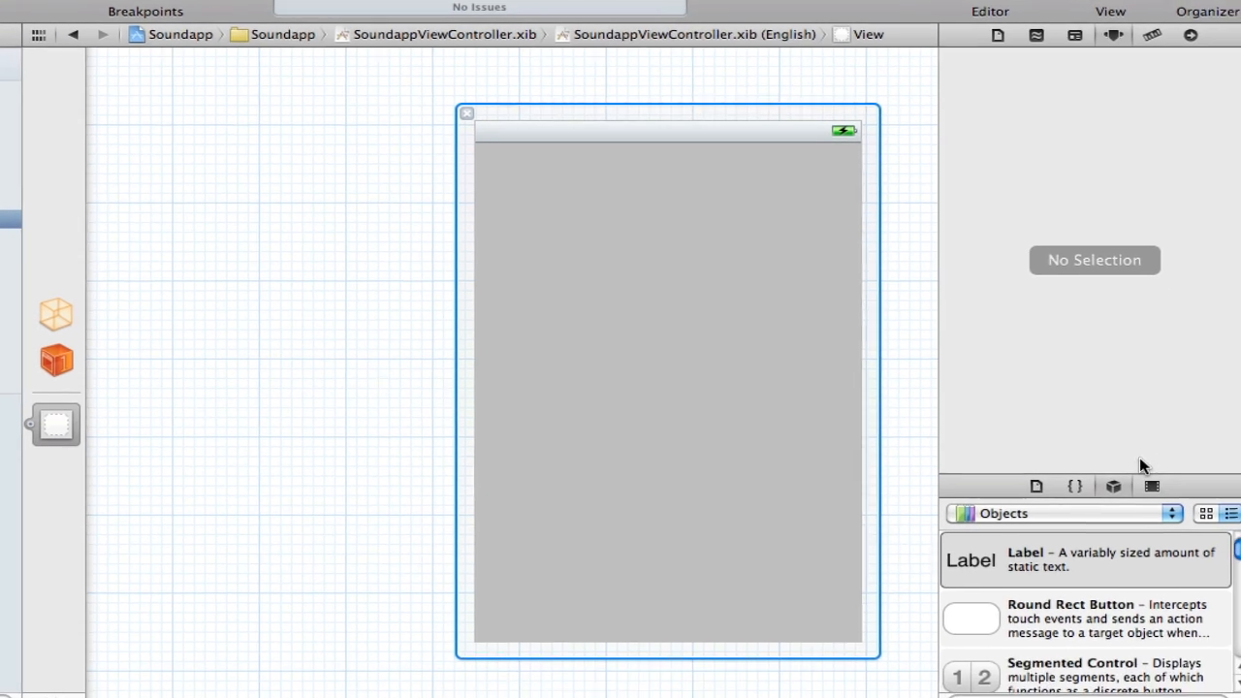
pyautogui.moveTo(969, 618); pyautogui.dragTo(760, 463)
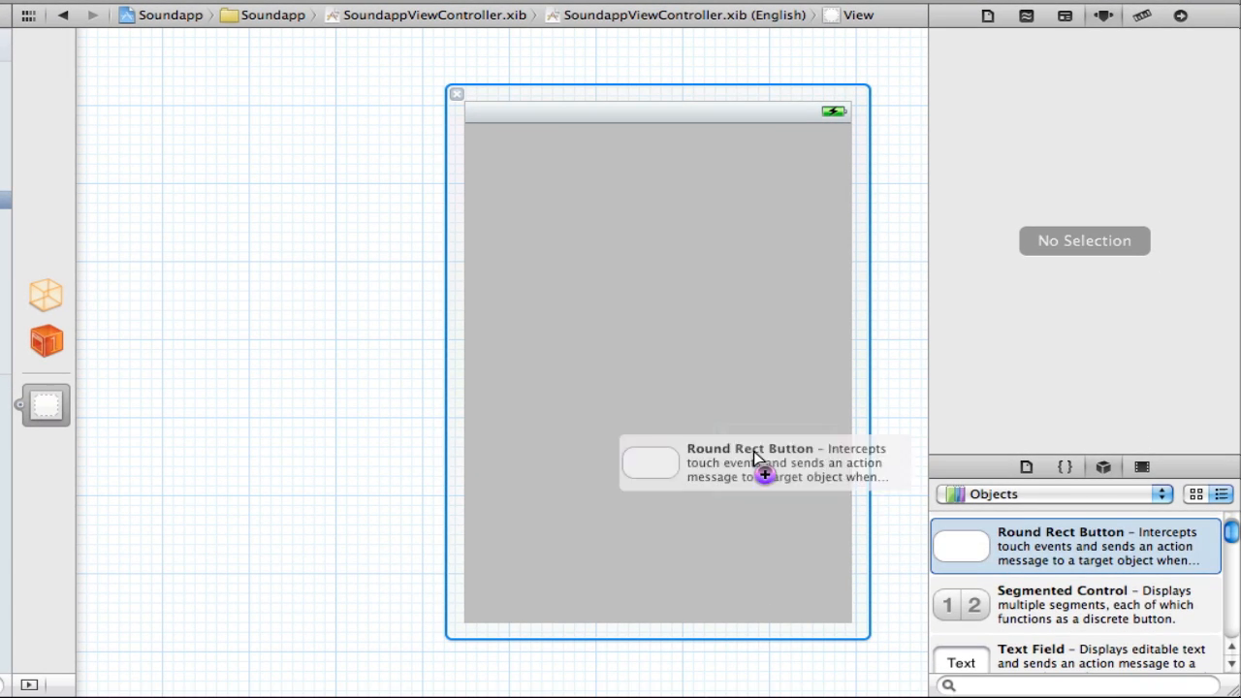
pyautogui.moveTo(649, 462); pyautogui.dragTo(657, 378)
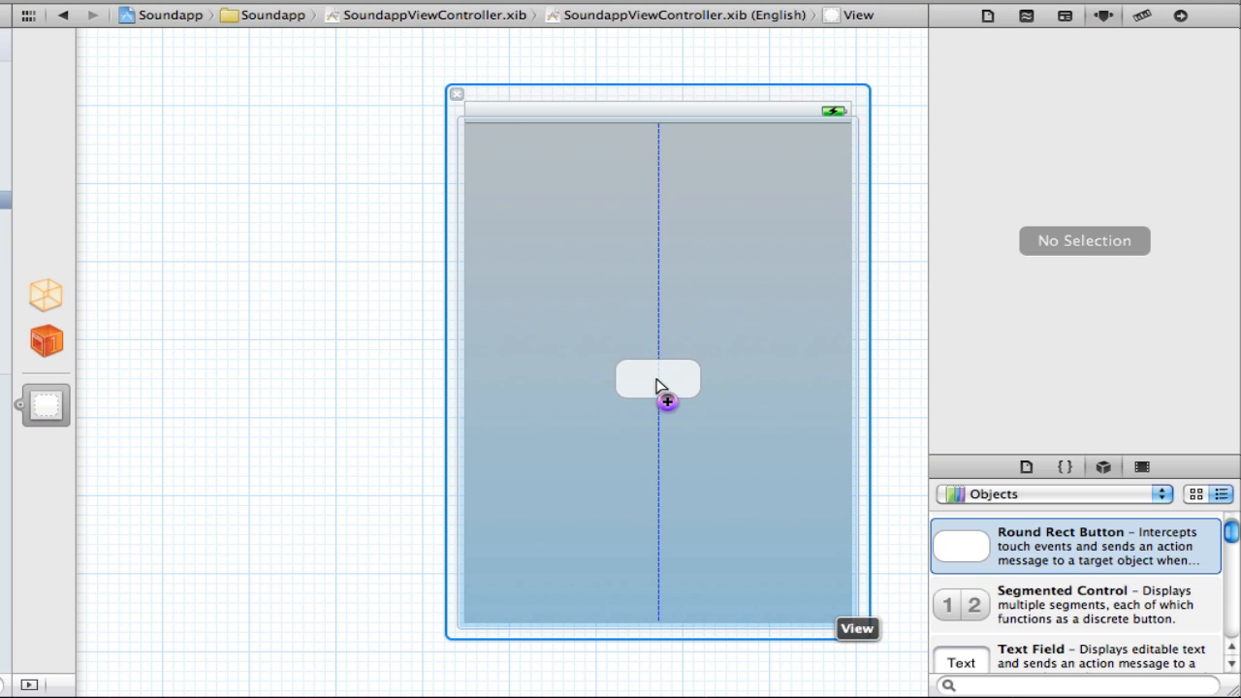
pyautogui.click(655, 378)
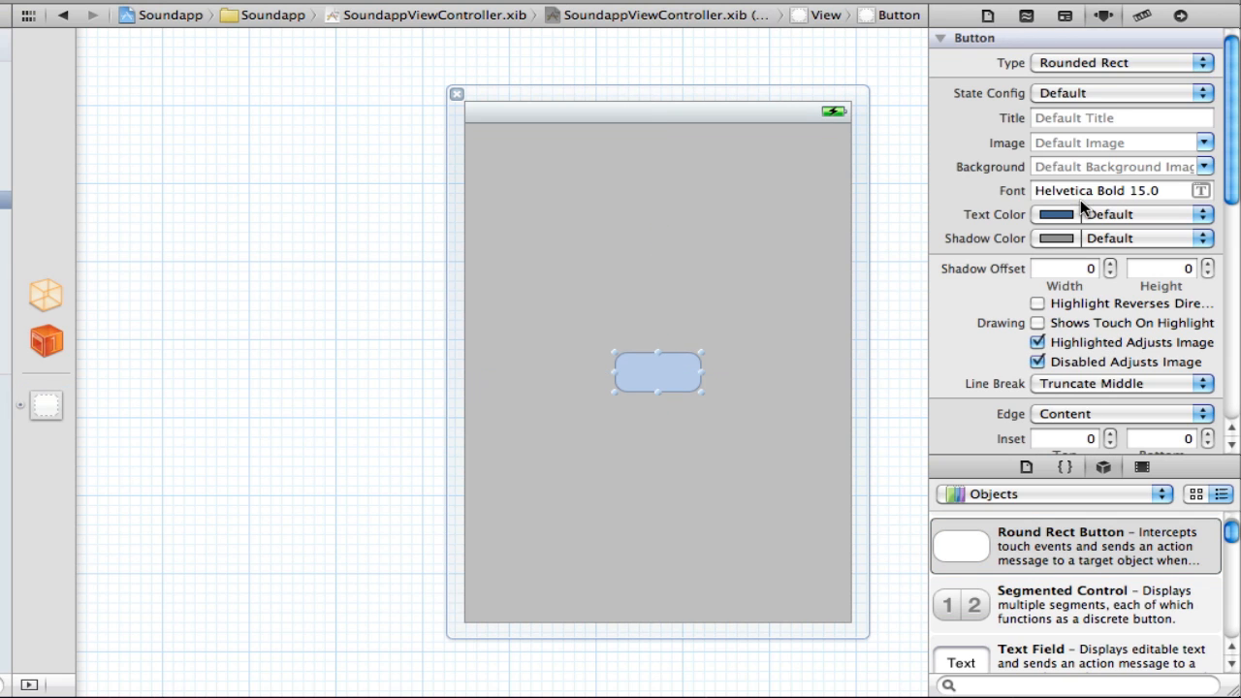
pyautogui.click(1120, 118)
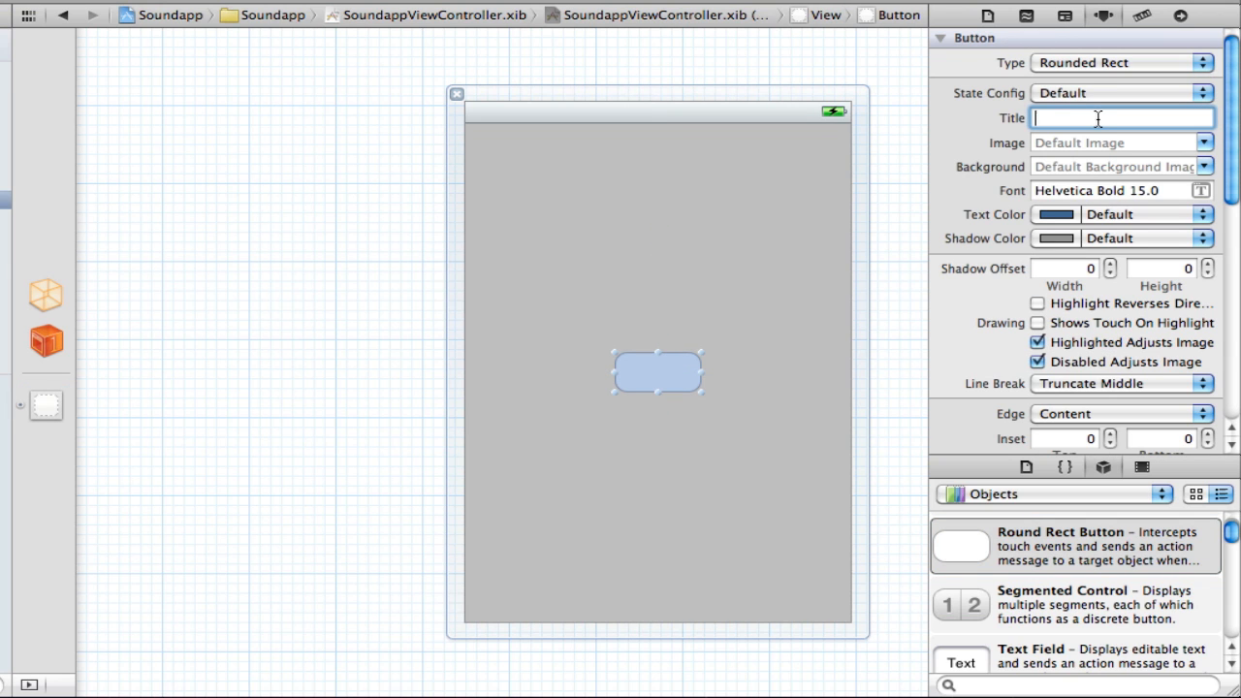
pyautogui.write('Start')
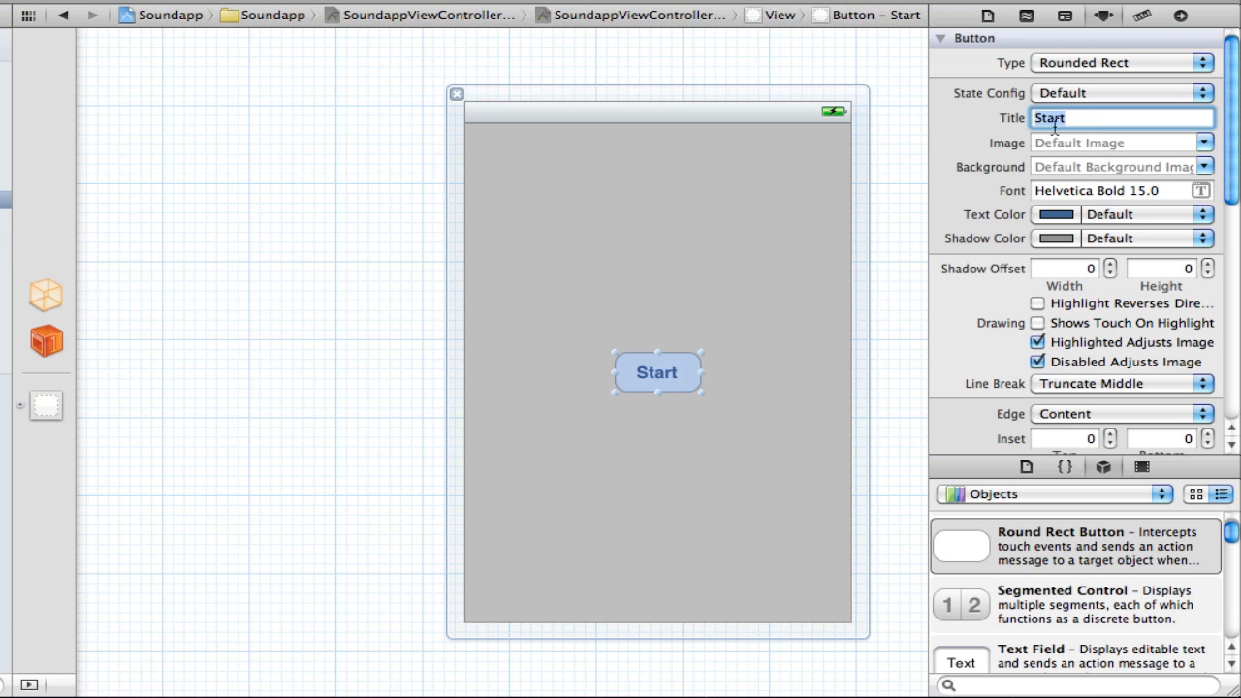
pyautogui.click(106, 225)
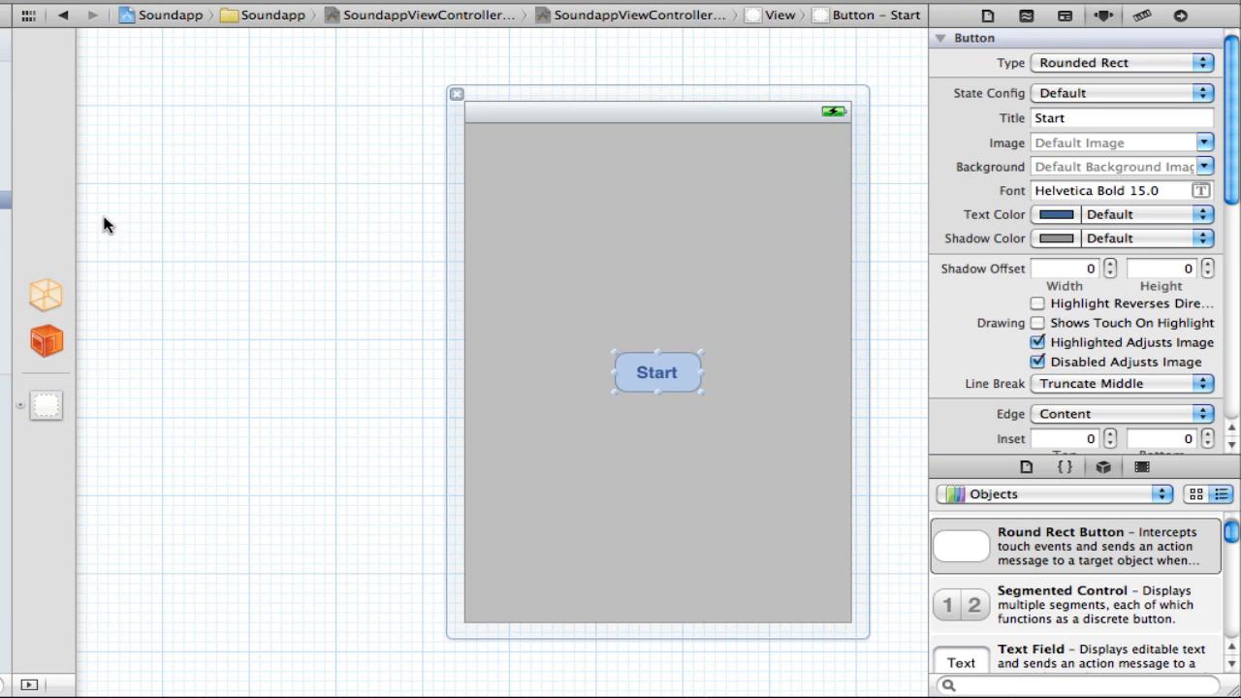
pyautogui.moveTo(43, 295)
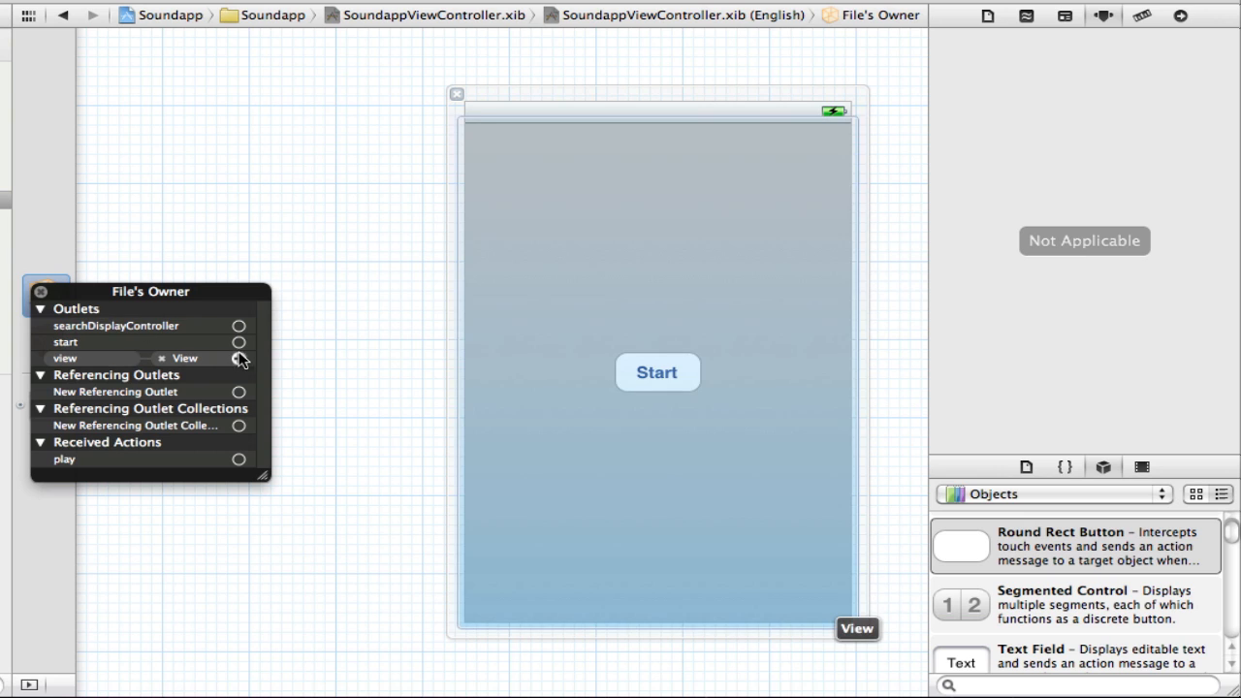
# Step: Wire File's Owner start outlet and play action (Touch Up Inside) to the Start button
pyautogui.moveTo(238, 341); pyautogui.dragTo(364, 372)
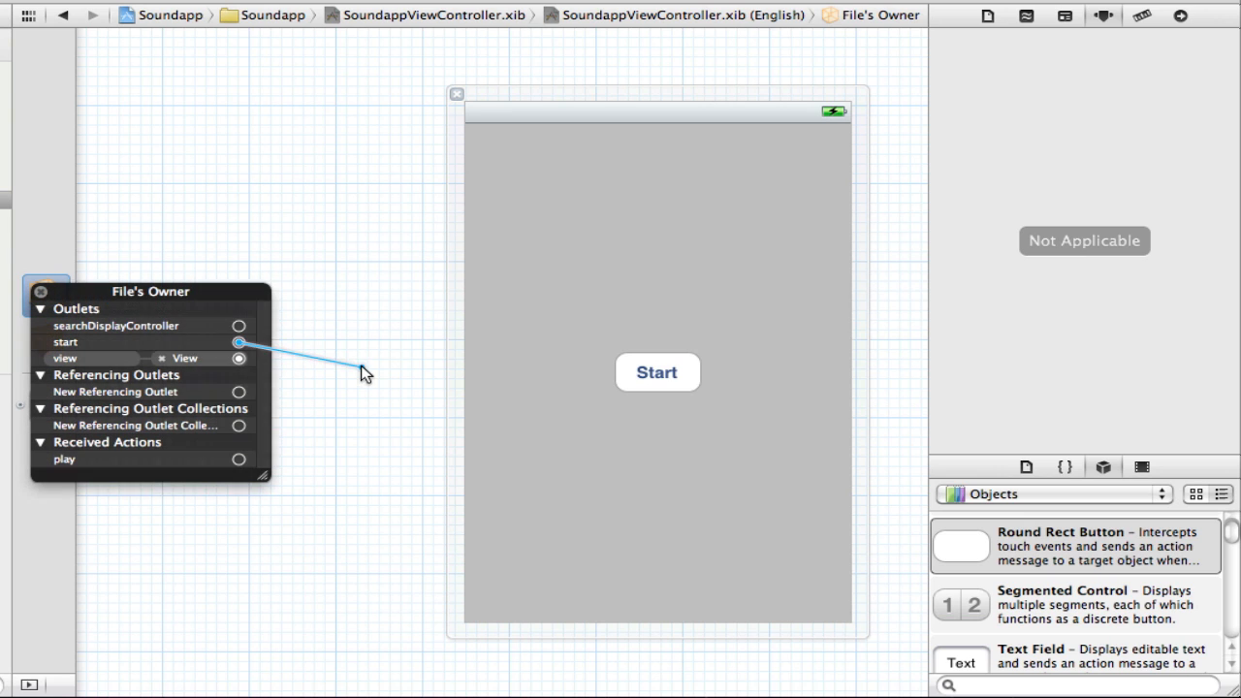
pyautogui.moveTo(240, 341); pyautogui.dragTo(657, 372)
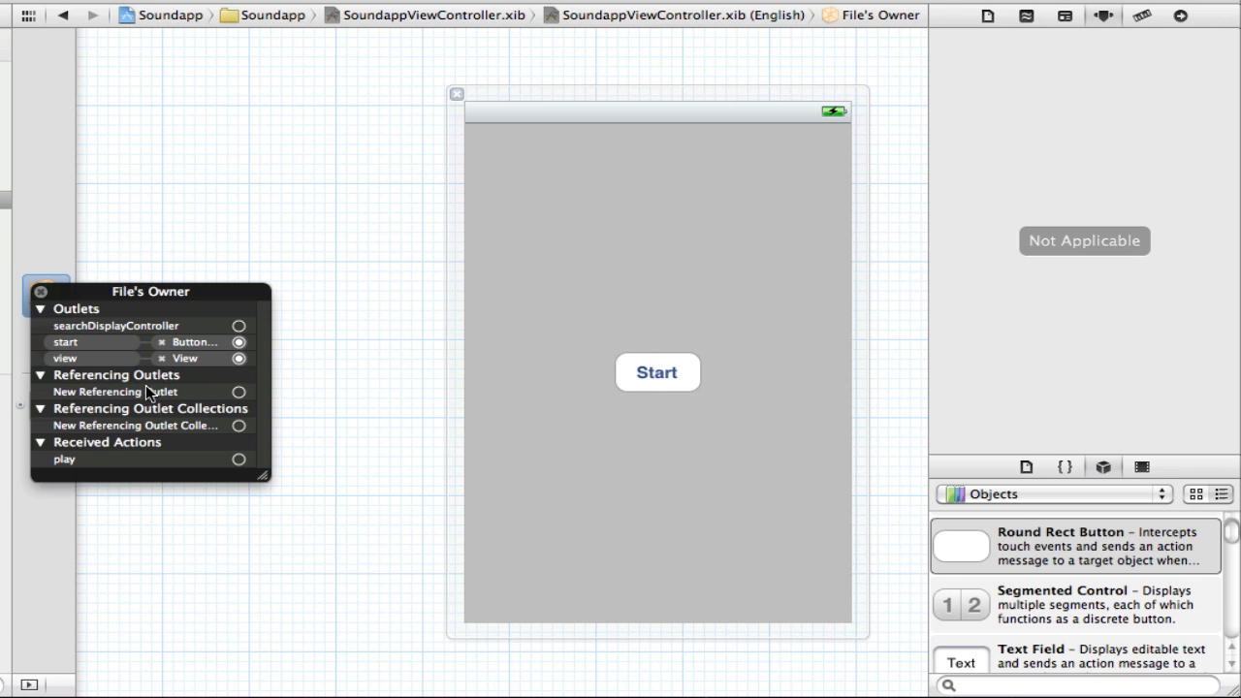
pyautogui.moveTo(211, 345)
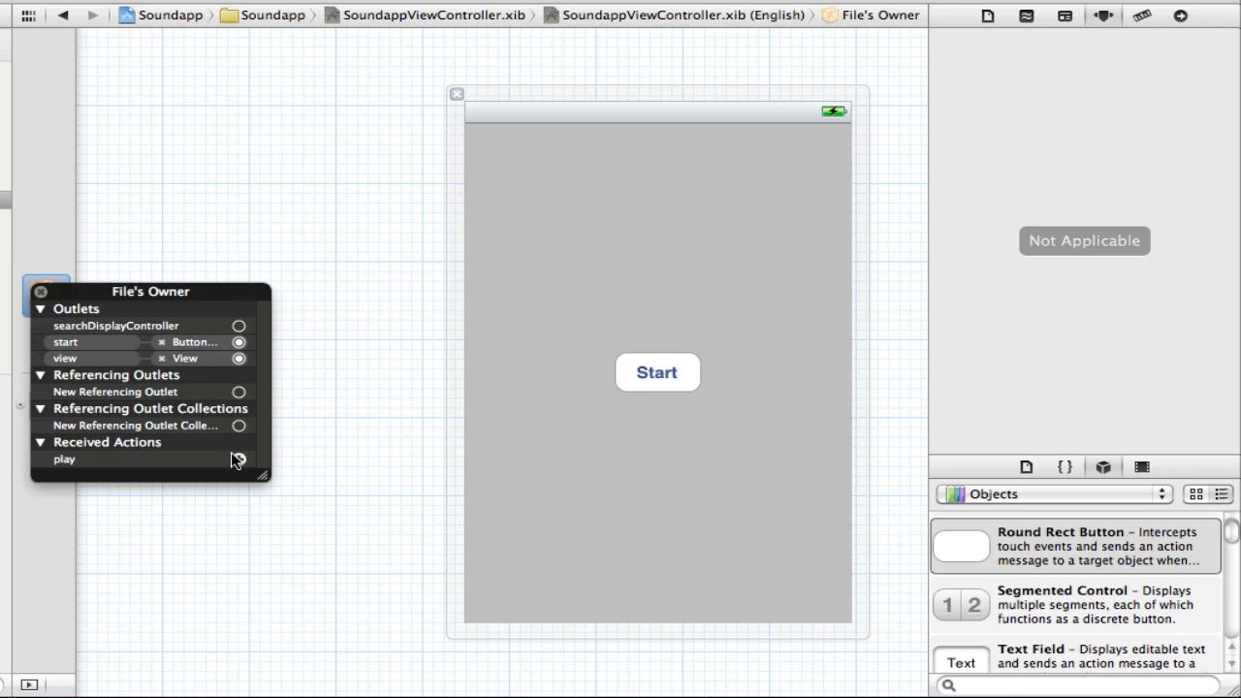
pyautogui.moveTo(238, 458); pyautogui.dragTo(657, 372)
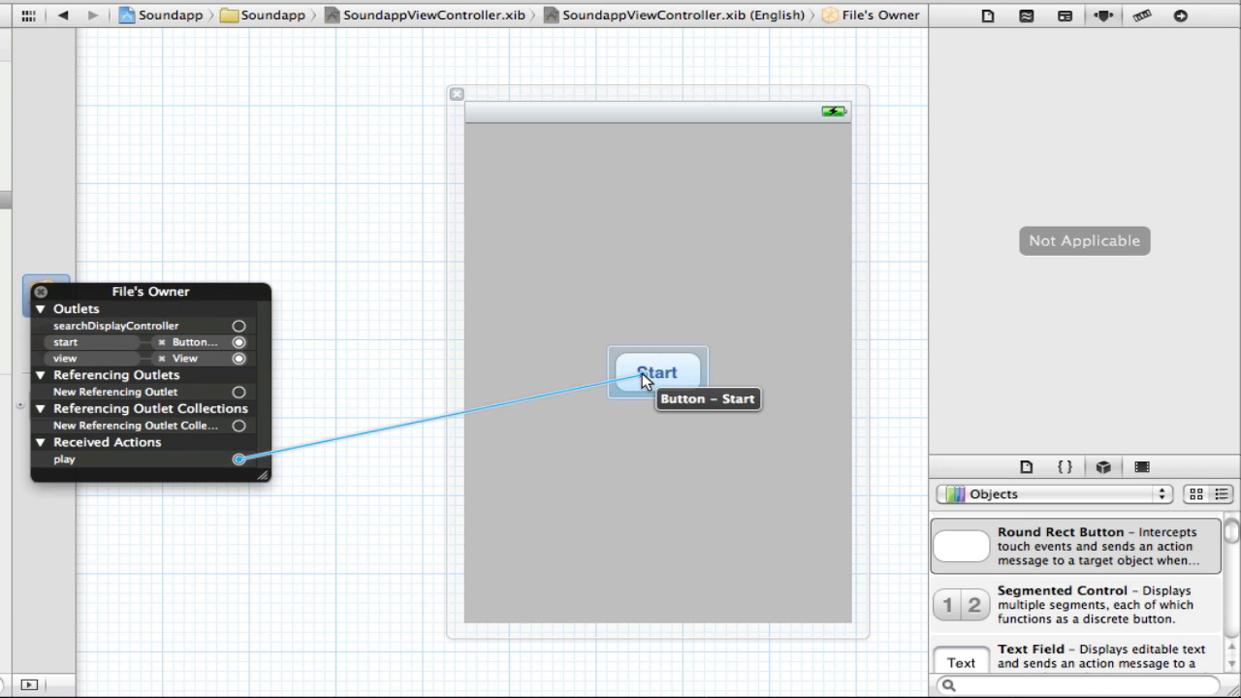
pyautogui.click(659, 373)
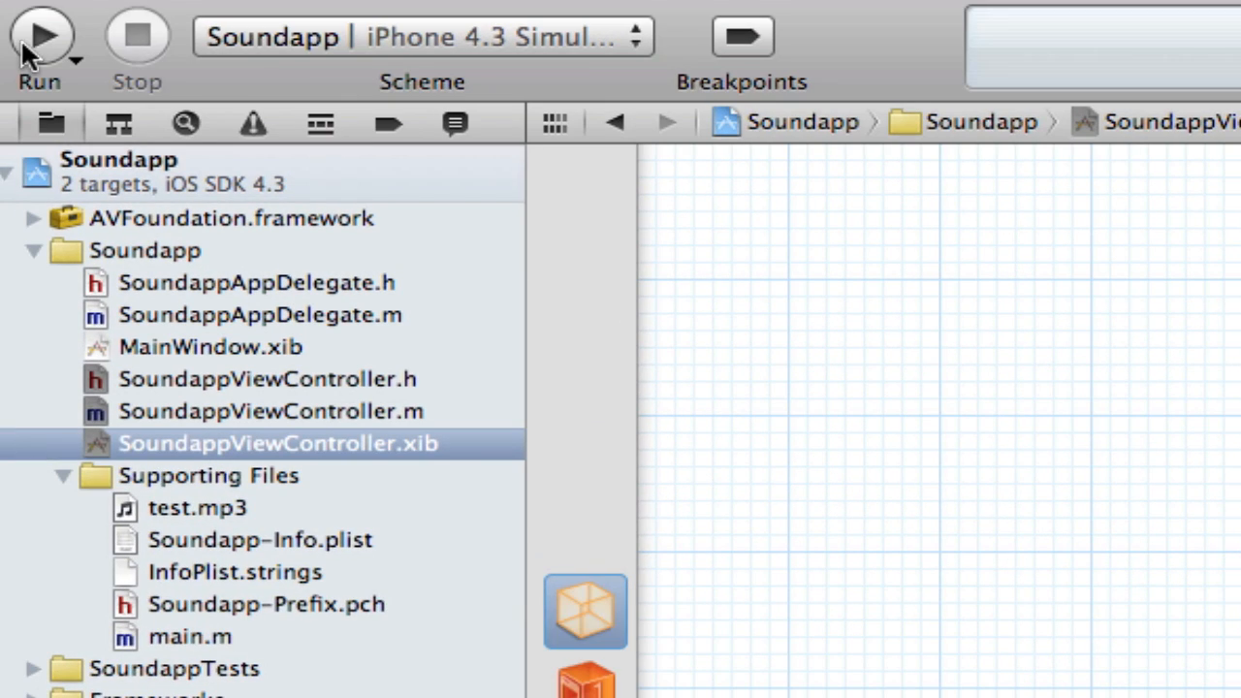
# Step: Run Soundapp in the simulator and tap the button four times, toggling Start/Stop
pyautogui.click(42, 37)
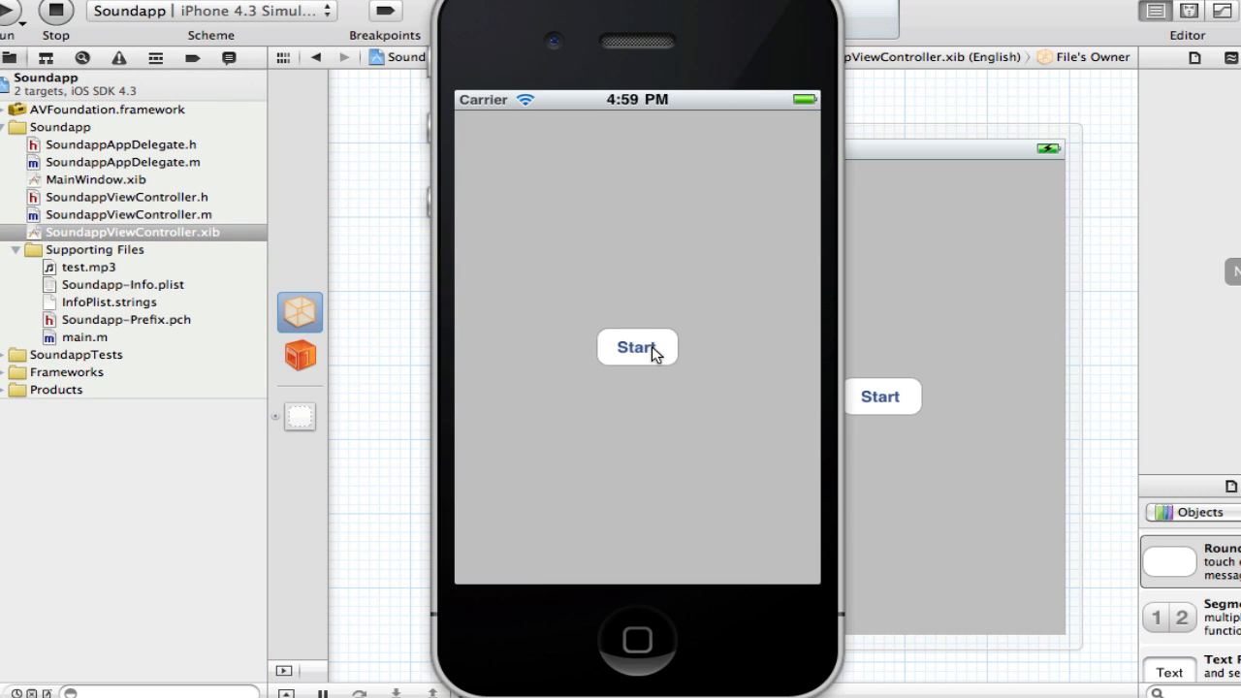
pyautogui.click(636, 347)
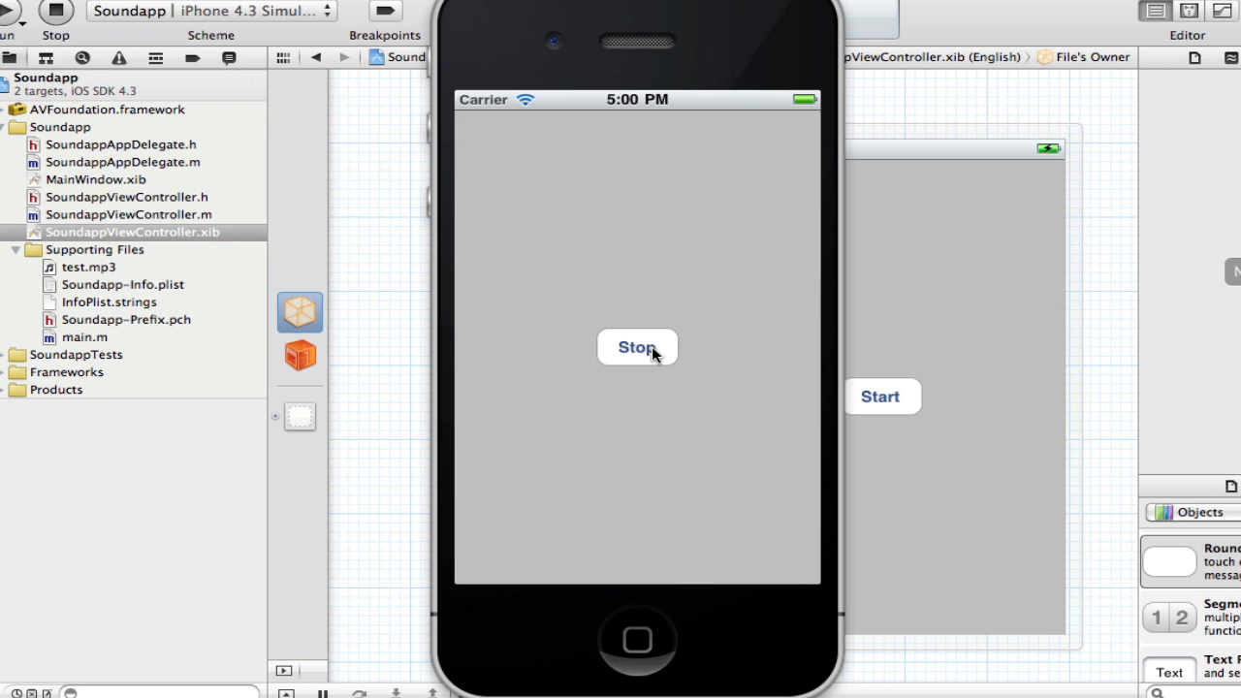
pyautogui.click(635, 347)
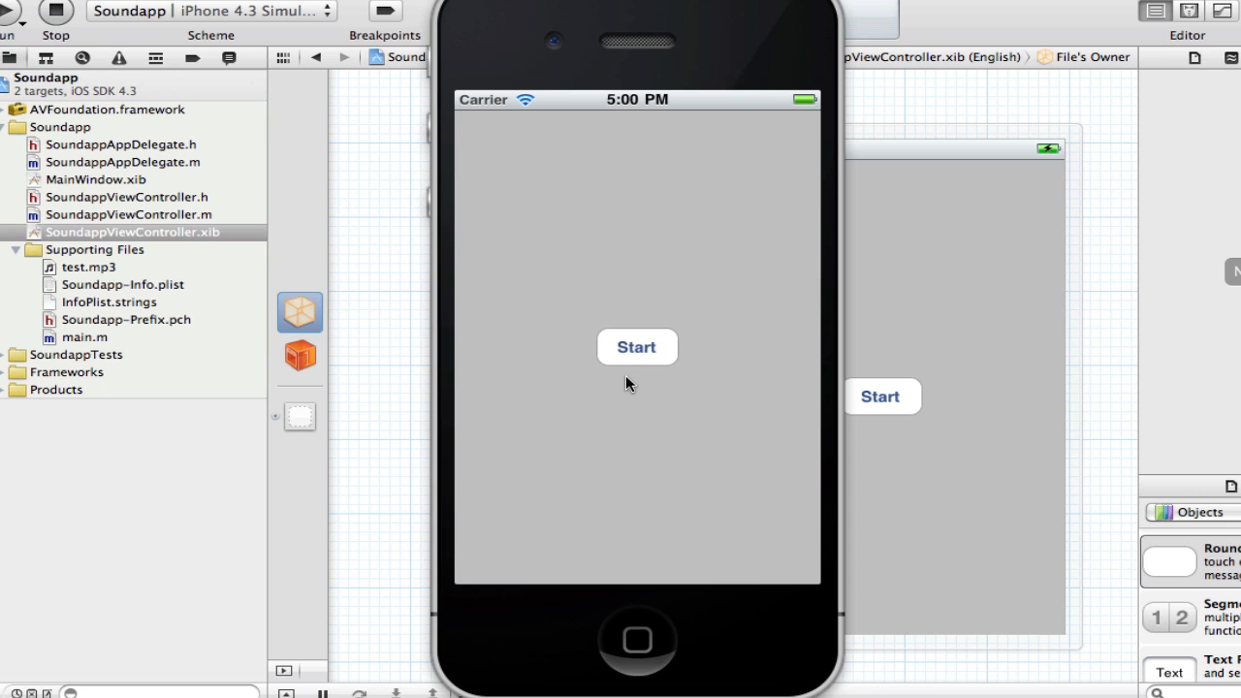
pyautogui.click(636, 347)
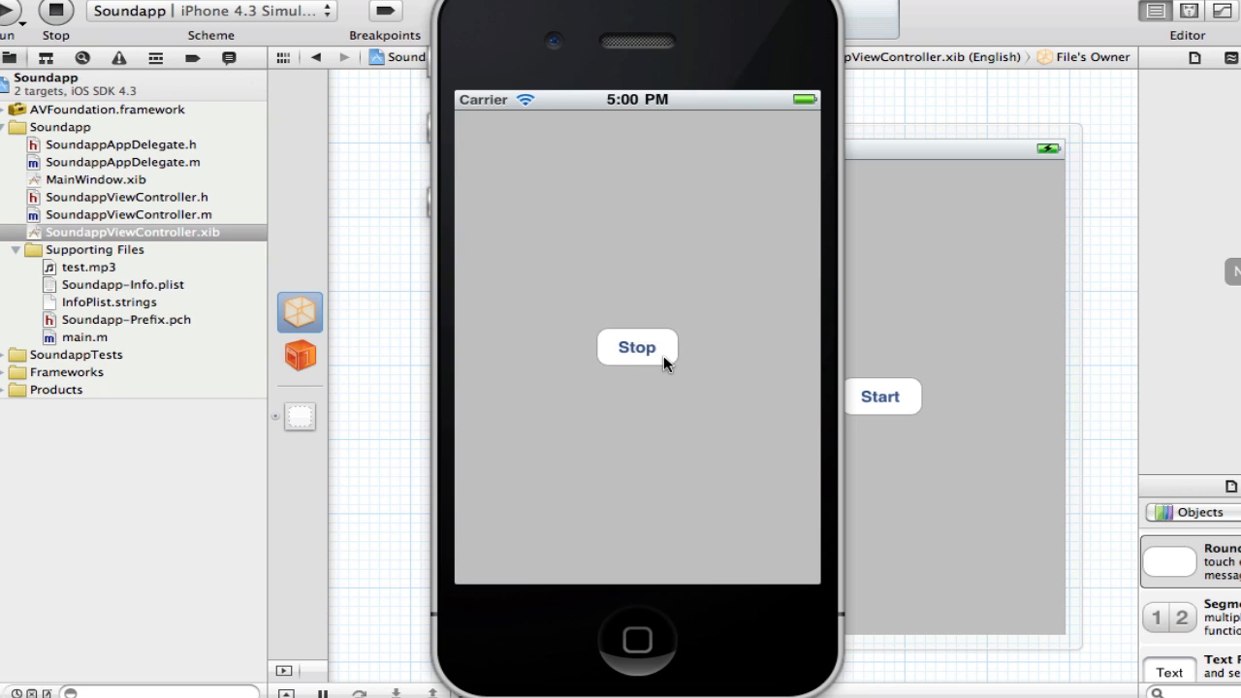
pyautogui.click(635, 347)
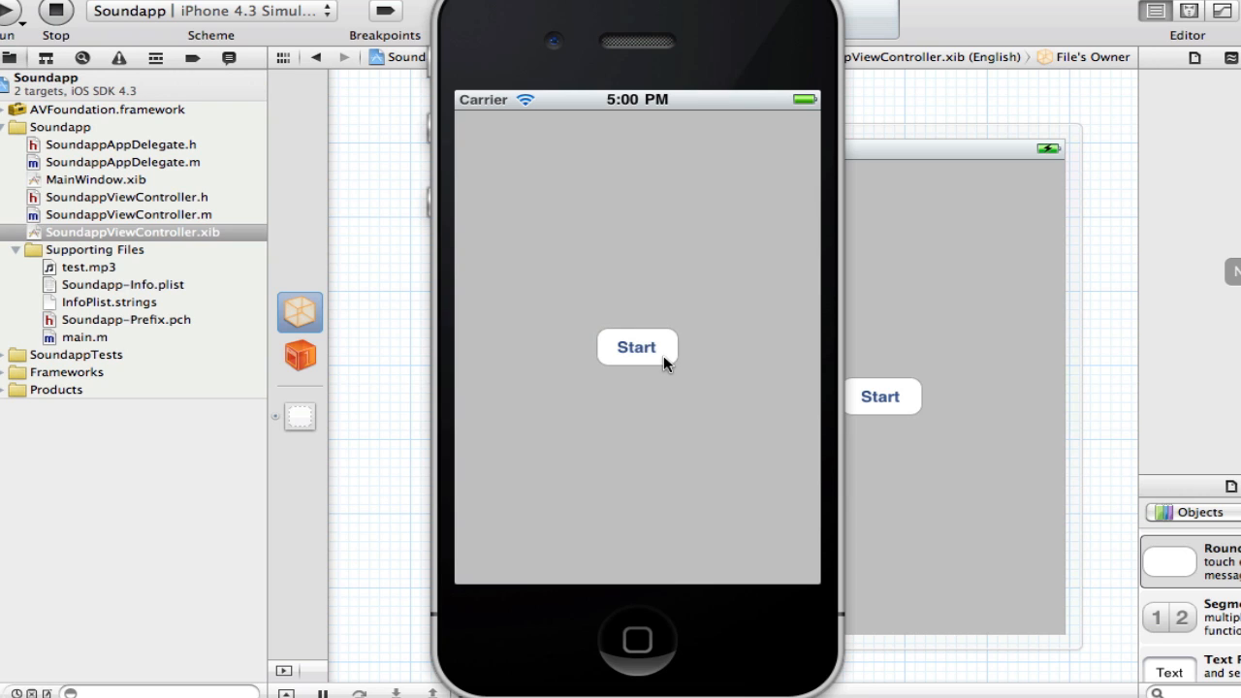
pyautogui.moveTo(694, 400)
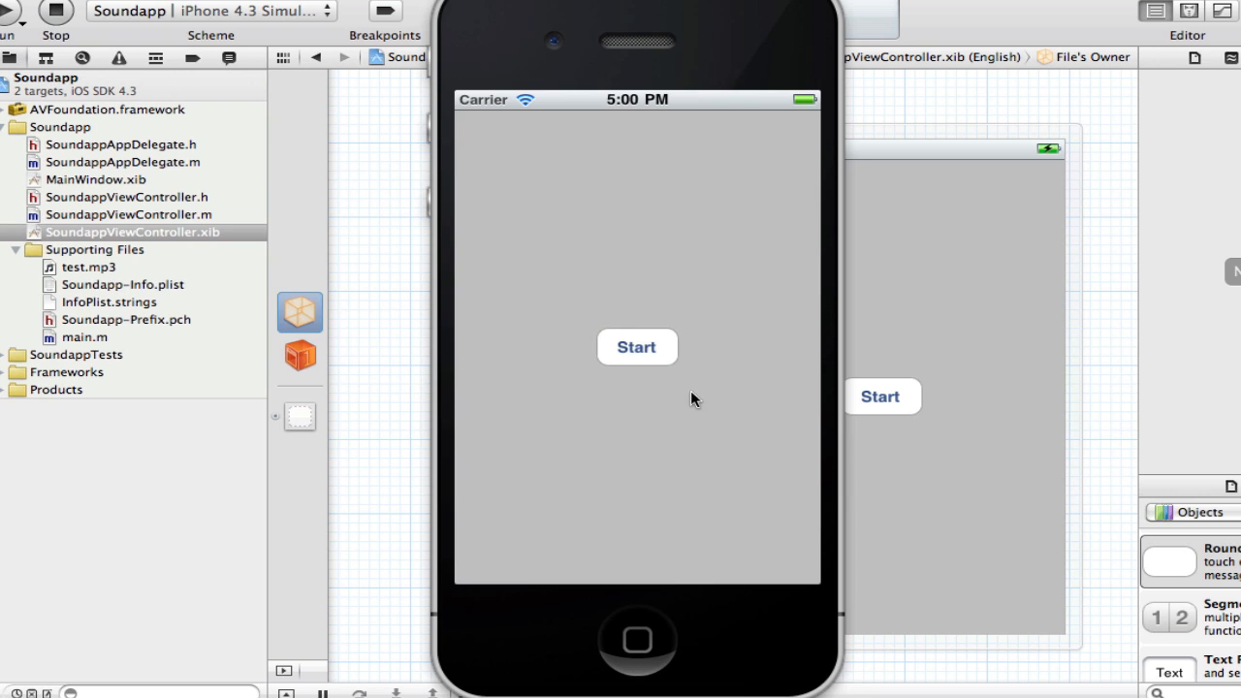
pyautogui.moveTo(640, 337)
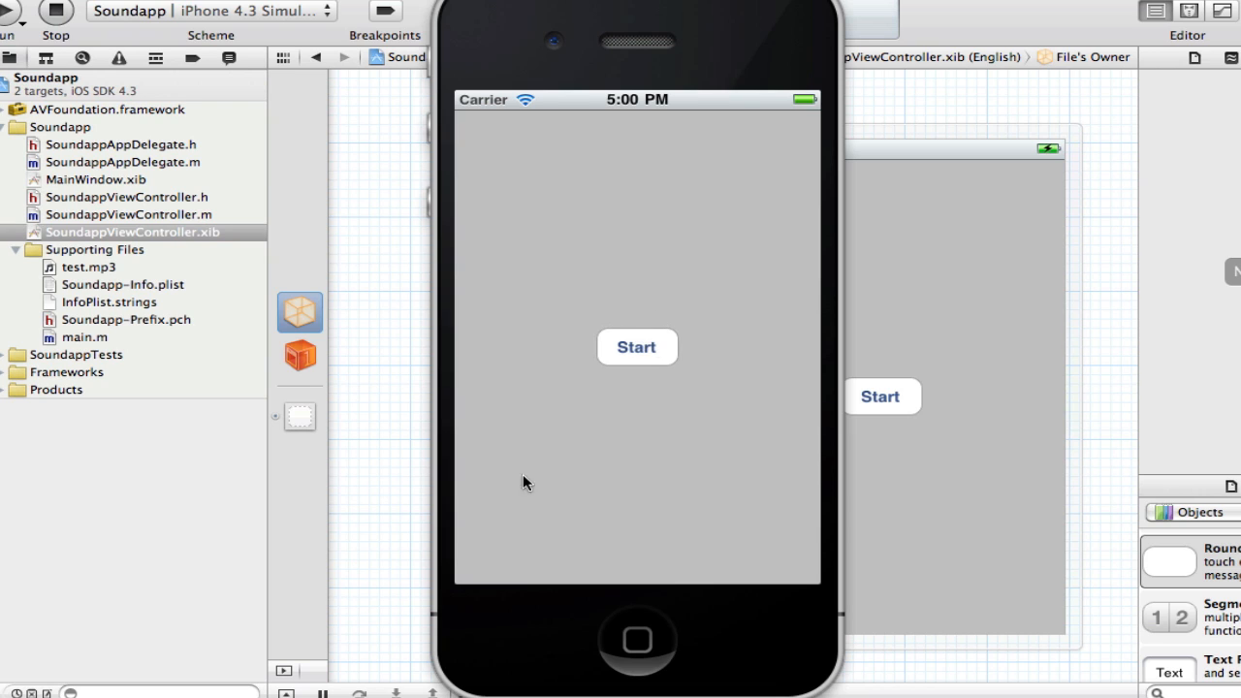
pyautogui.moveTo(574, 236)
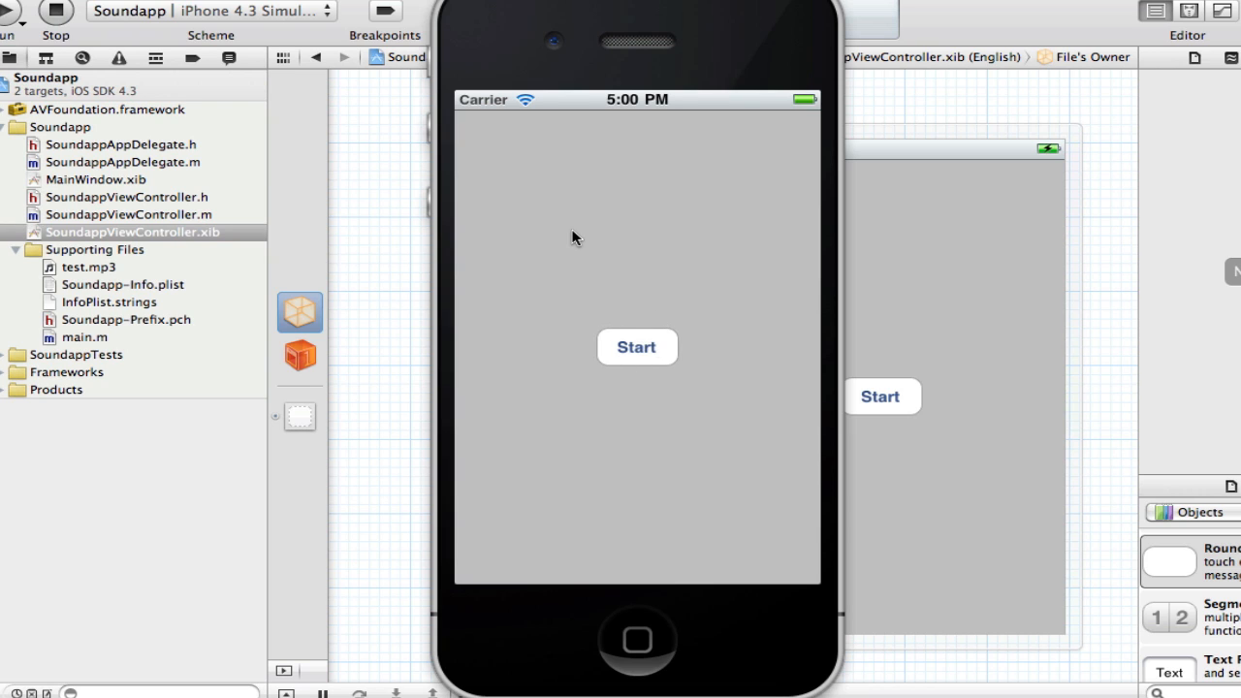
pyautogui.moveTo(1191, 202)
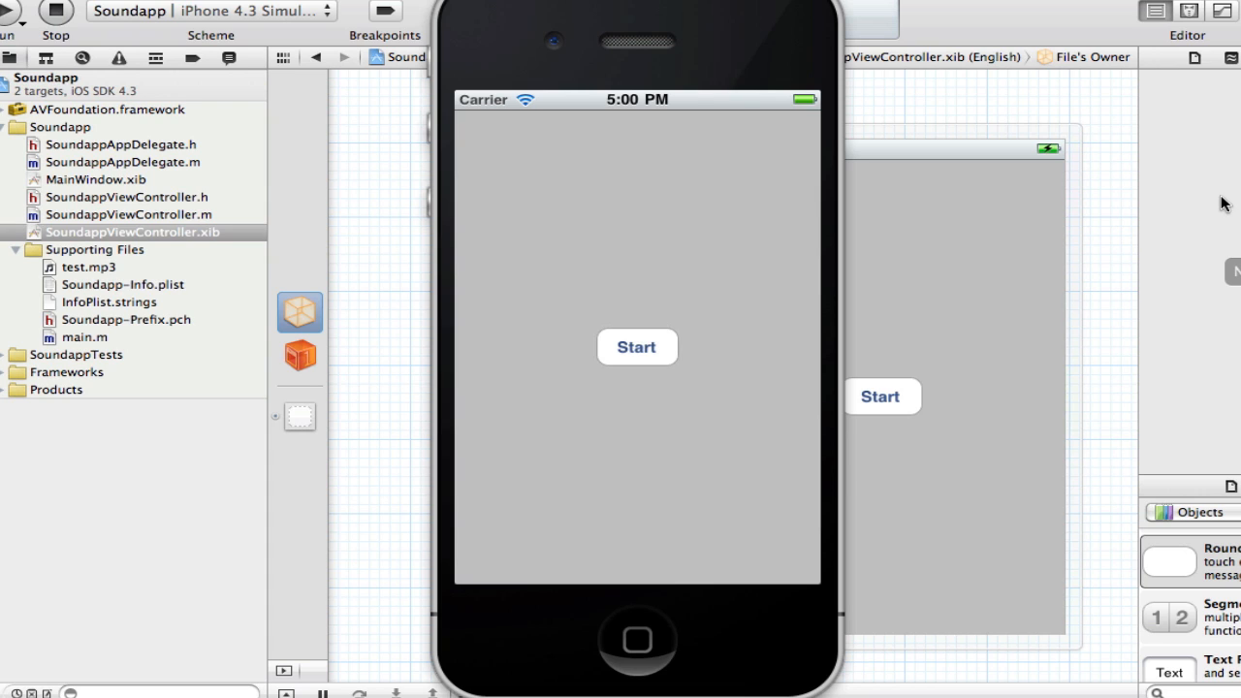
pyautogui.moveTo(1105, 150)
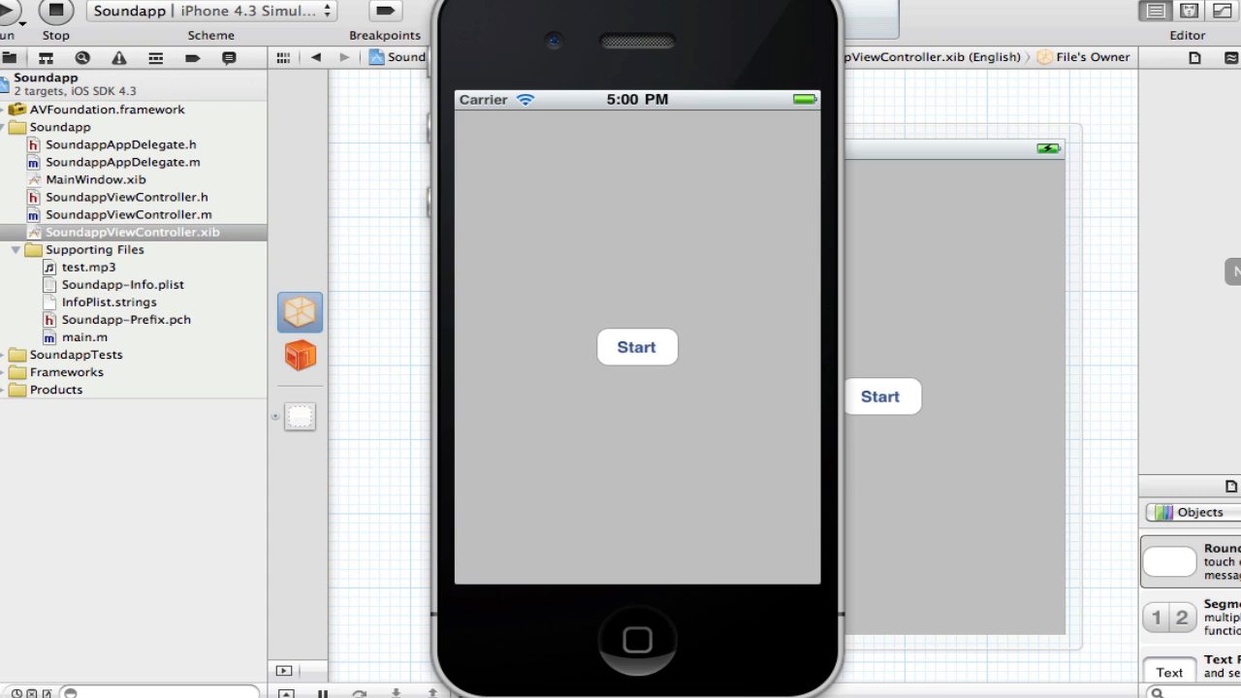
pyautogui.moveTo(639, 621)
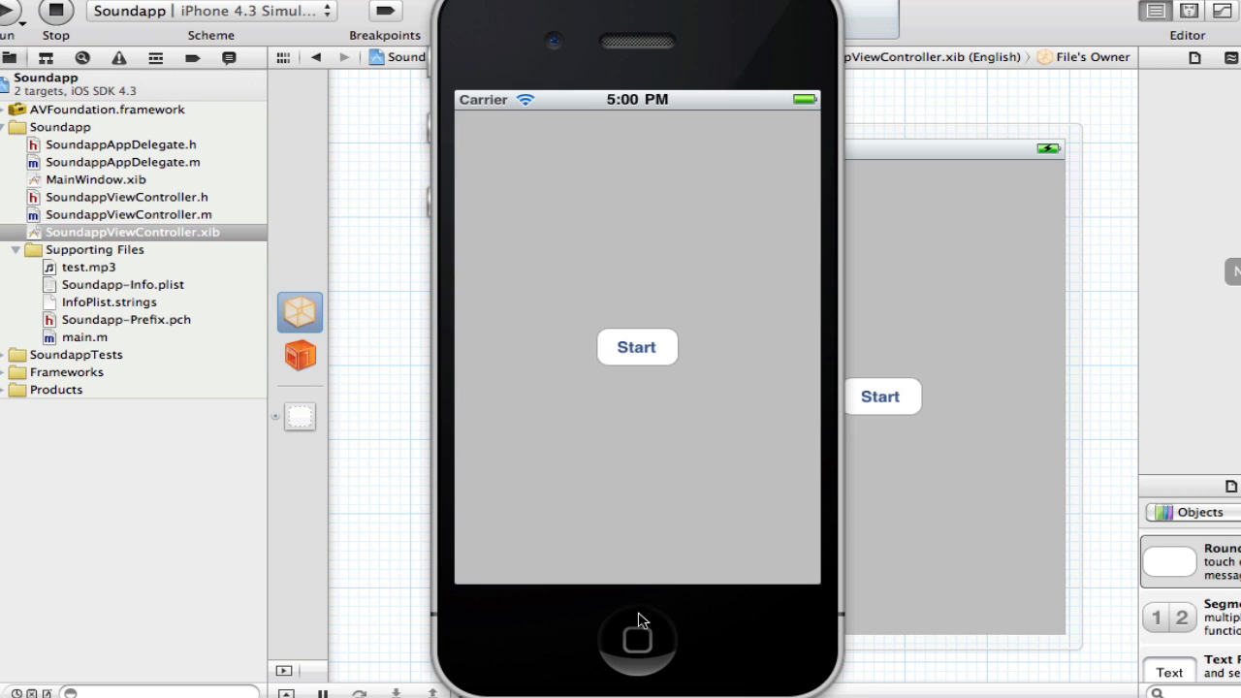
pyautogui.moveTo(582, 312)
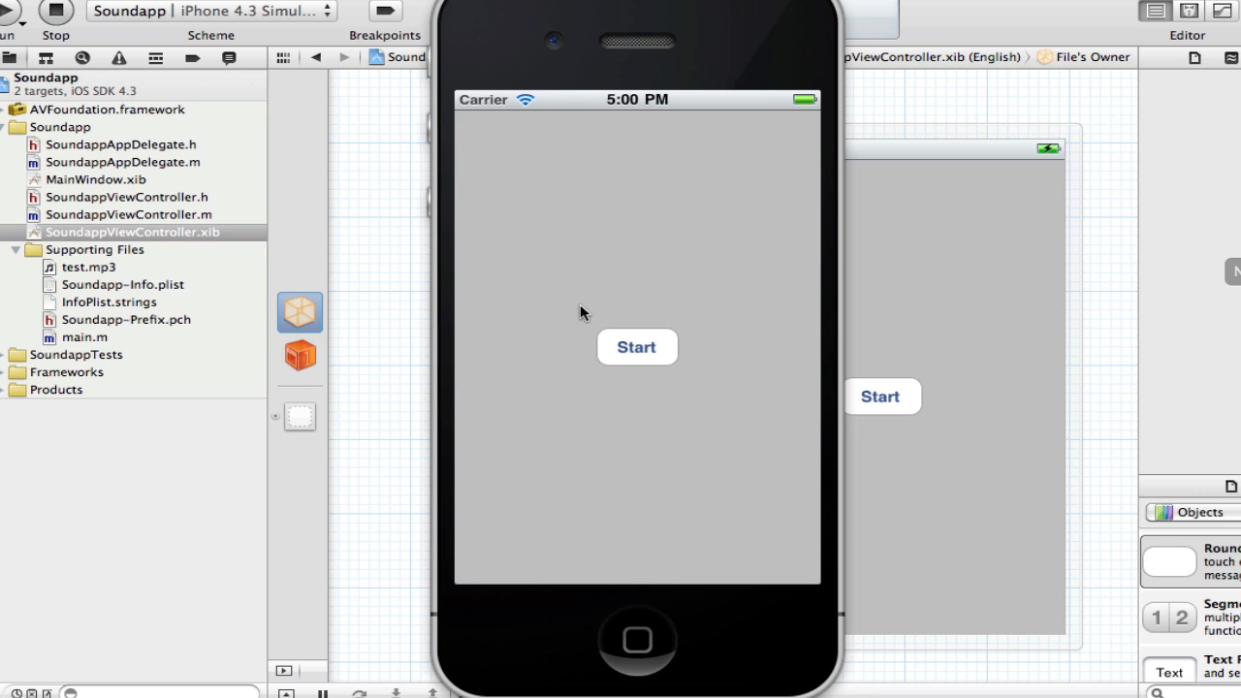
pyautogui.moveTo(575, 275)
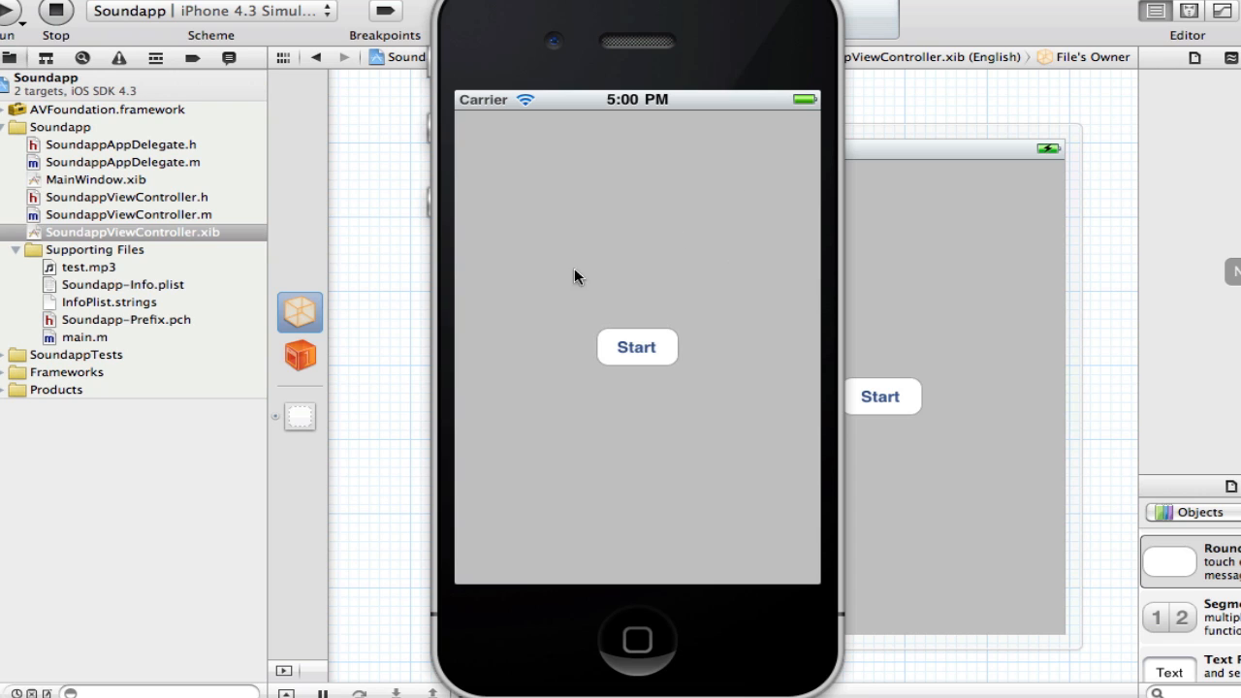
pyautogui.moveTo(706, 298)
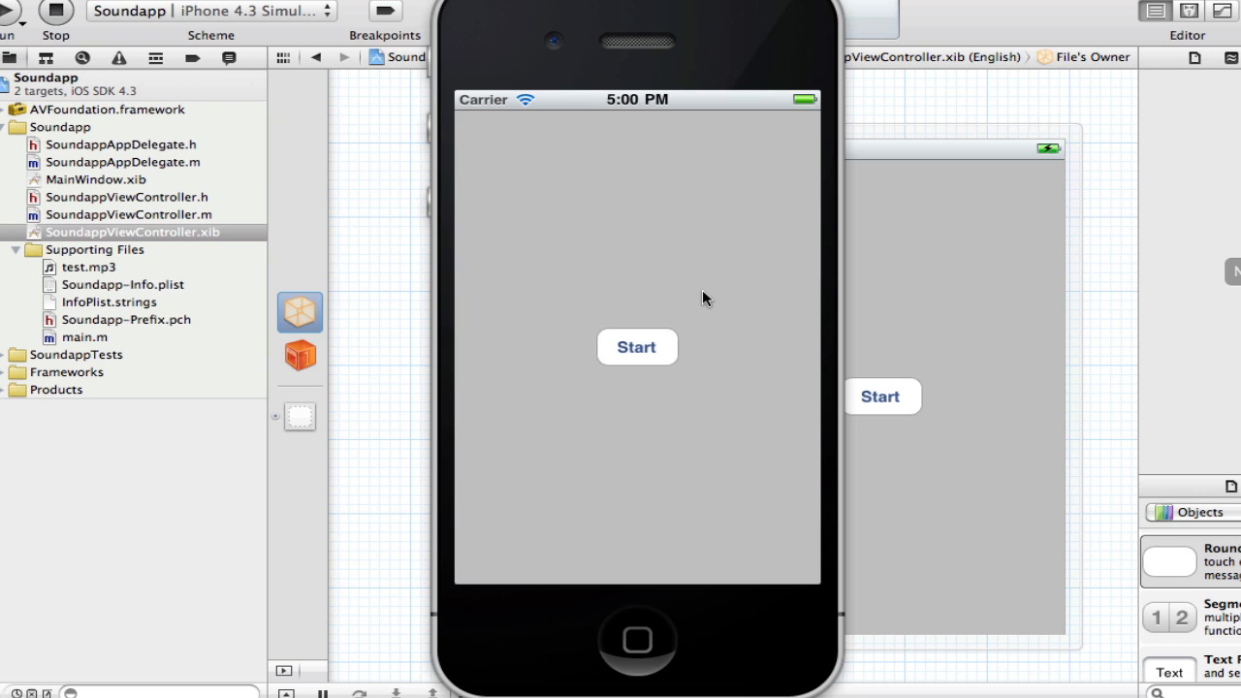
pyautogui.moveTo(706, 299)
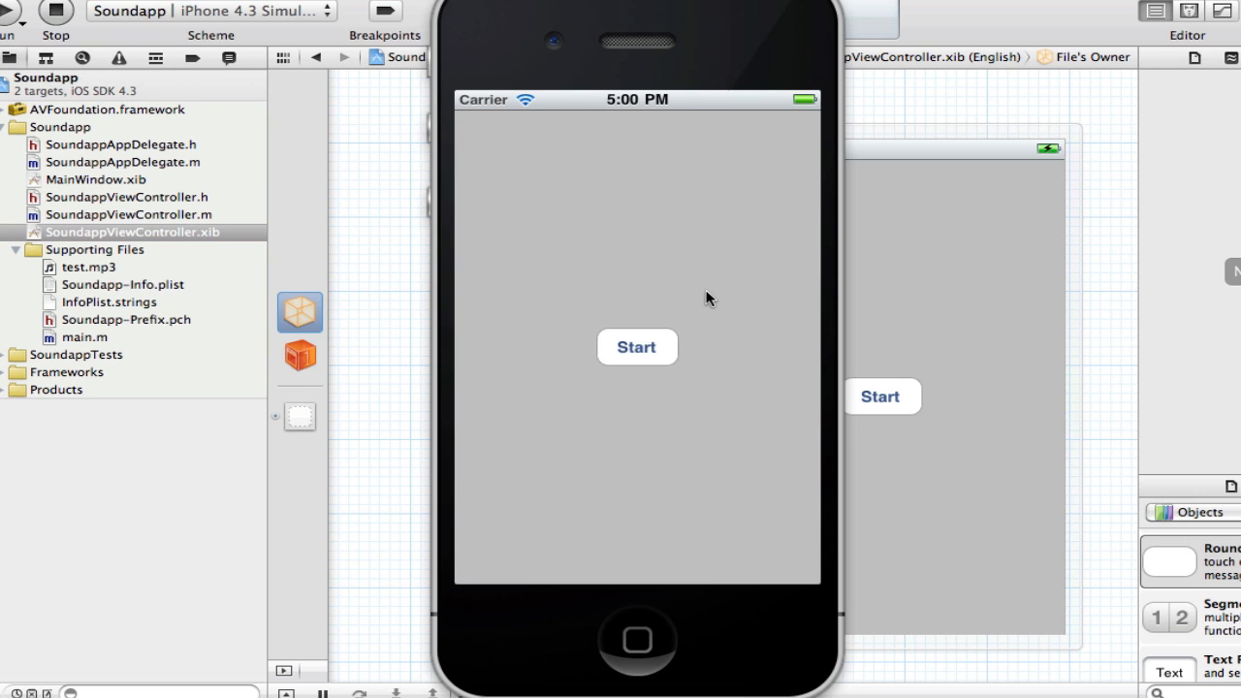
pyautogui.moveTo(762, 365)
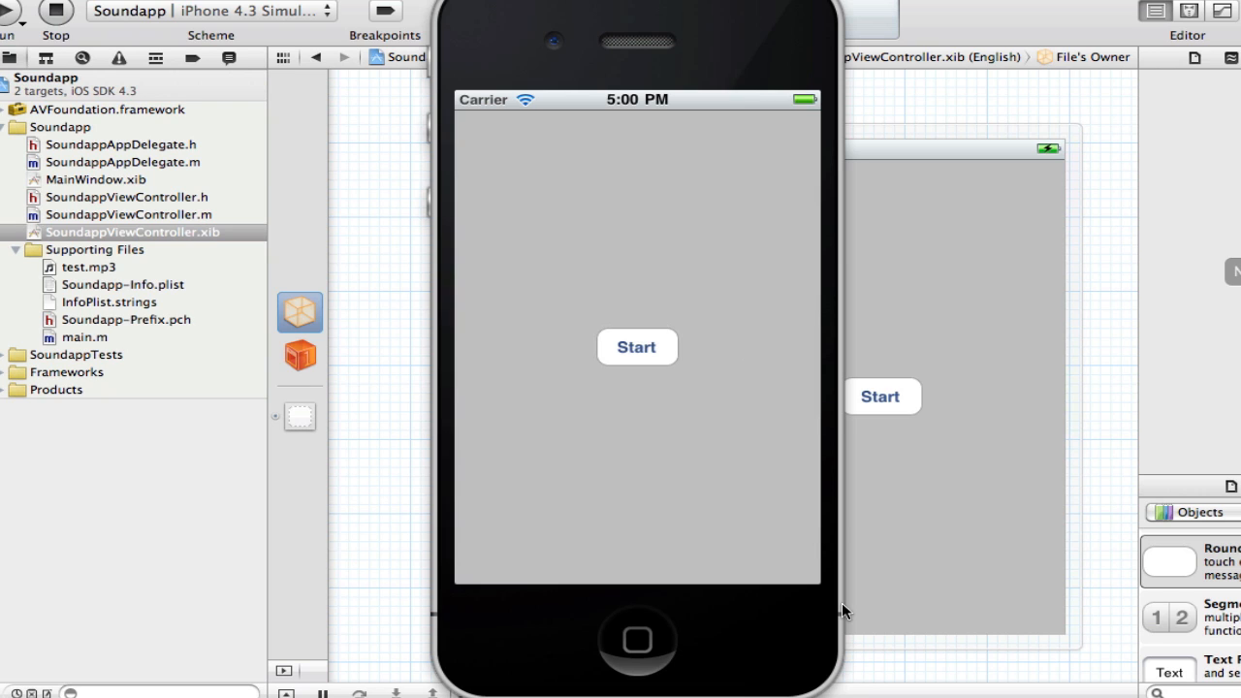
pyautogui.moveTo(515, 238)
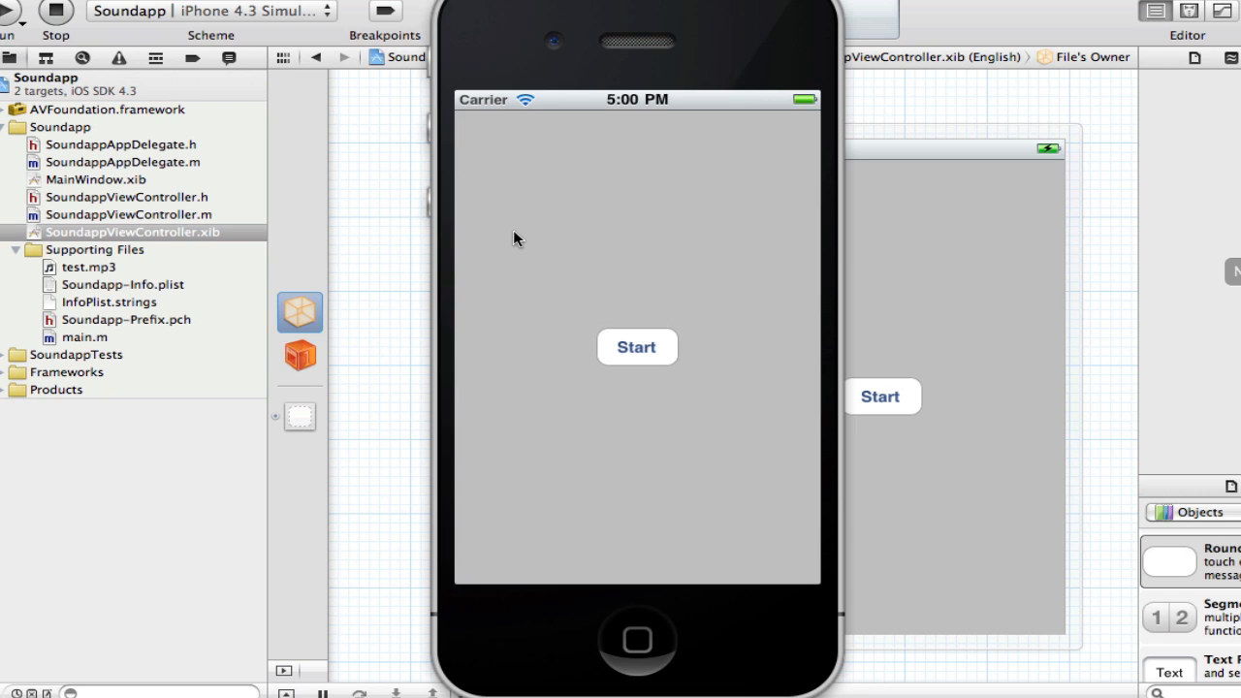